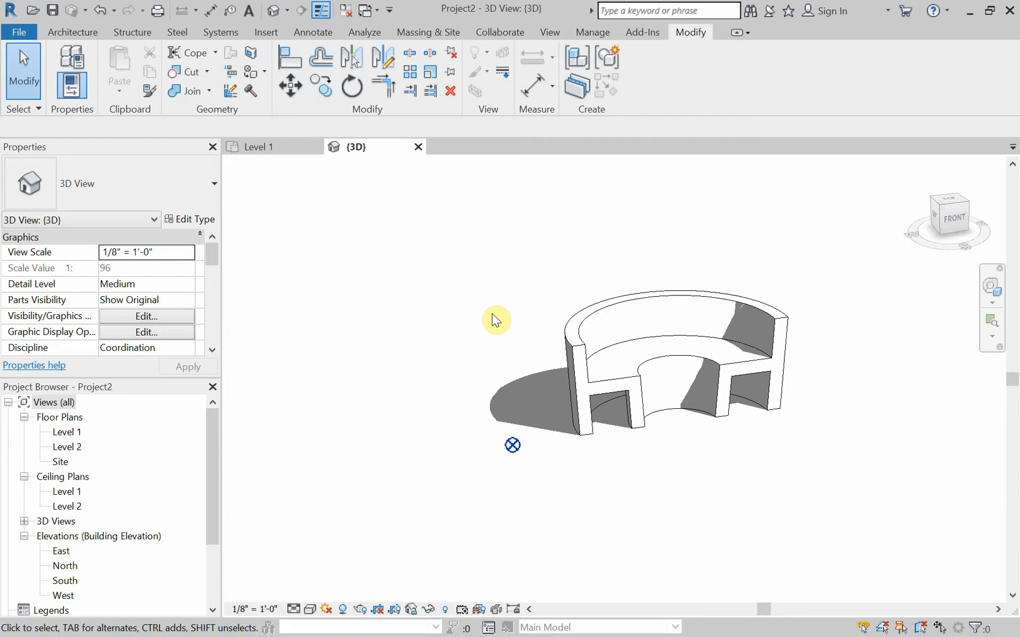
mouse_move(525, 336)
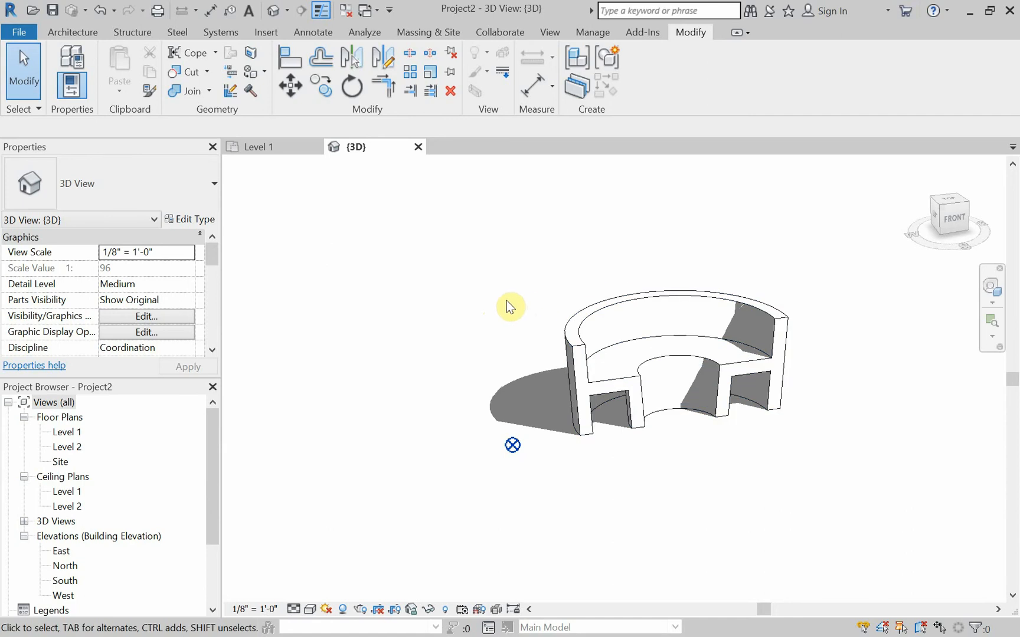
mouse_move(508, 299)
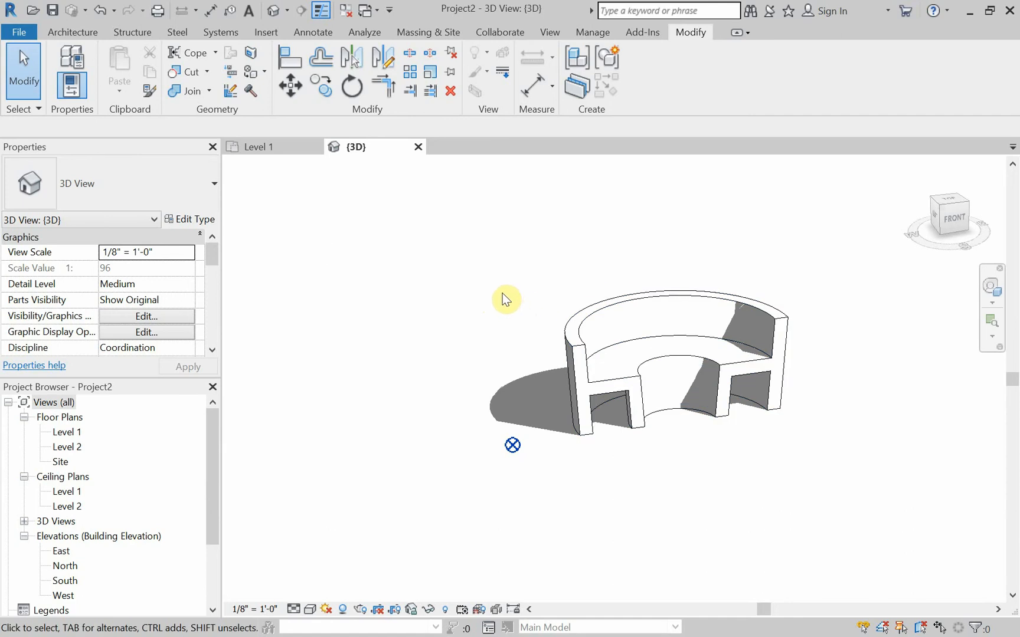
mouse_move(272, 174)
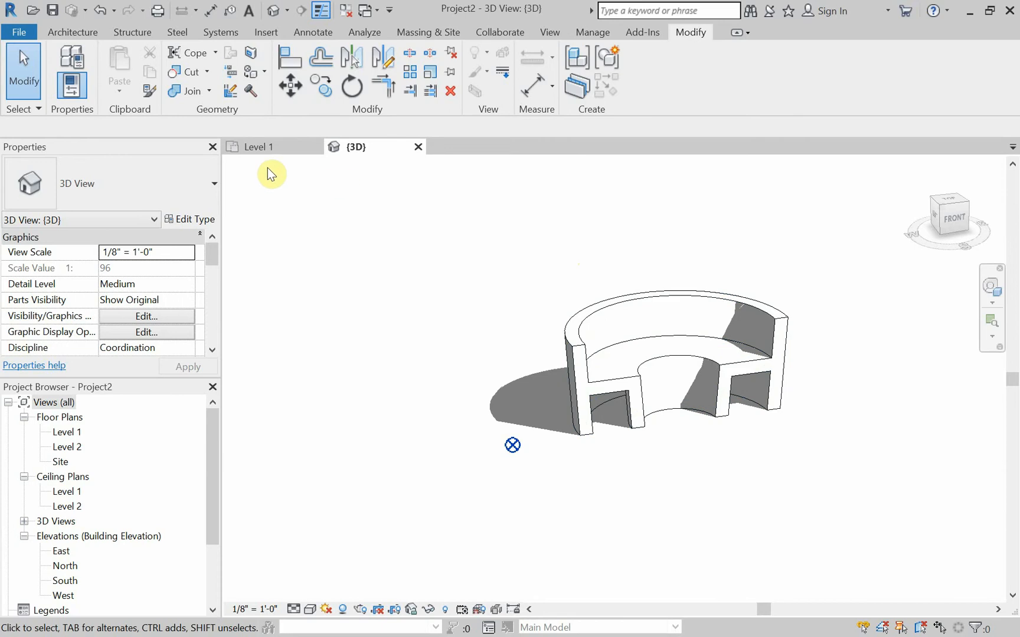
On the Level 1 plan, open the half-circle bench in place and select its revolve.
left_click(256, 147)
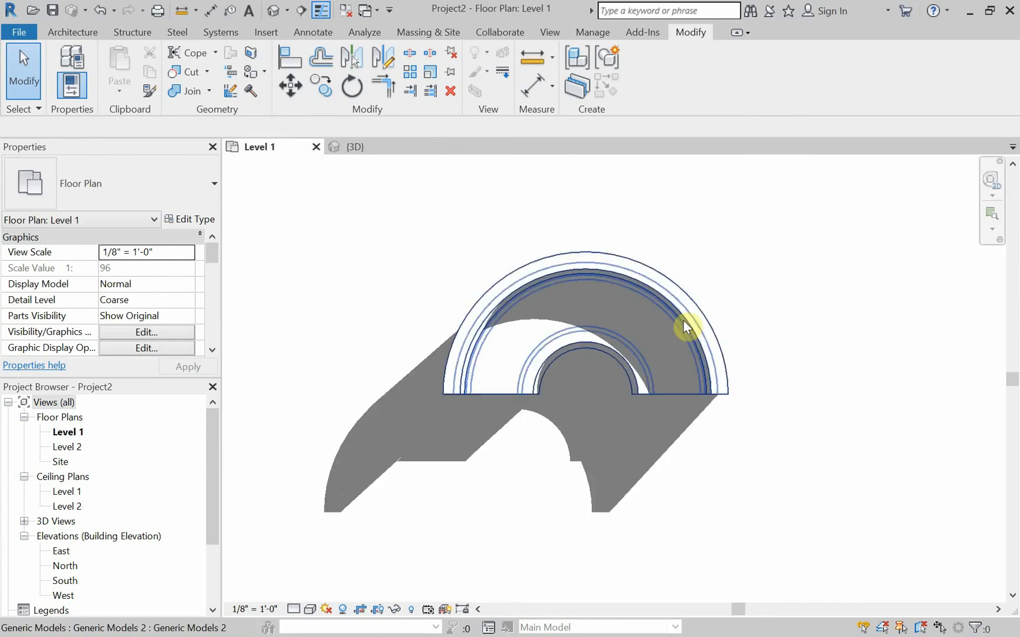
left_click(687, 327)
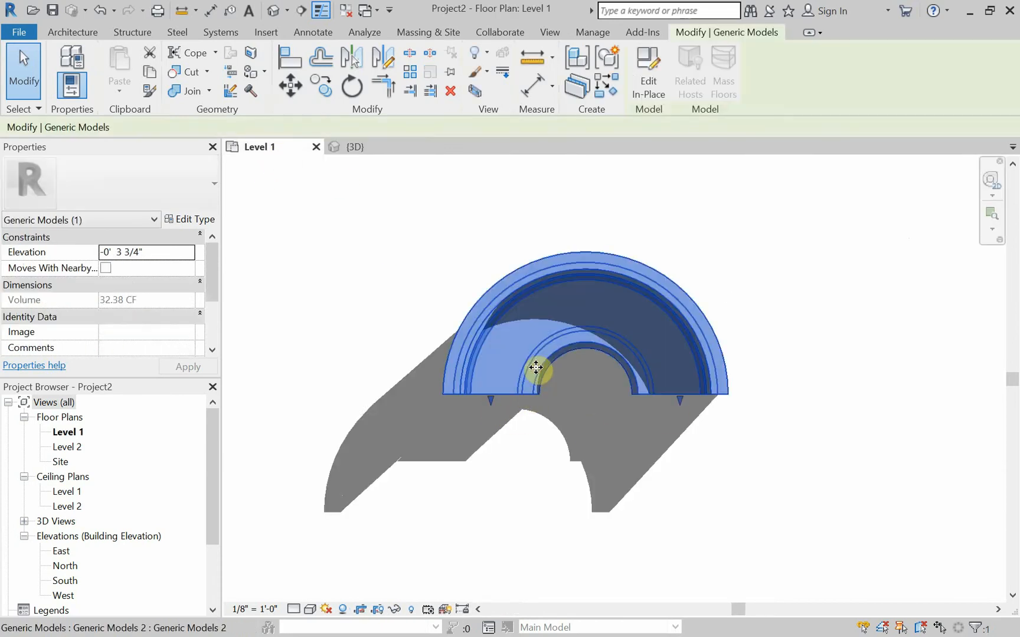
left_click(648, 72)
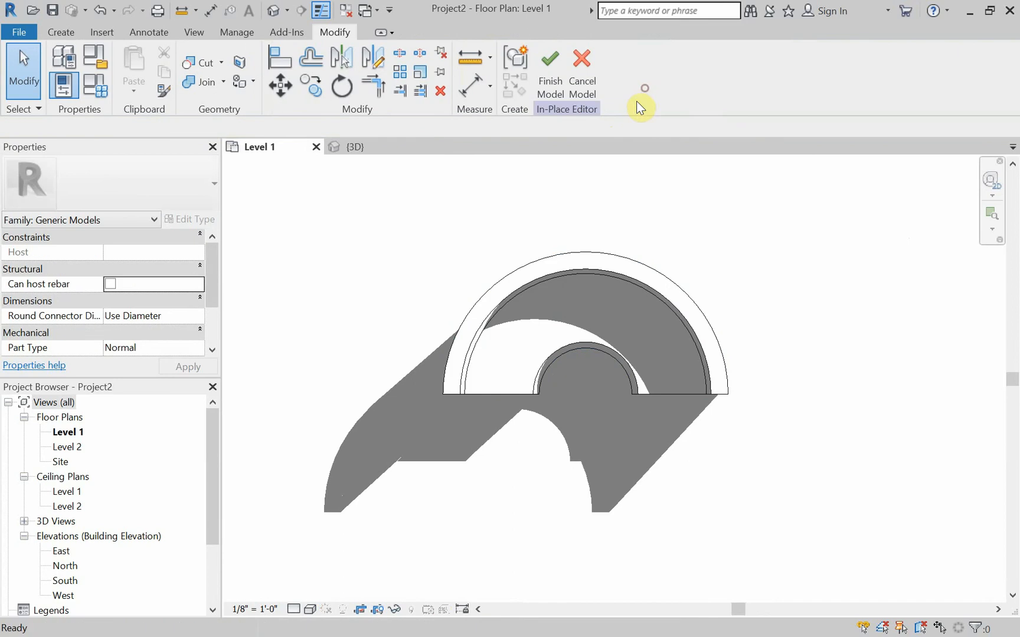
mouse_move(392, 291)
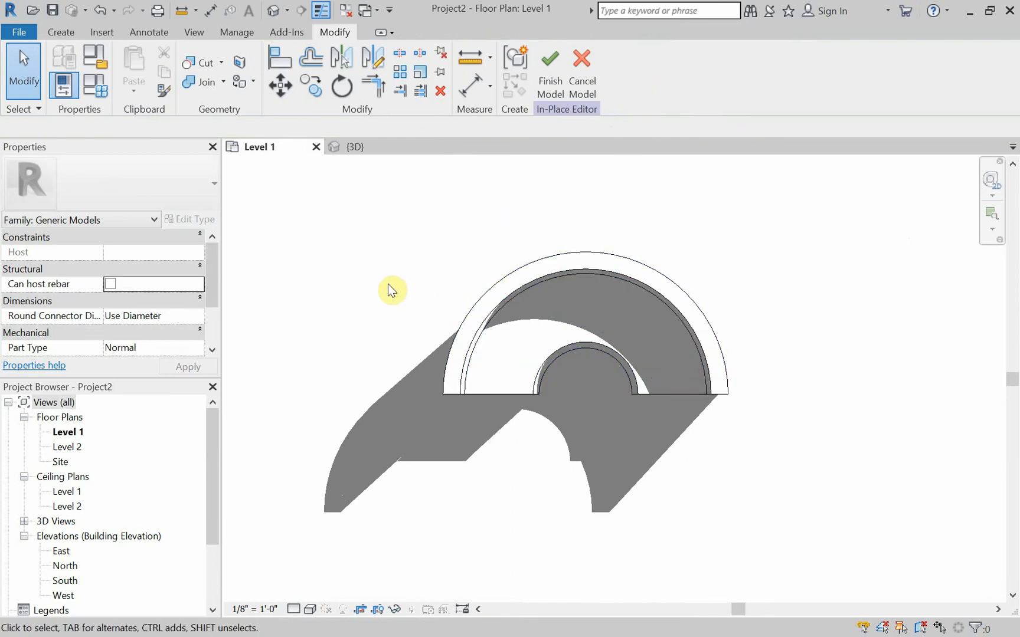
left_click(582, 312)
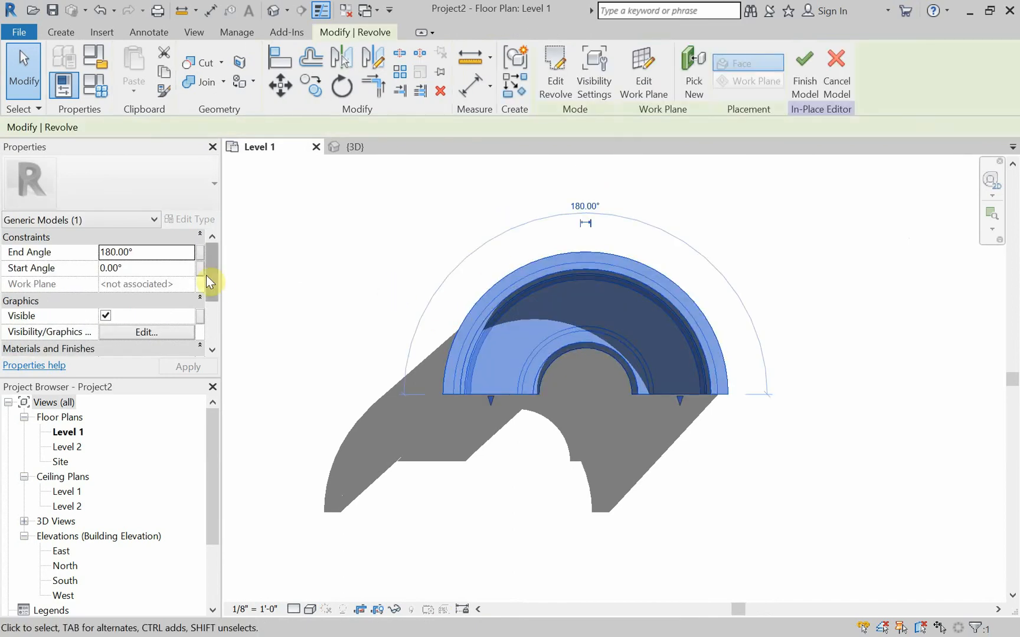
Test the revolve's End Angle at 360° and 90°, then set it back to 180°.
left_click(123, 252)
type("990")
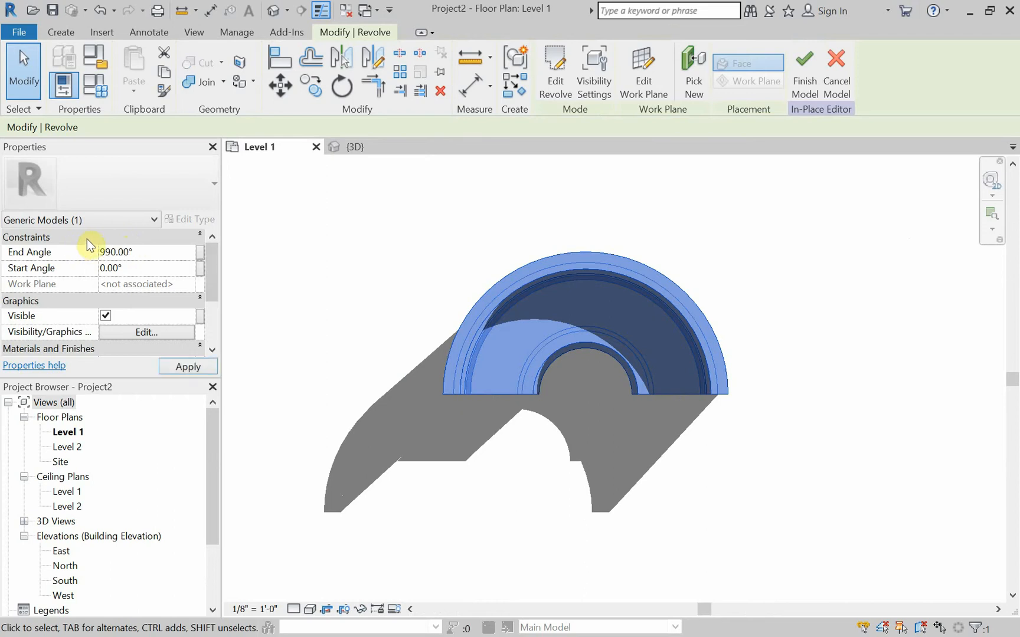
left_click(187, 366)
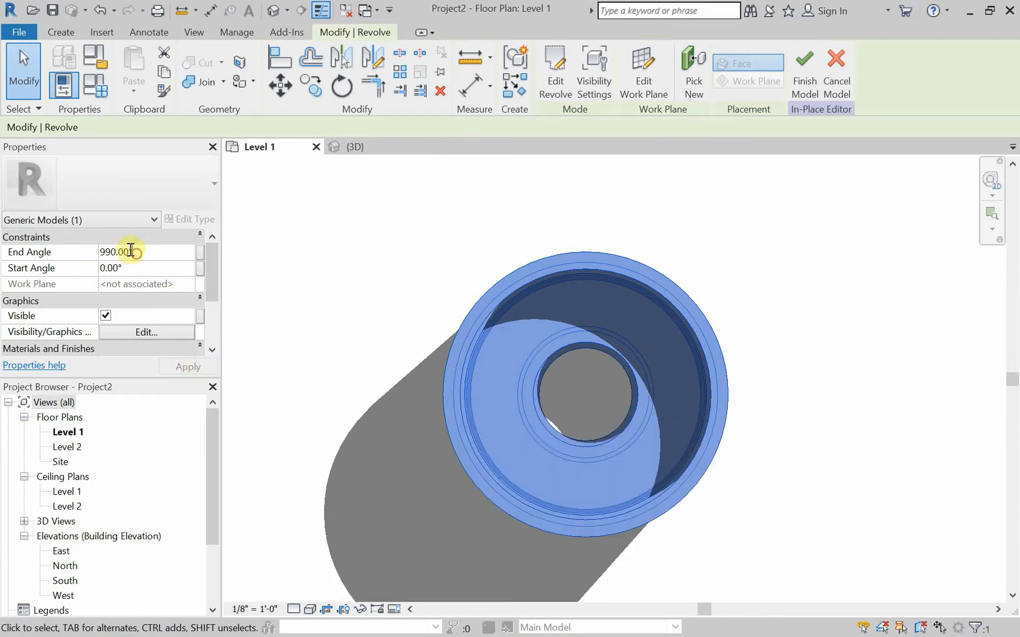
left_click(188, 366)
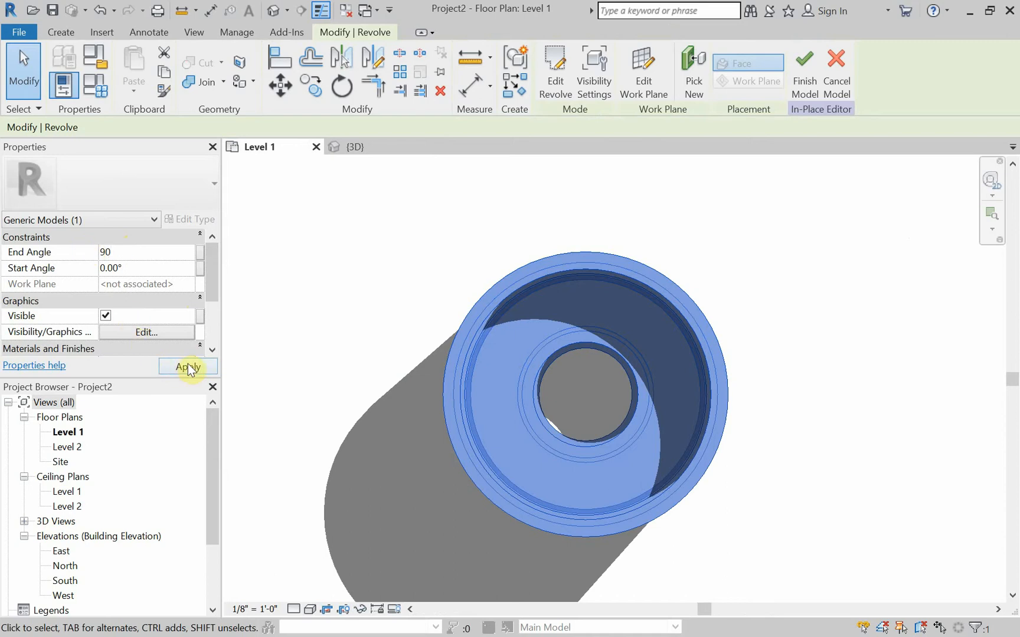
left_click(187, 366)
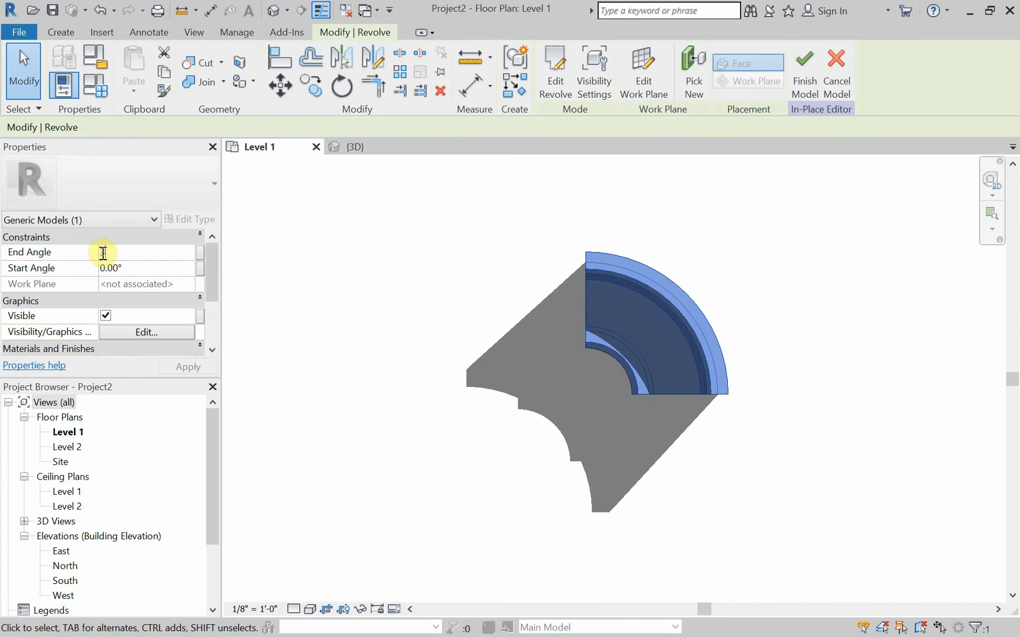
type("360.00°")
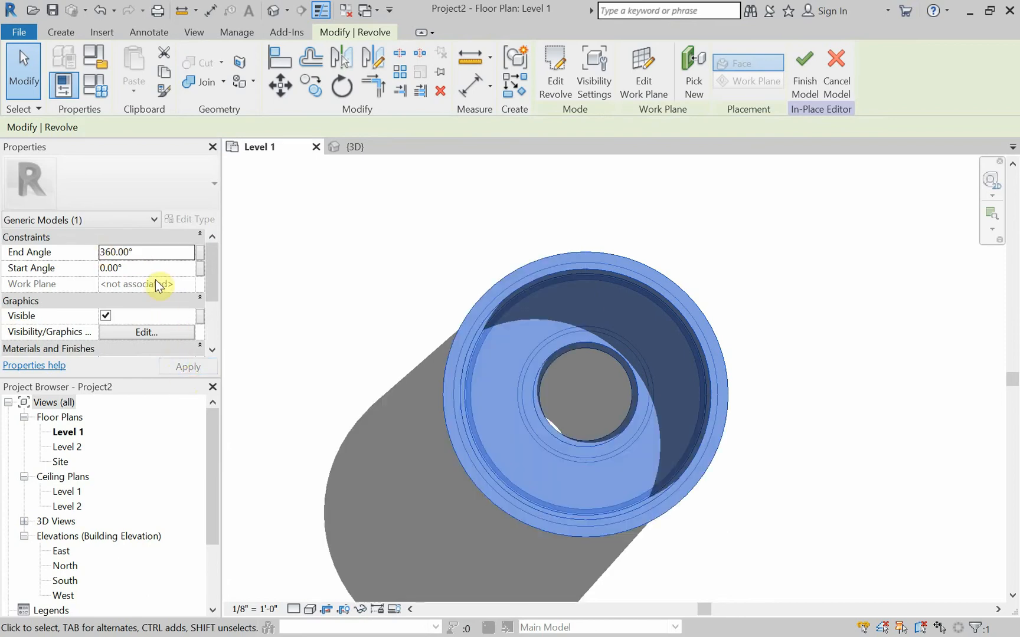
type("18")
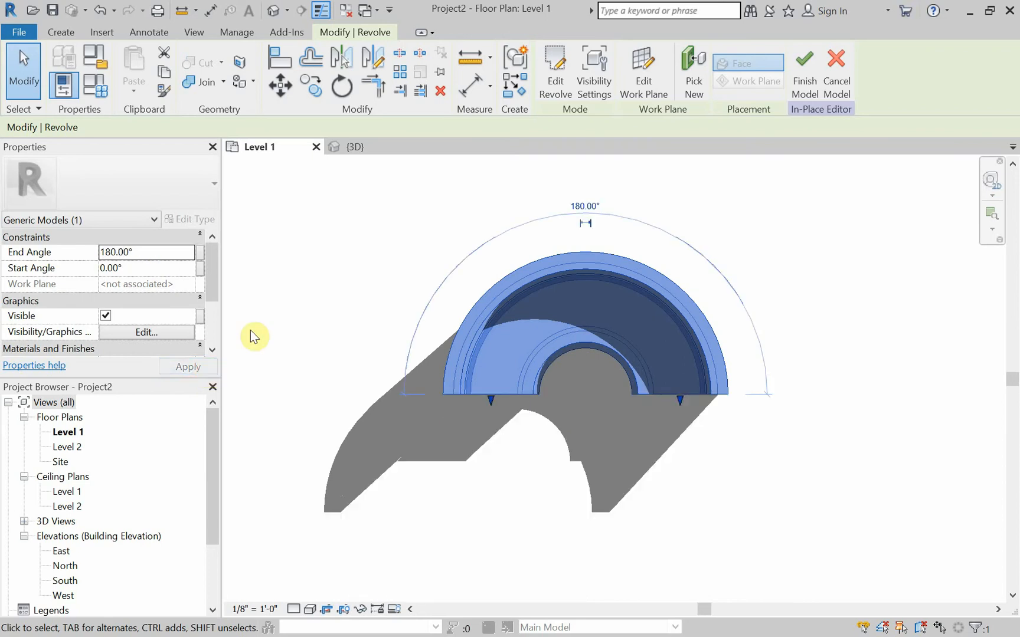
key("alt+tab")
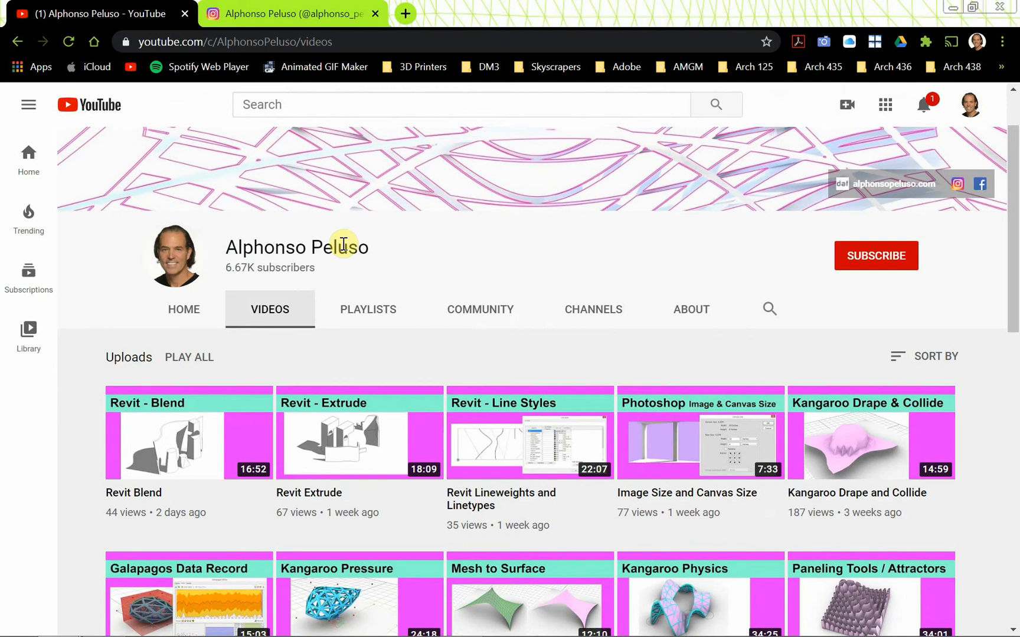
mouse_move(569, 257)
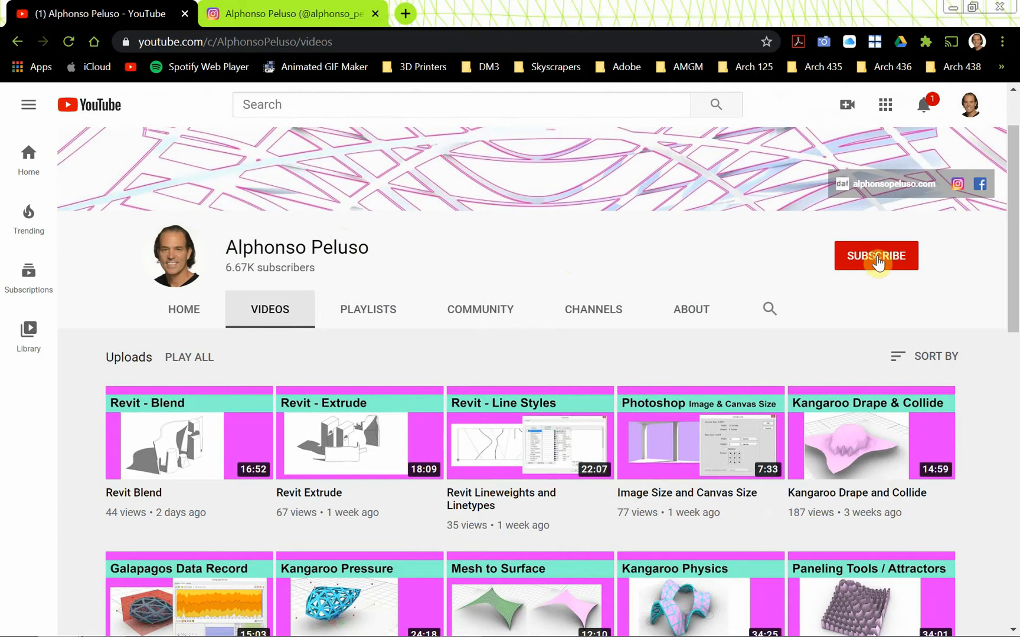
Subscribe to the YouTube channel and scroll through its uploaded videos.
left_click(875, 255)
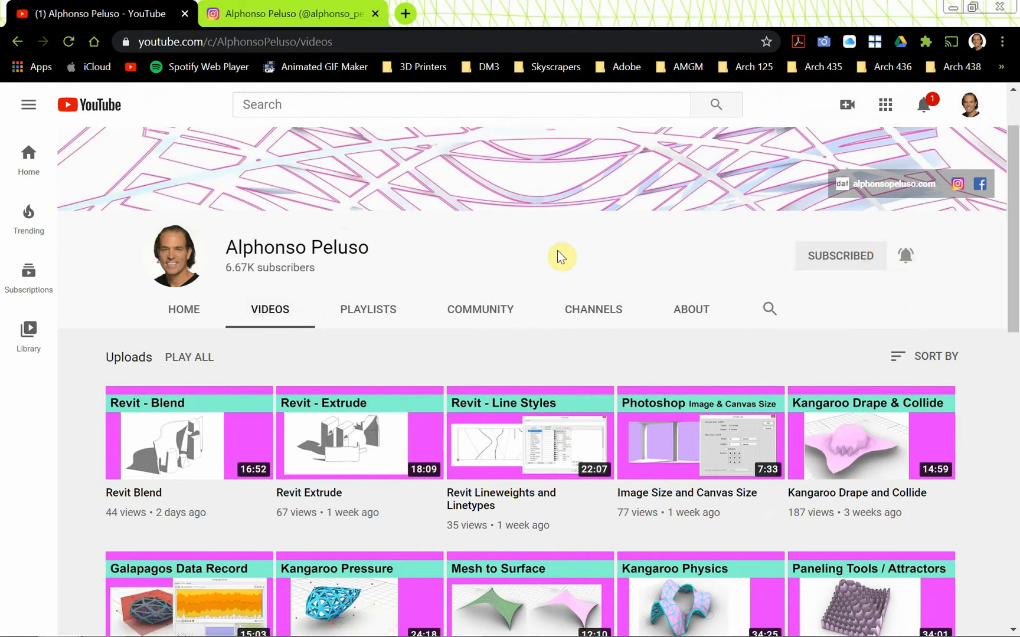
mouse_move(399, 358)
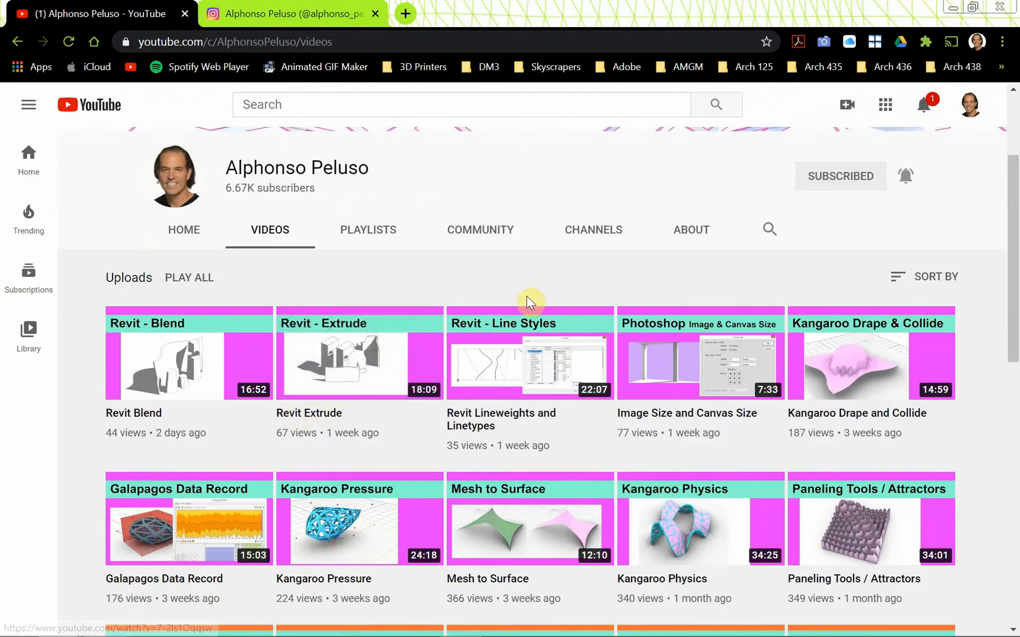
mouse_move(700, 300)
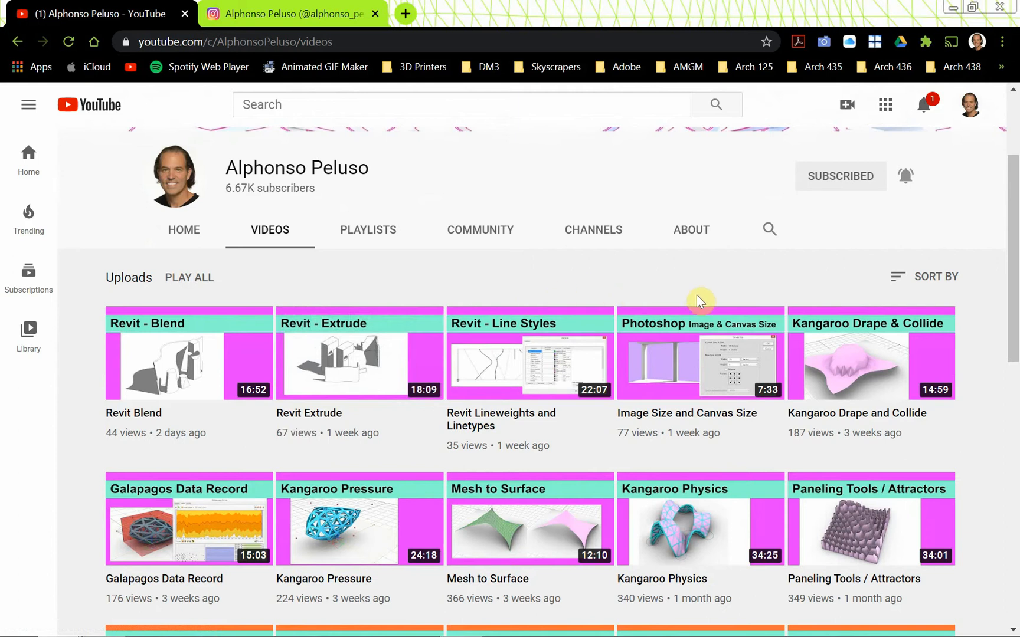
mouse_move(700, 355)
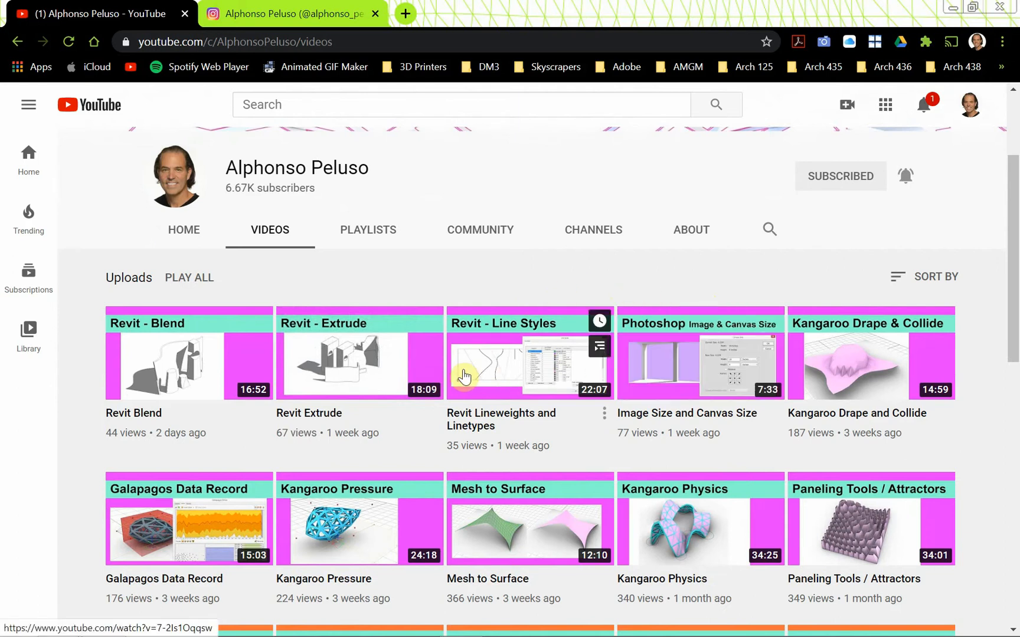
scroll("down", 3)
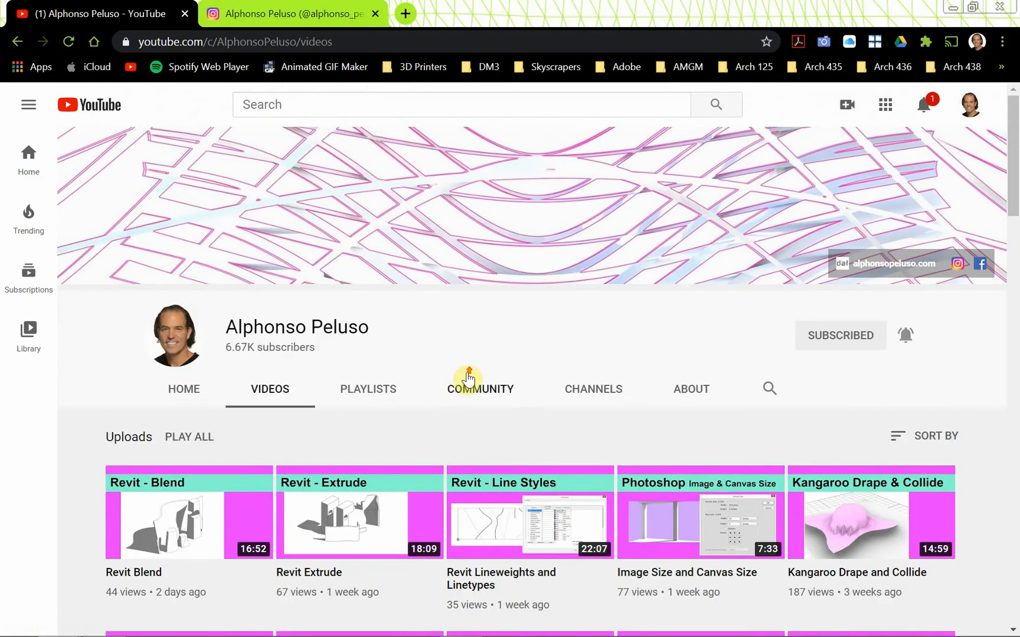
mouse_move(435, 236)
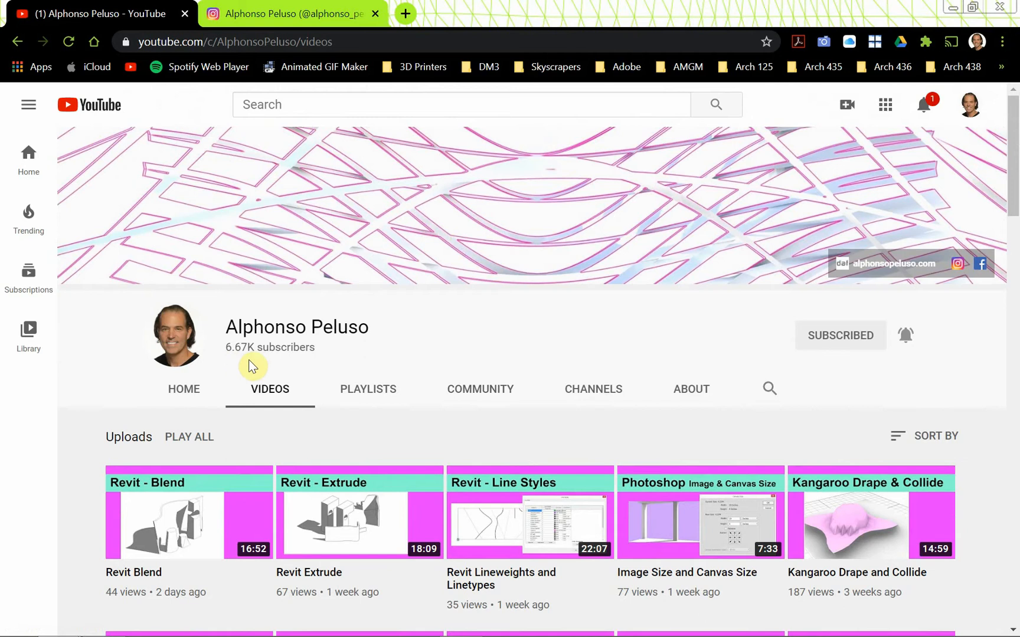
mouse_move(325, 361)
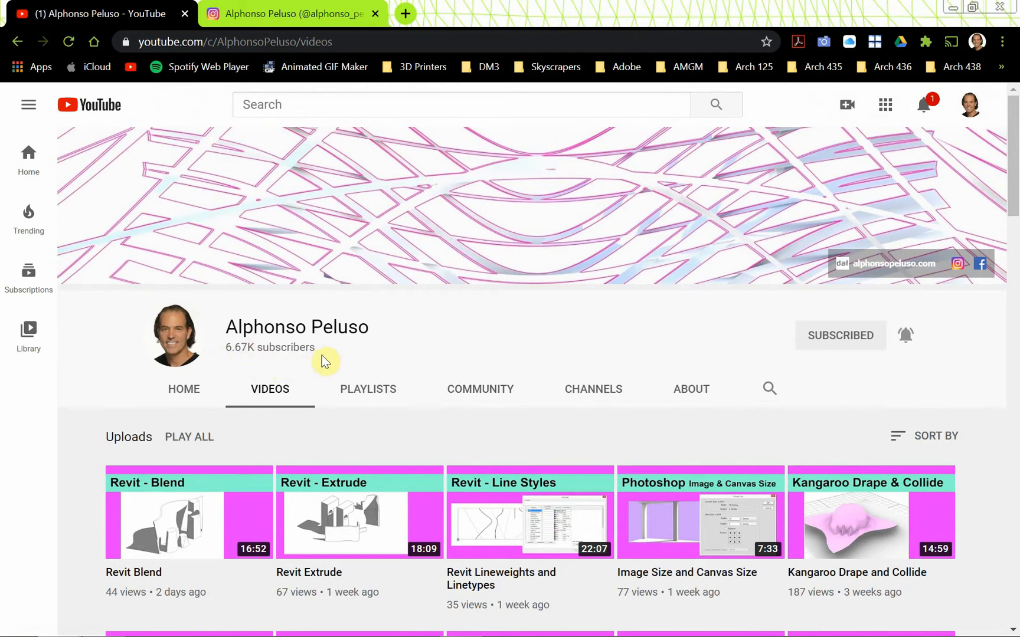
Browse the Instagram profile's post grid, then close Revit's Level 1 and {3D} views.
left_click(287, 14)
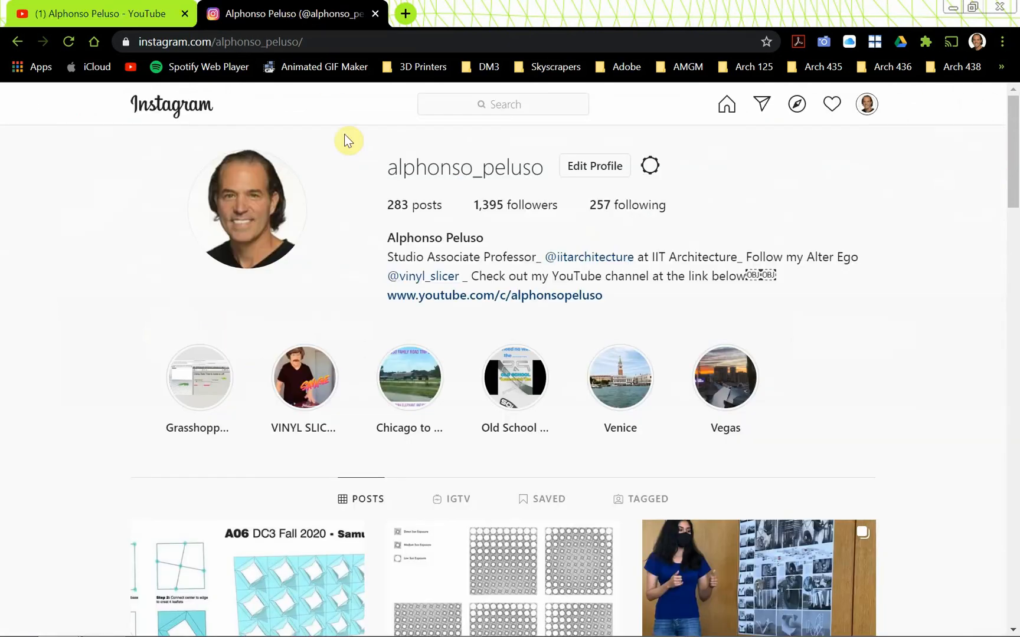
mouse_move(344, 184)
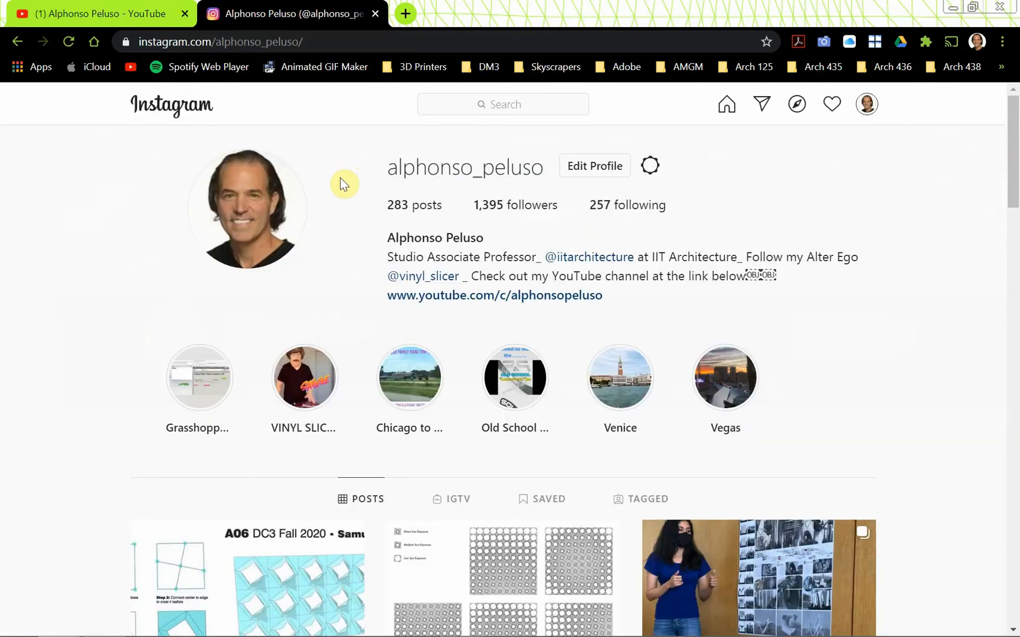
mouse_move(398, 190)
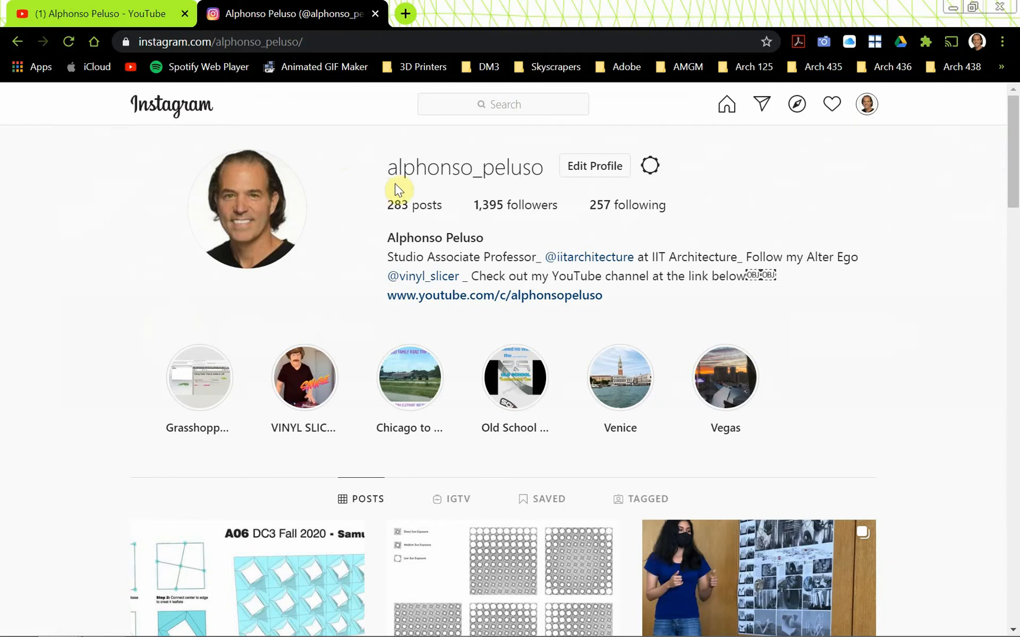
mouse_move(467, 178)
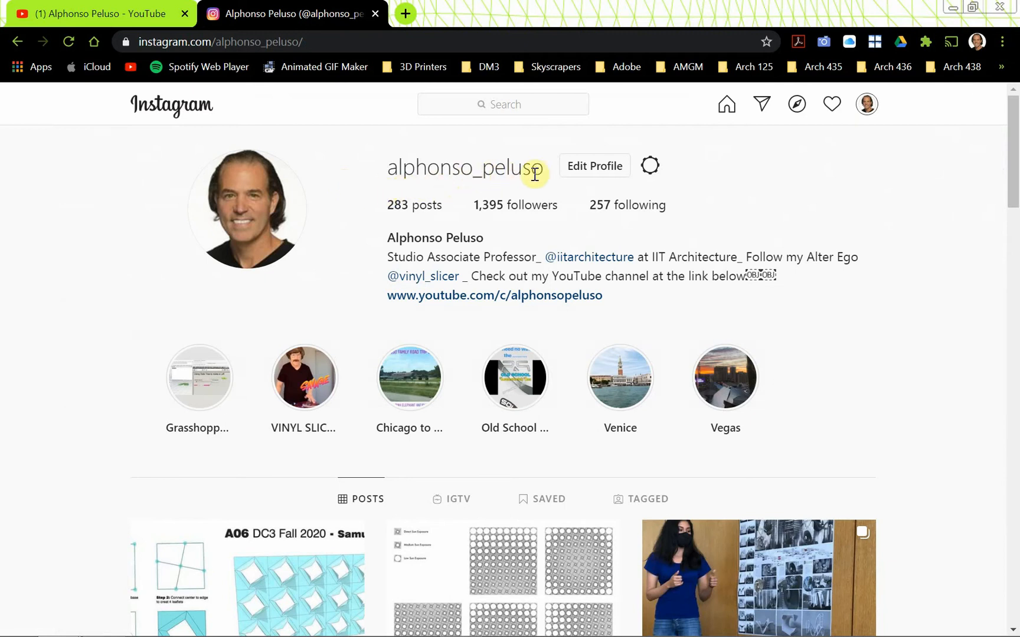
scroll("down", 3)
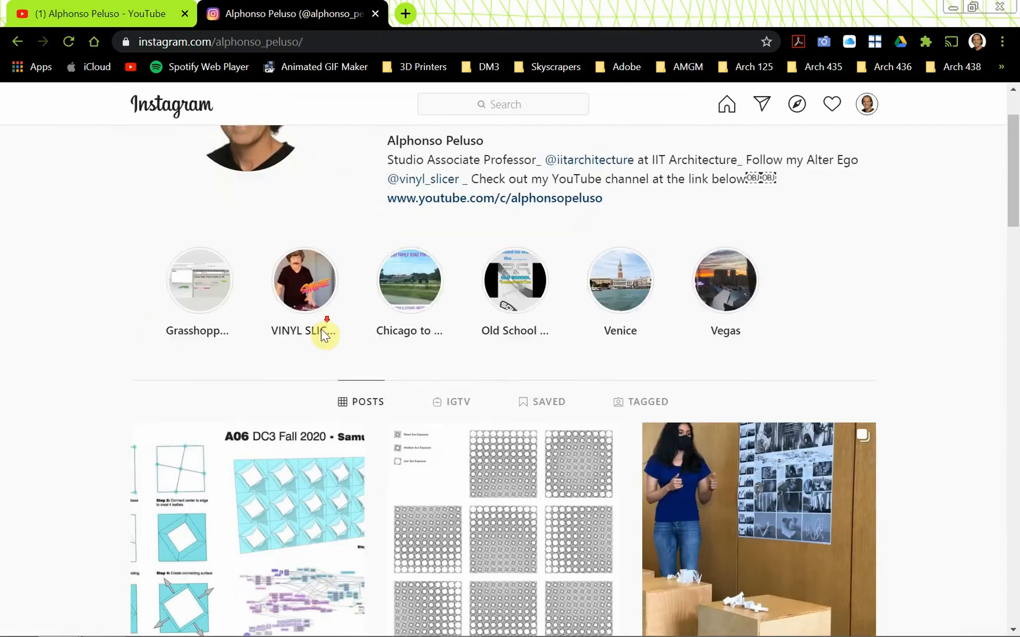
scroll("down", 3)
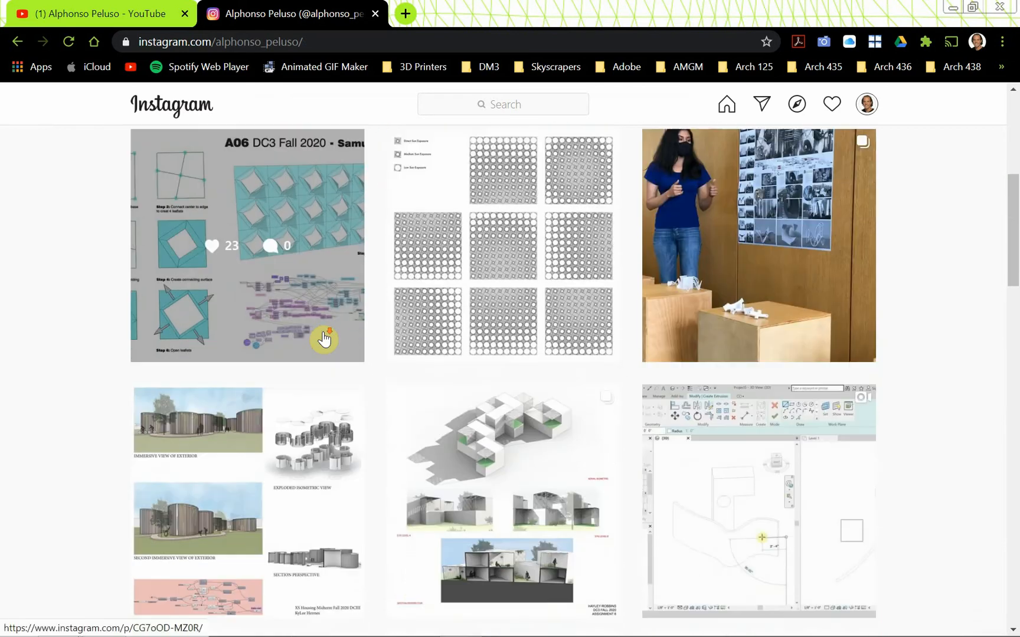
scroll("down", 3)
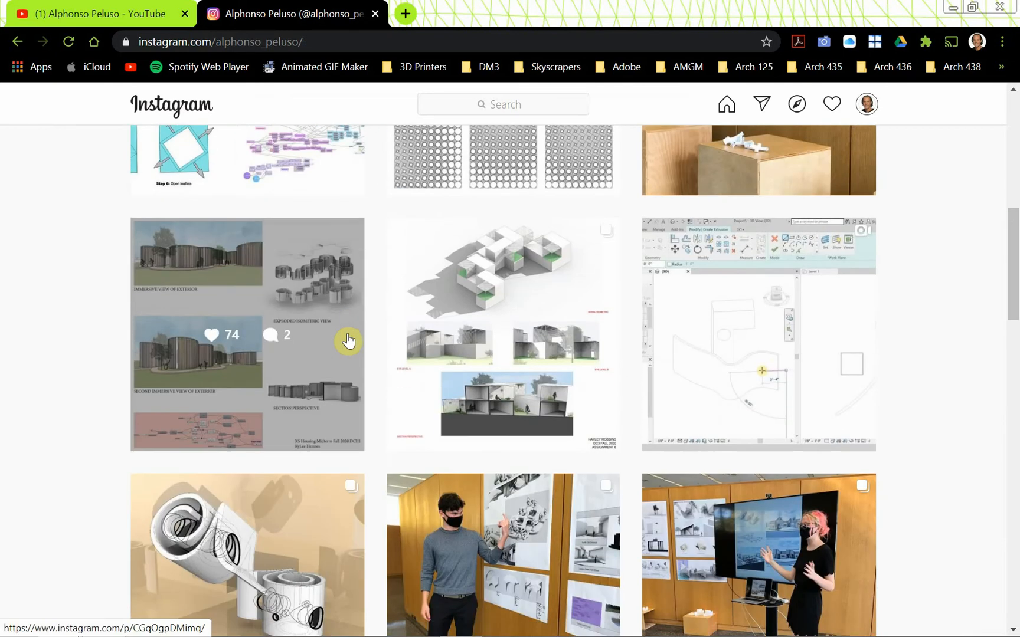
scroll("down", 3)
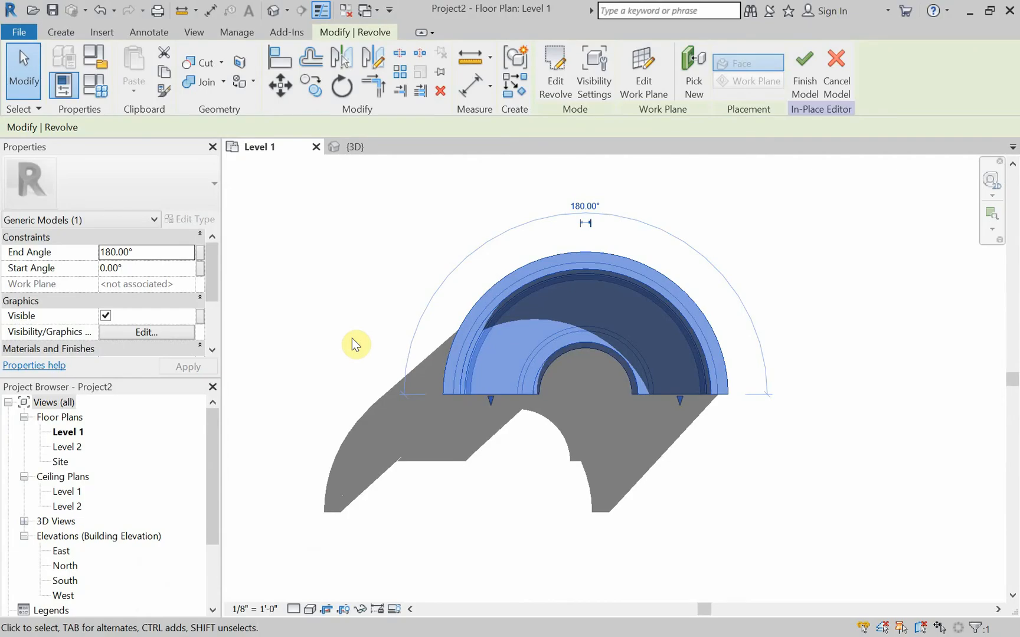
left_click(317, 146)
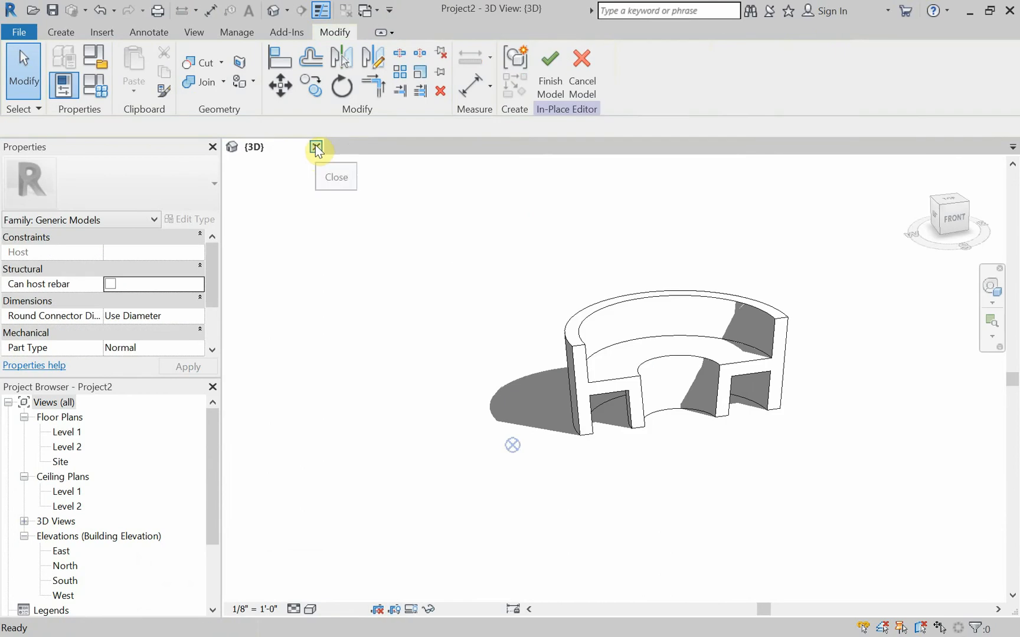
left_click(316, 147)
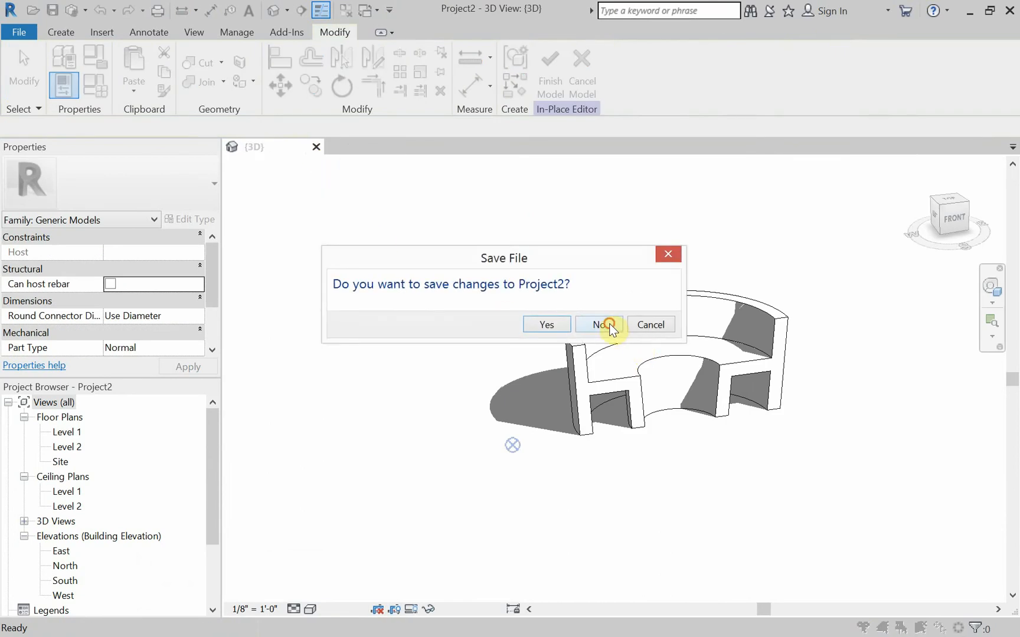
Close Project2 without saving and create a new project from the Architectural Template.
left_click(594, 325)
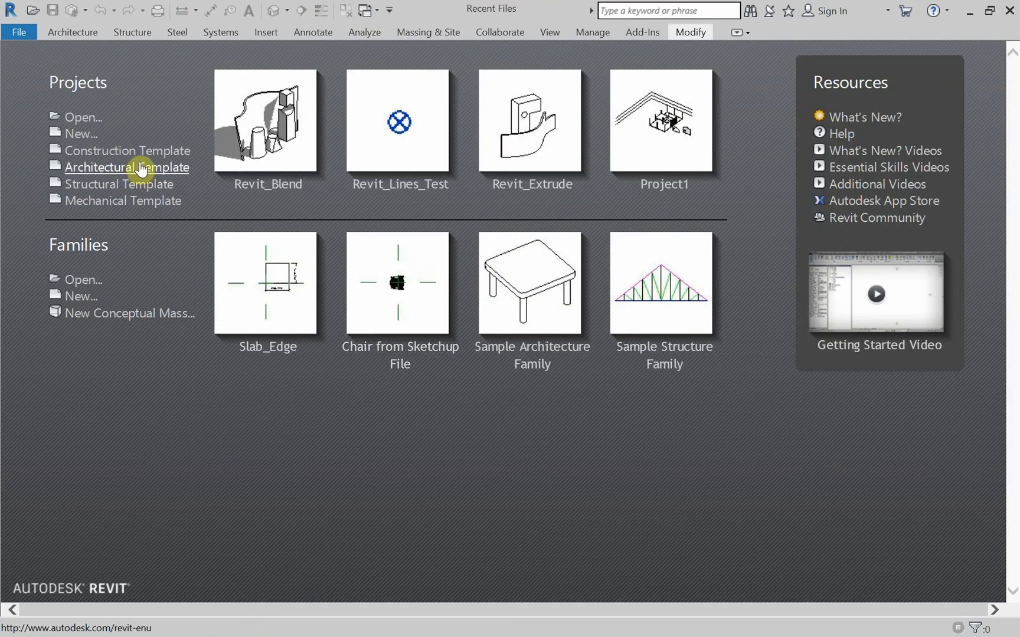
mouse_move(80, 134)
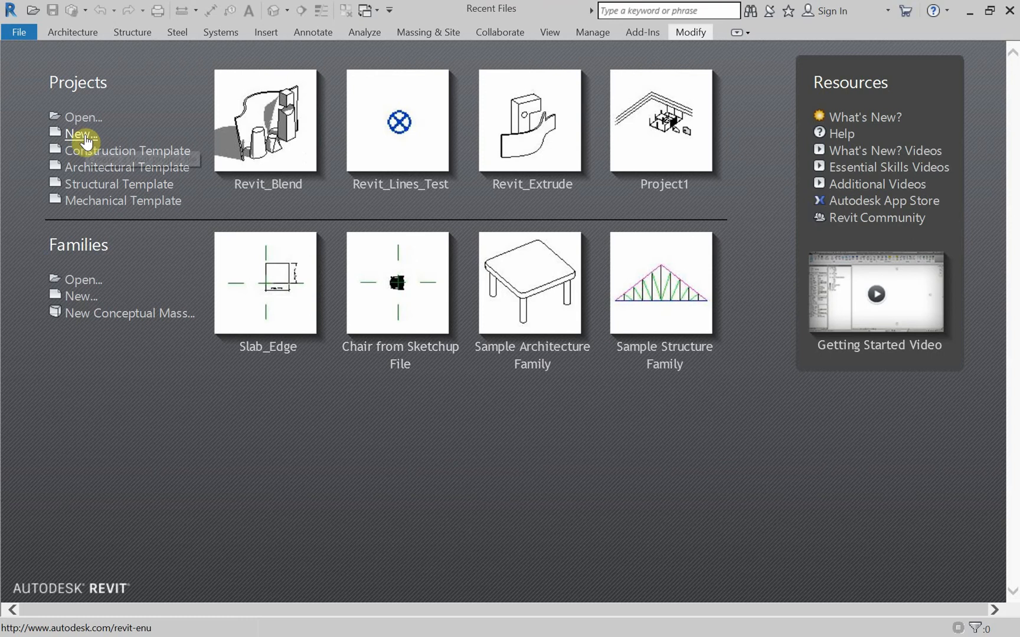
mouse_move(76, 134)
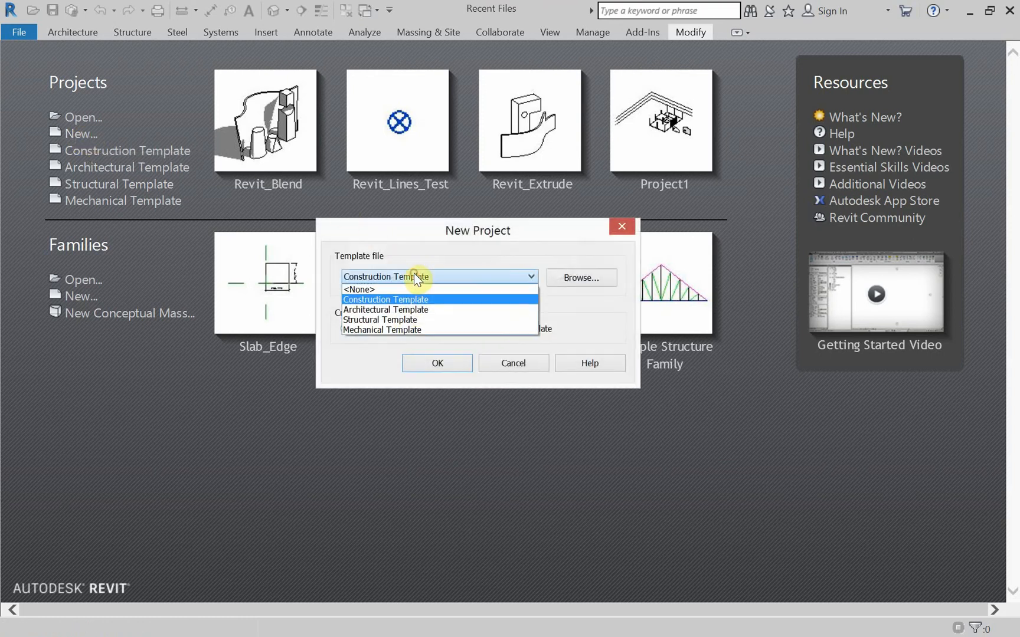
left_click(384, 310)
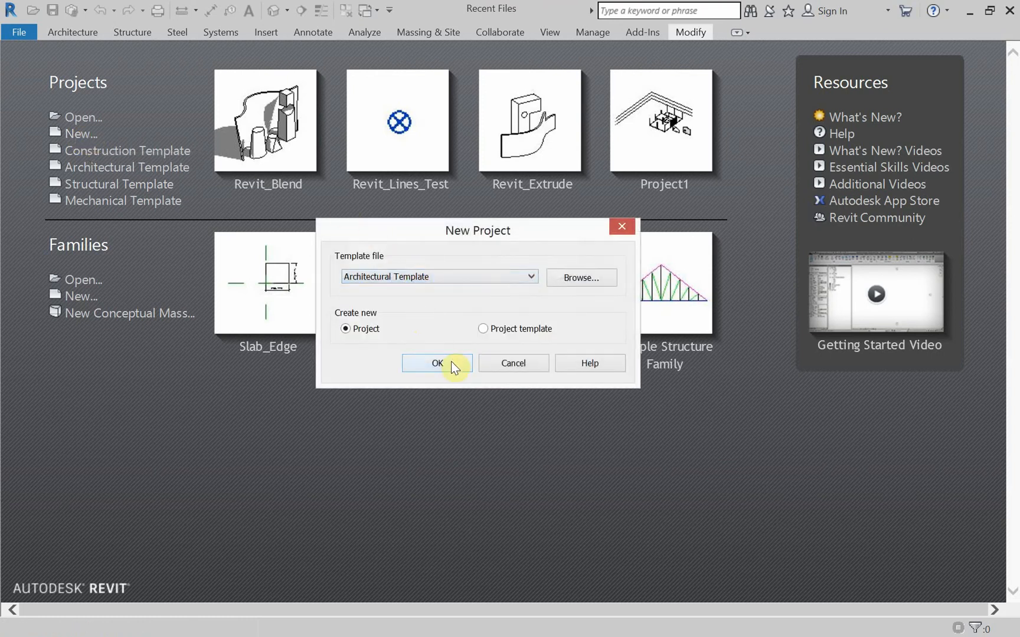
left_click(436, 363)
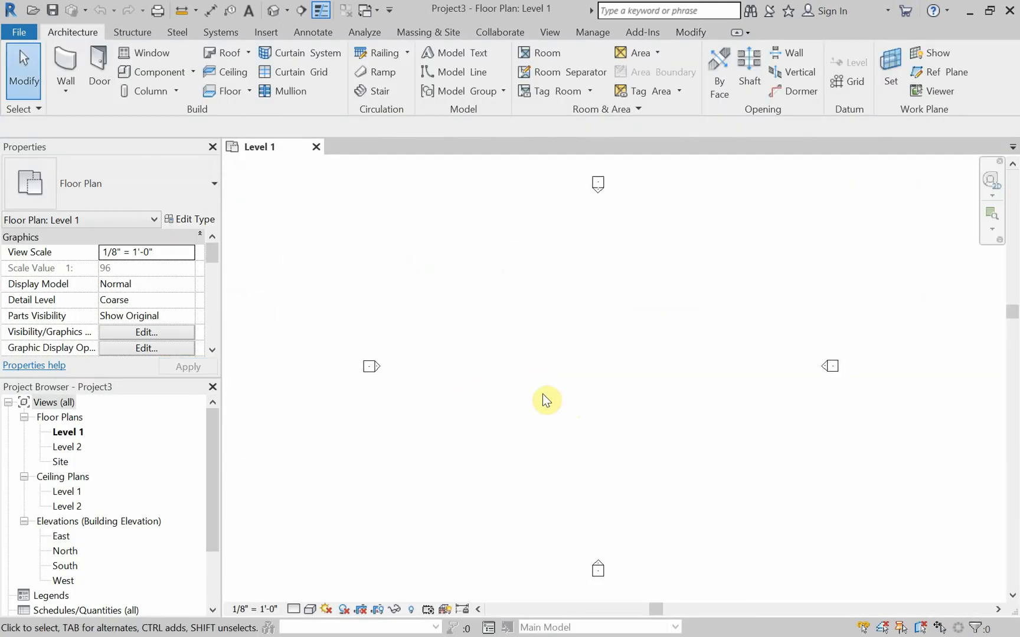
mouse_move(553, 396)
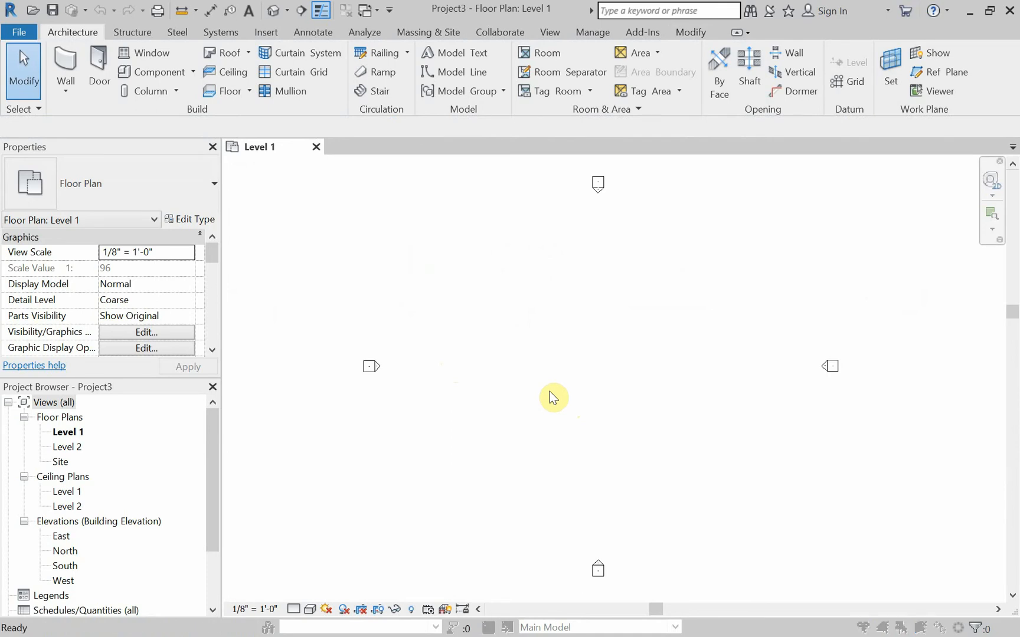
Enable Project Base Point under Site in Level 1's Visibility/Graphics settings.
left_click(145, 332)
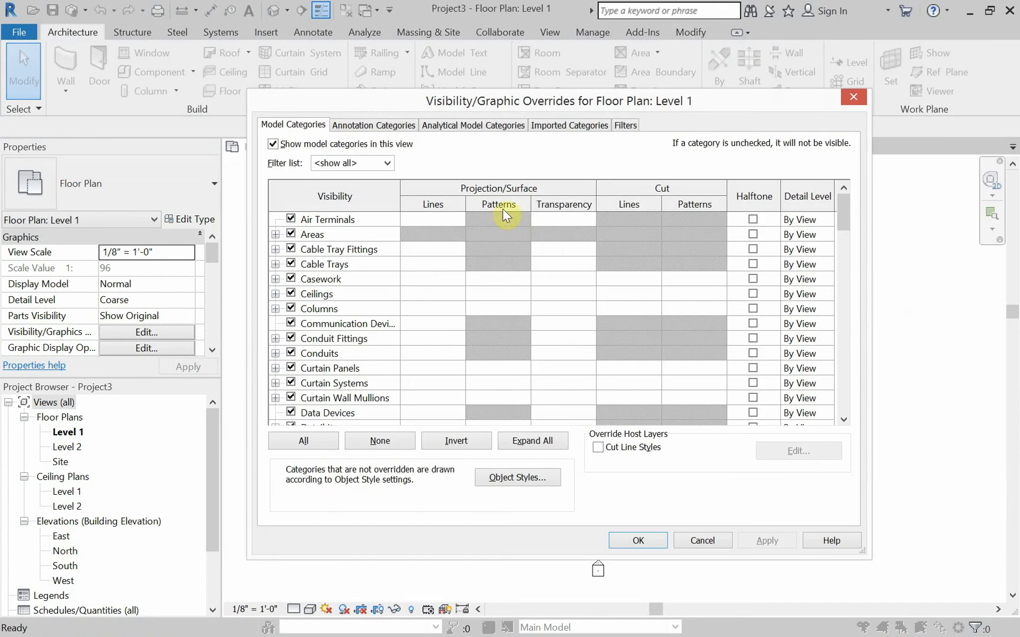
scroll("down", 3)
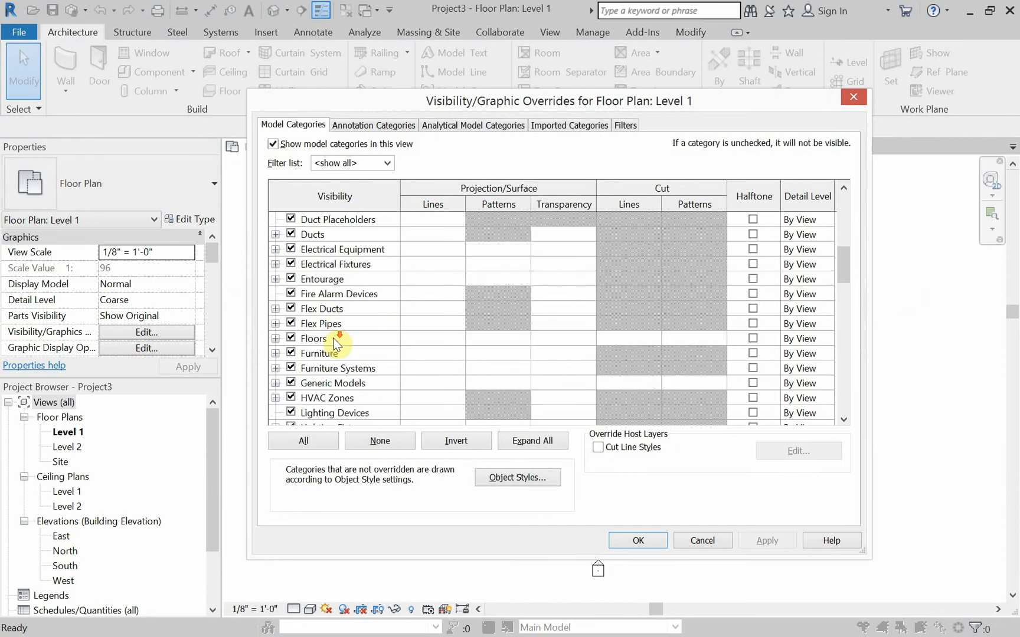
scroll("down", 3)
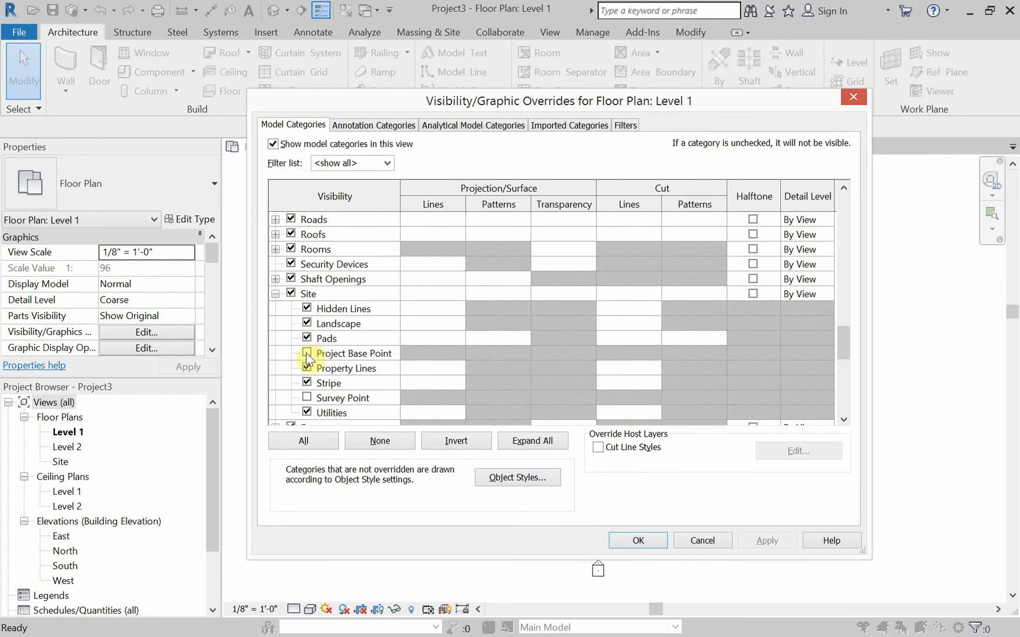
left_click(354, 353)
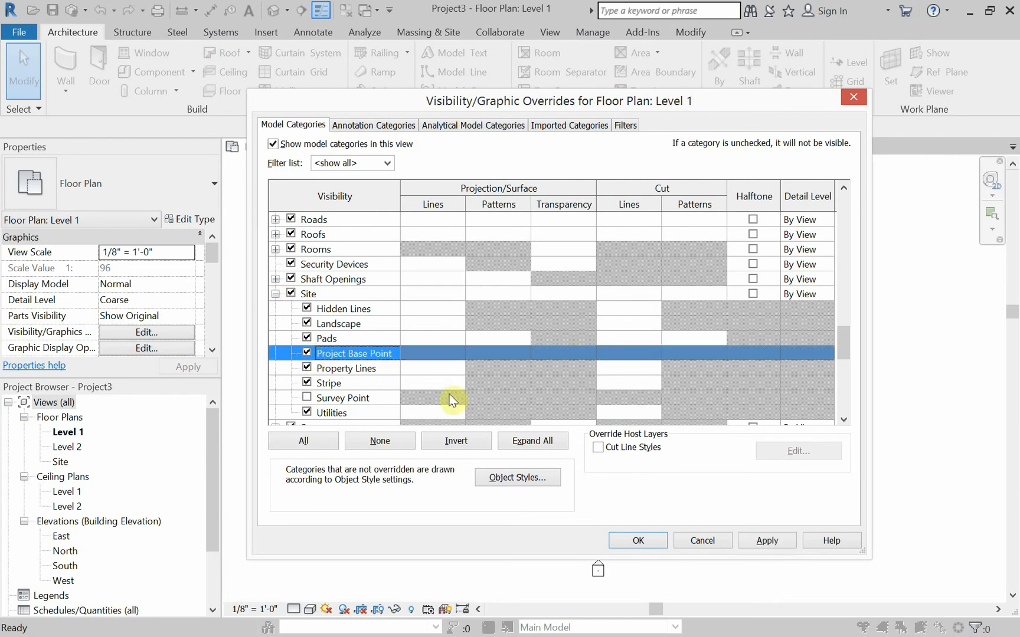
left_click(636, 540)
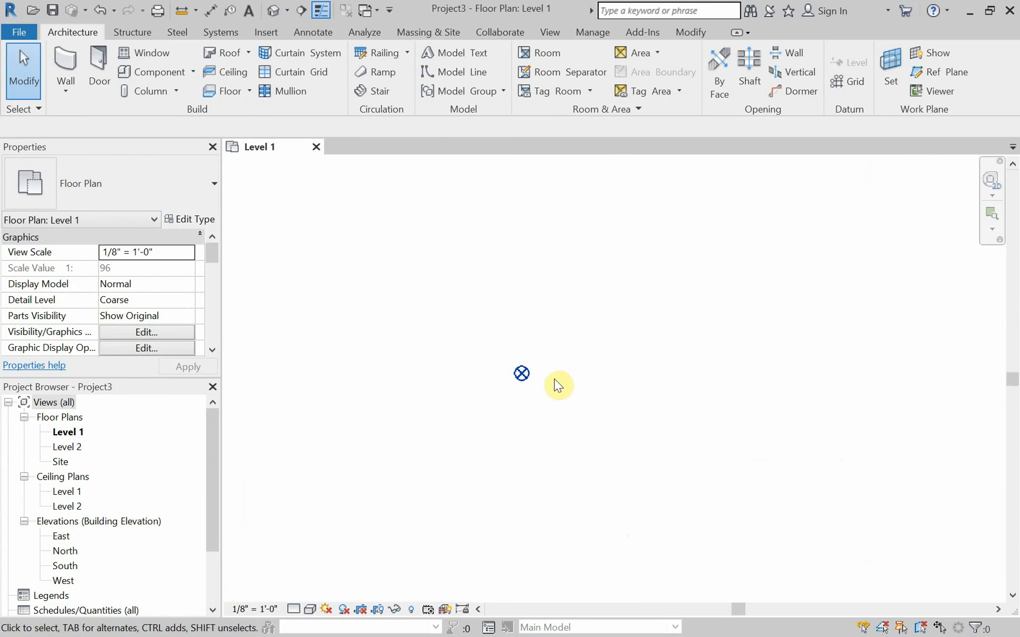
mouse_move(556, 384)
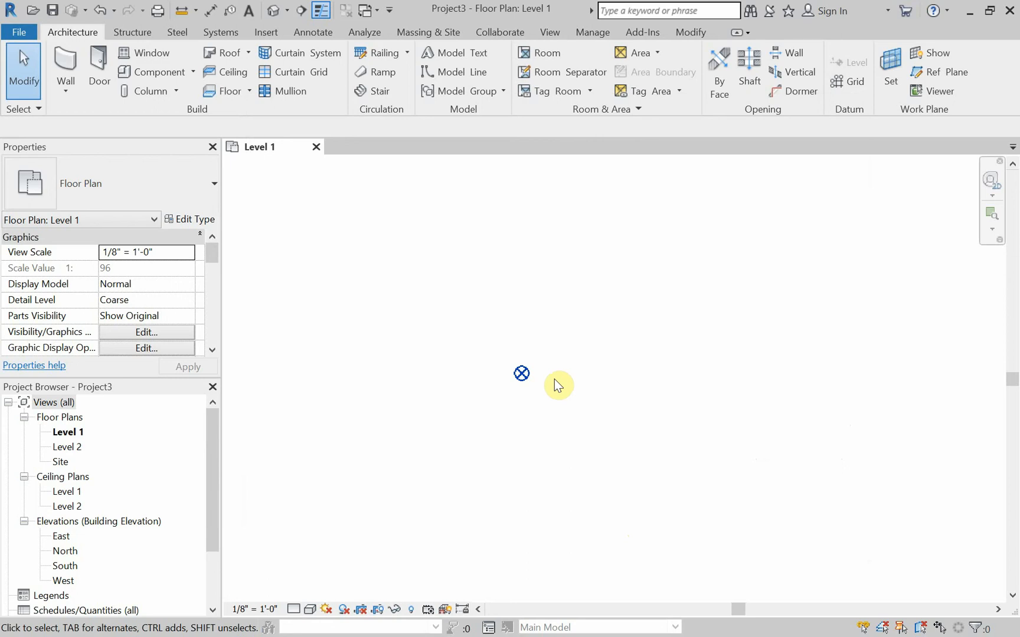
mouse_move(351, 221)
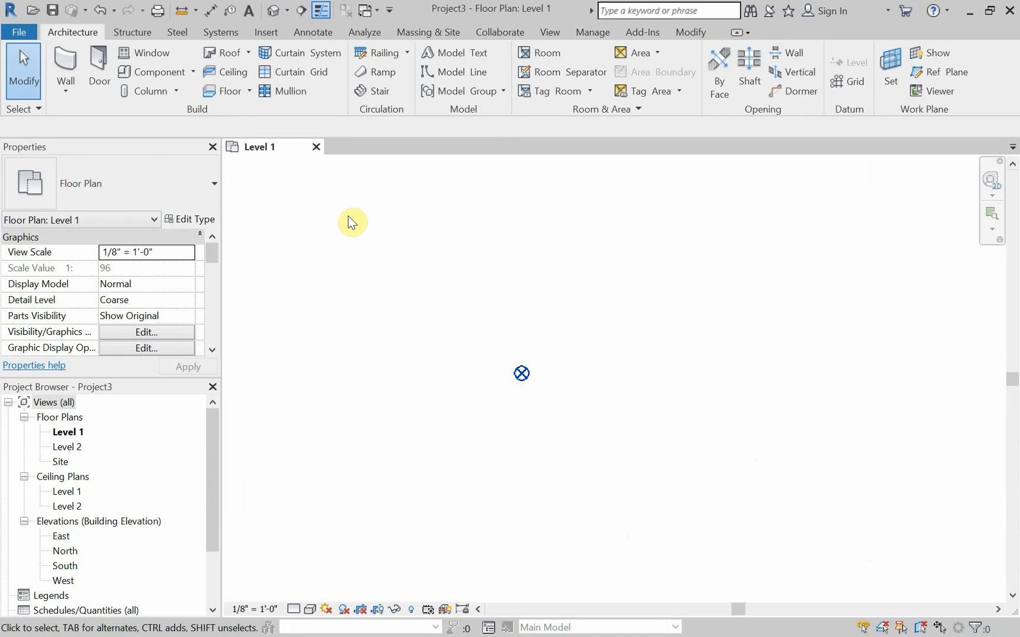
mouse_move(315, 223)
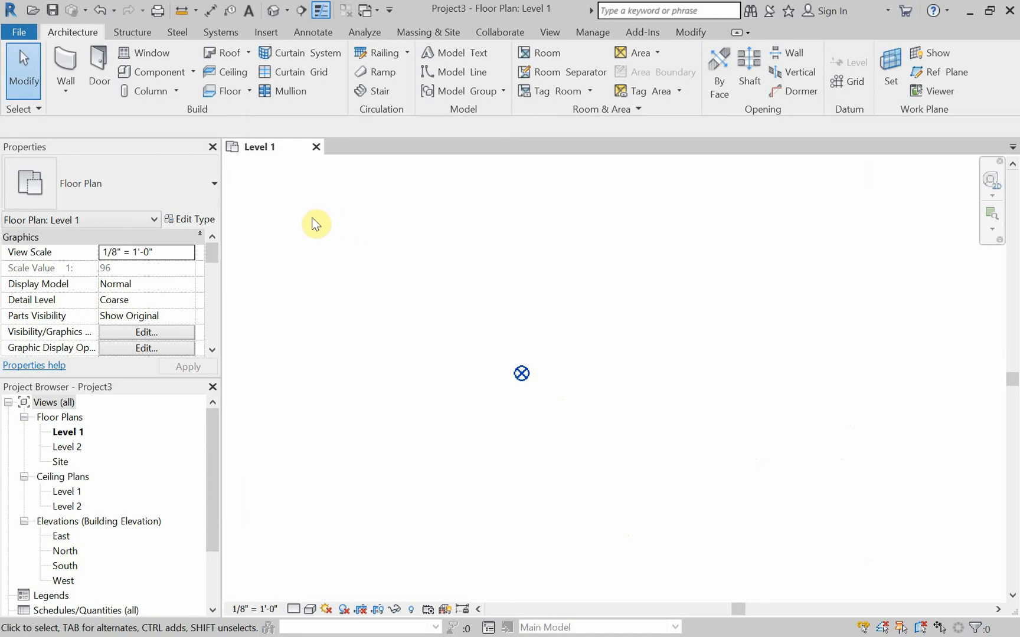
mouse_move(159, 72)
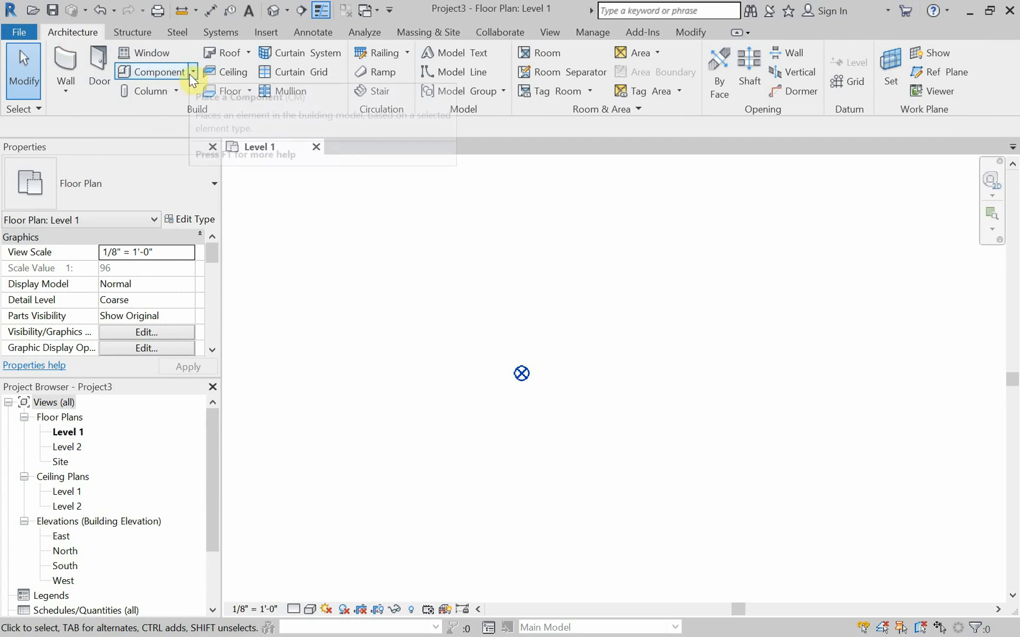
Create a Model In-Place component in the Generic Models category named 'Revolve 01'.
left_click(193, 72)
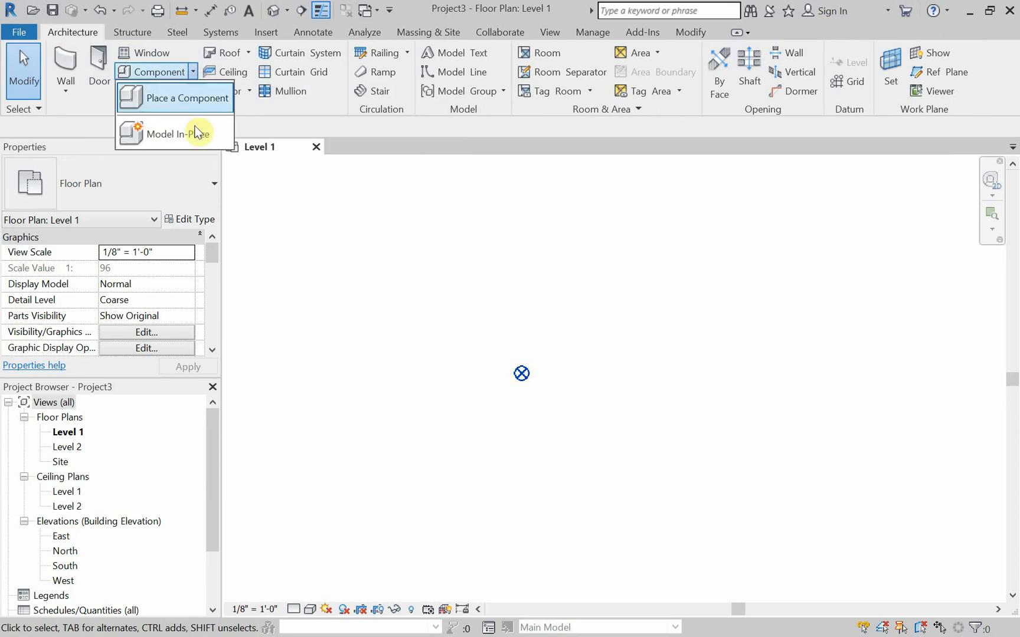
mouse_move(189, 134)
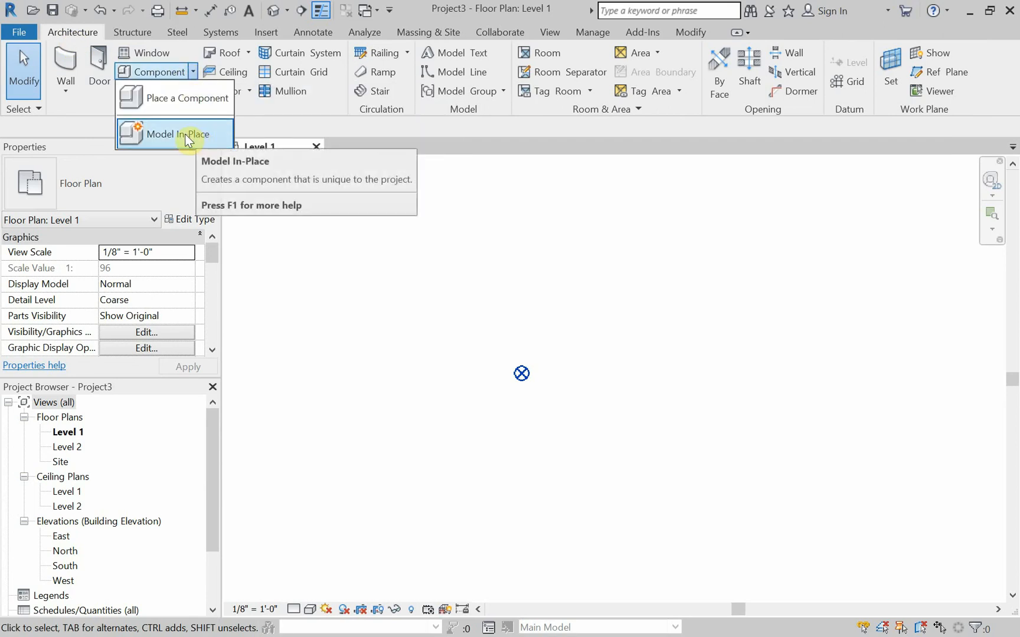
left_click(173, 134)
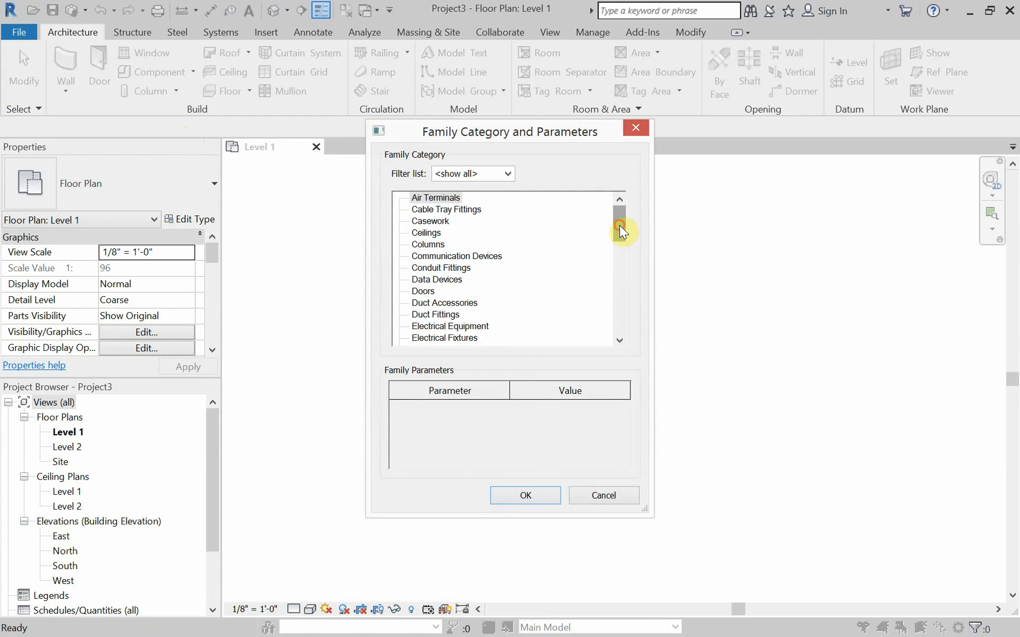
scroll("down", 3)
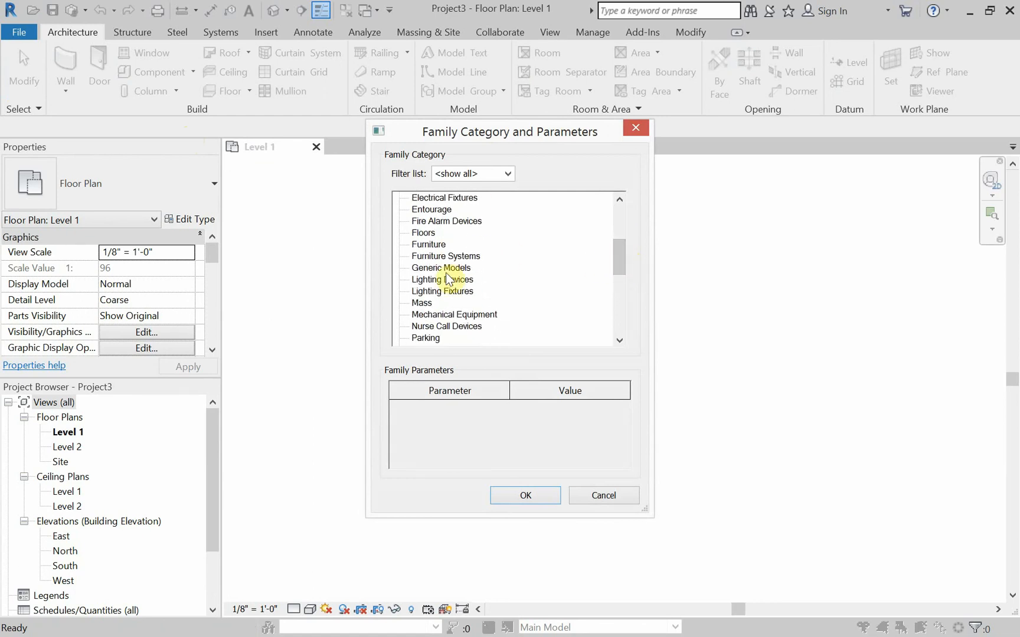
left_click(524, 495)
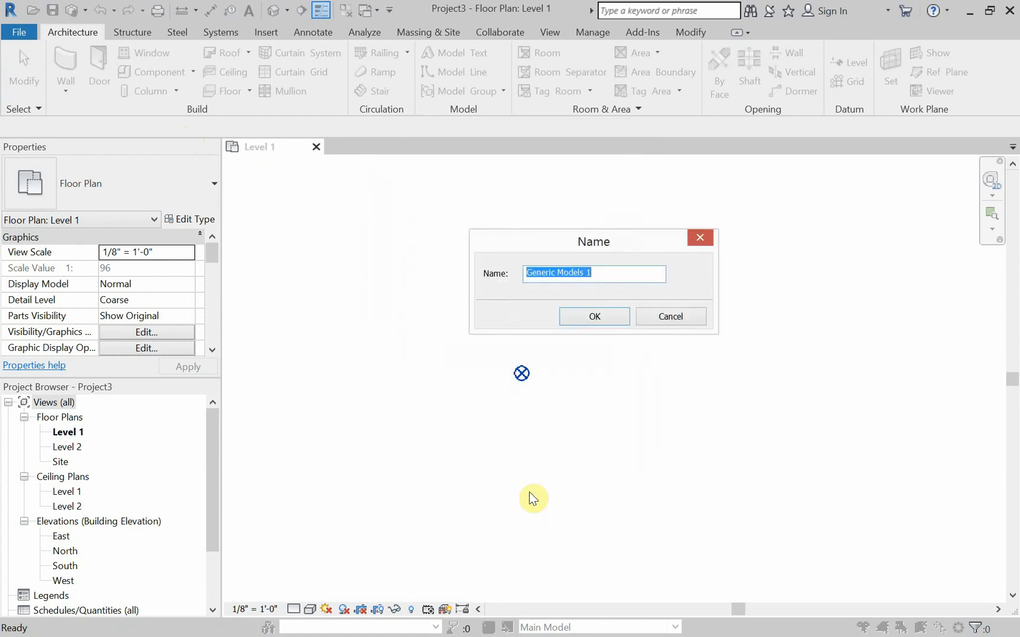
type("Revolve")
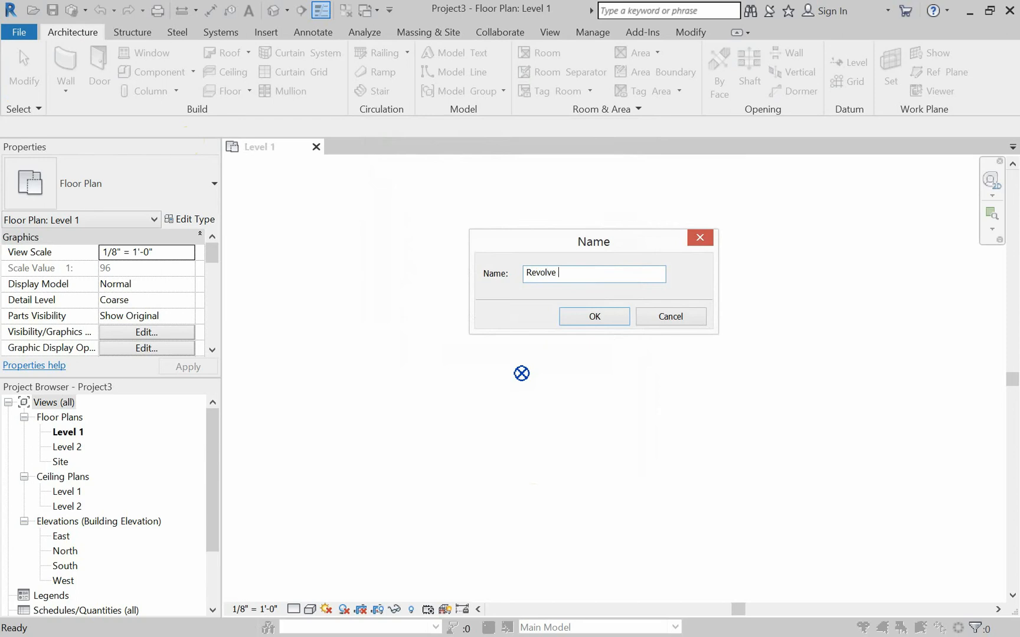
type("01")
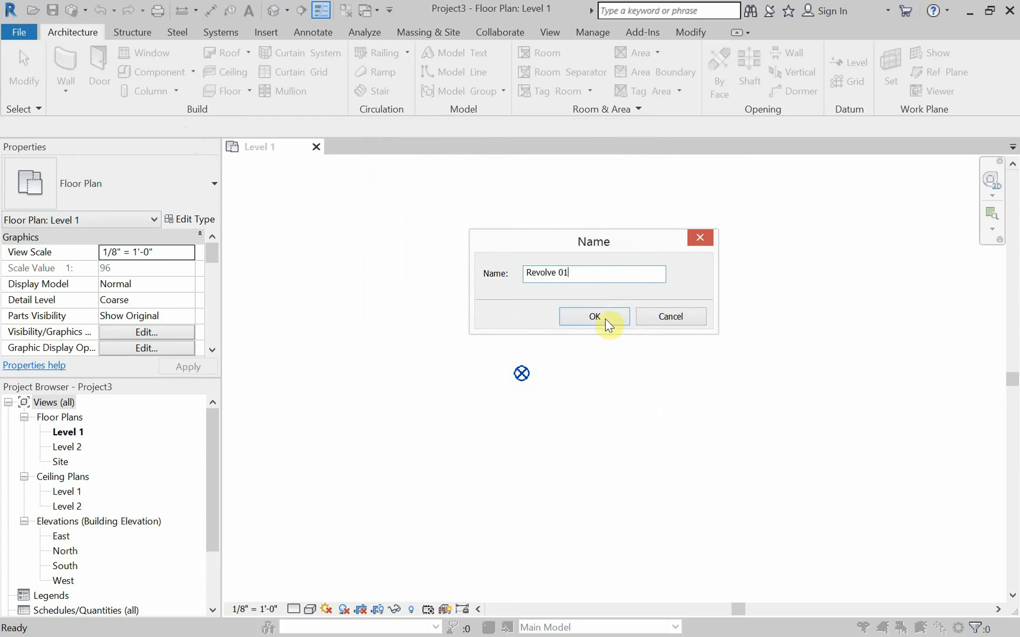
left_click(593, 317)
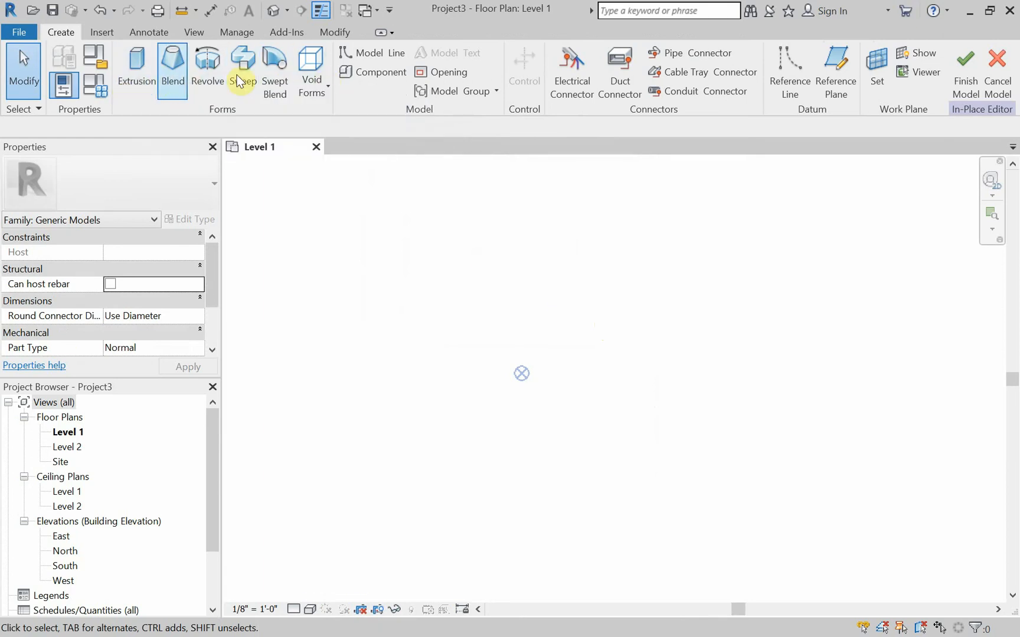
mouse_move(136, 71)
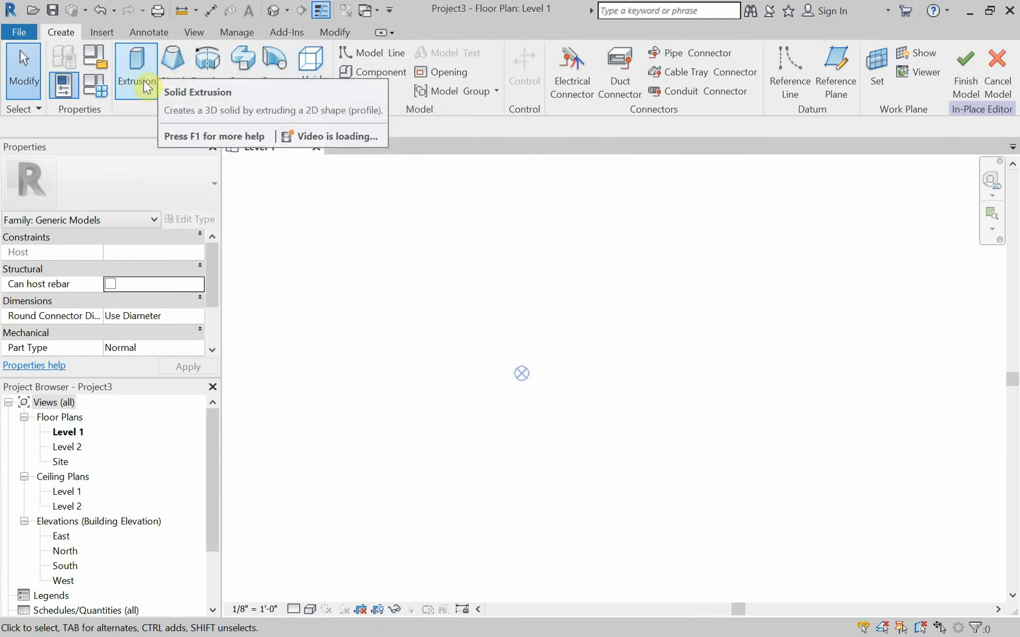
mouse_move(172, 70)
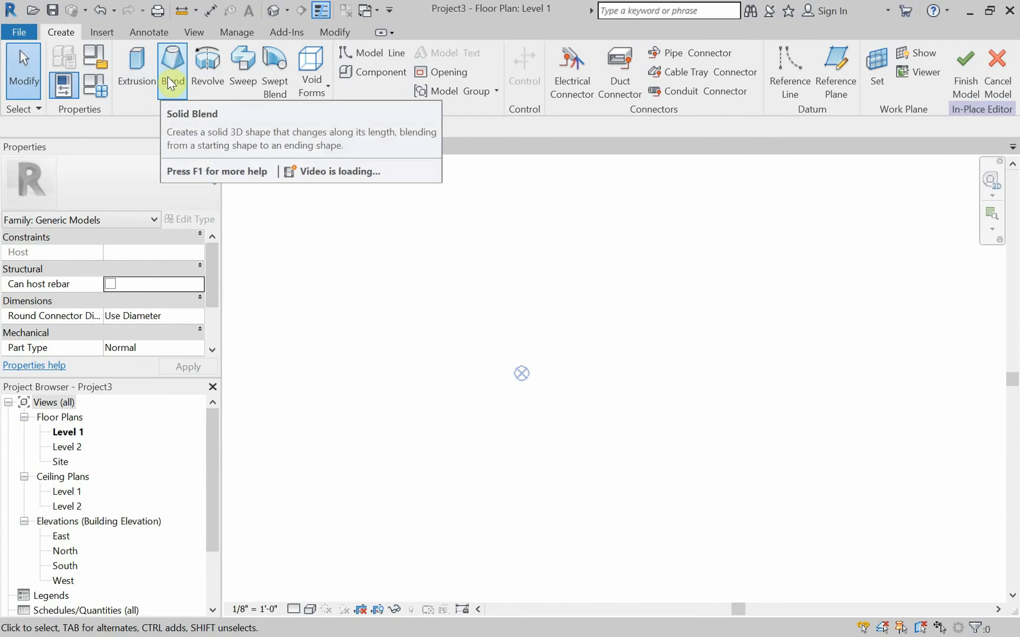
mouse_move(206, 64)
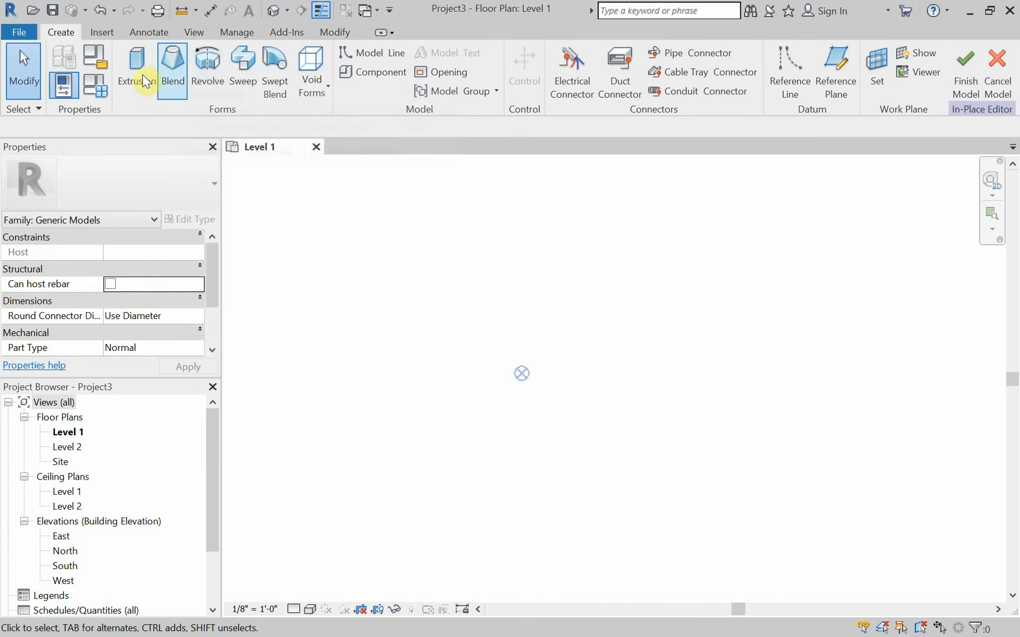
mouse_move(206, 65)
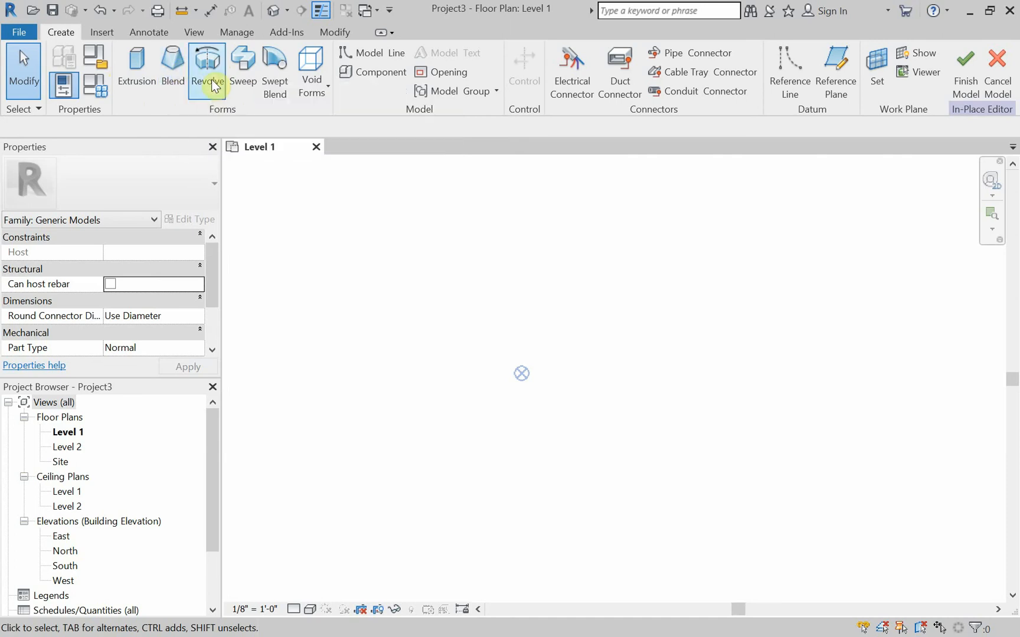
Draw a rectangular revolve boundary and set its height dimension to 4 ft.
left_click(207, 72)
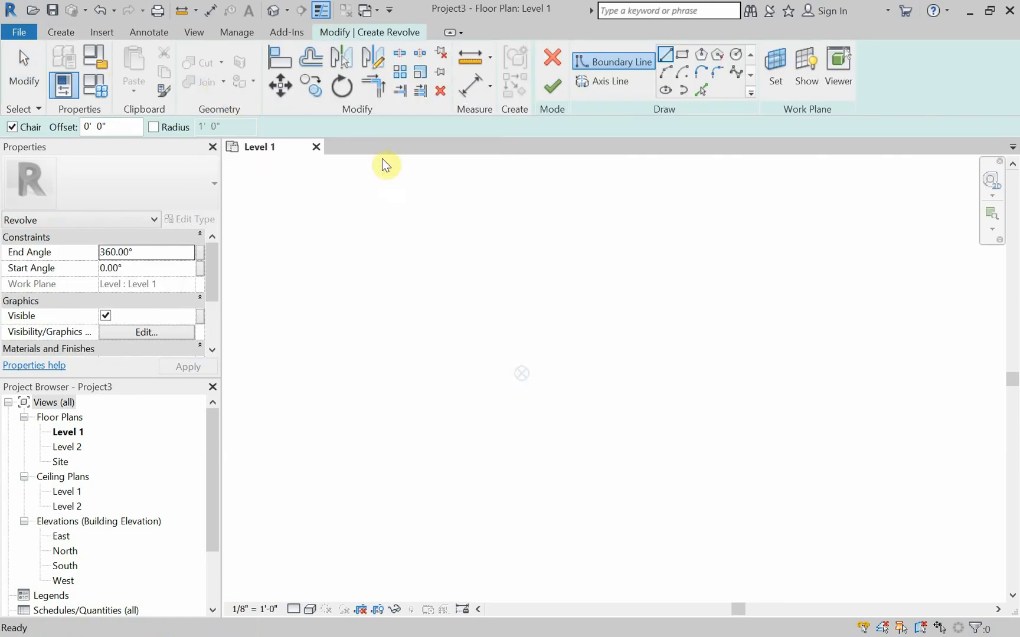
left_click(606, 82)
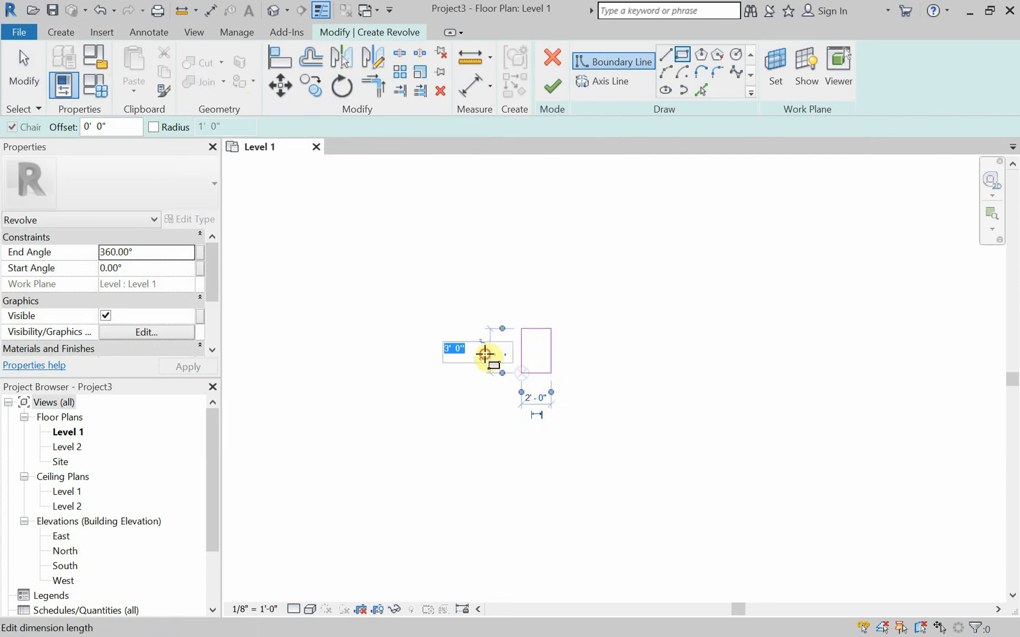
type("4")
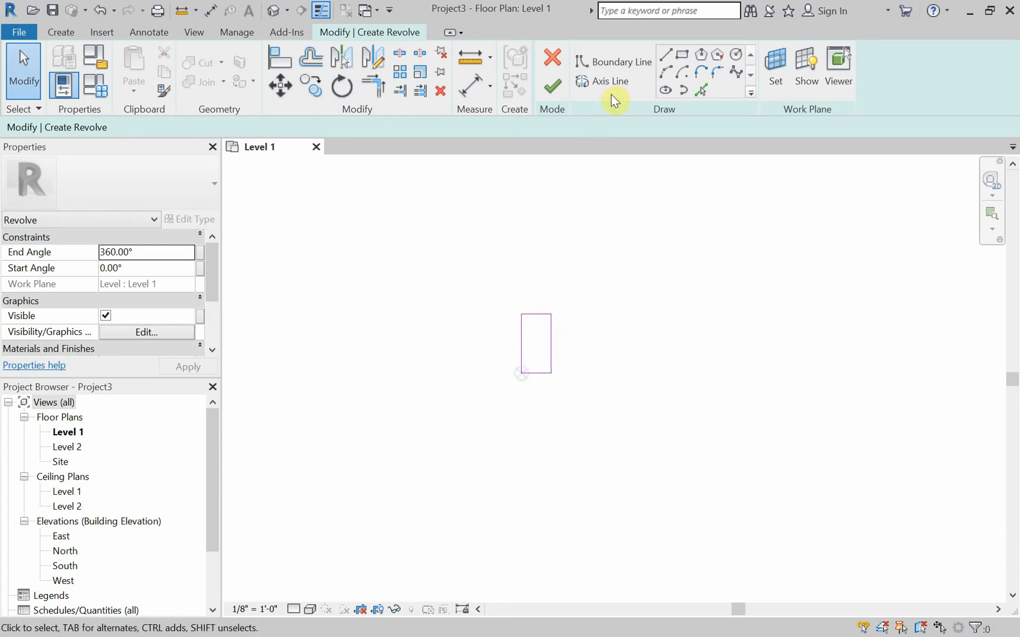
Draw a vertical axis left of the rectangle and finish the revolve.
left_click(610, 81)
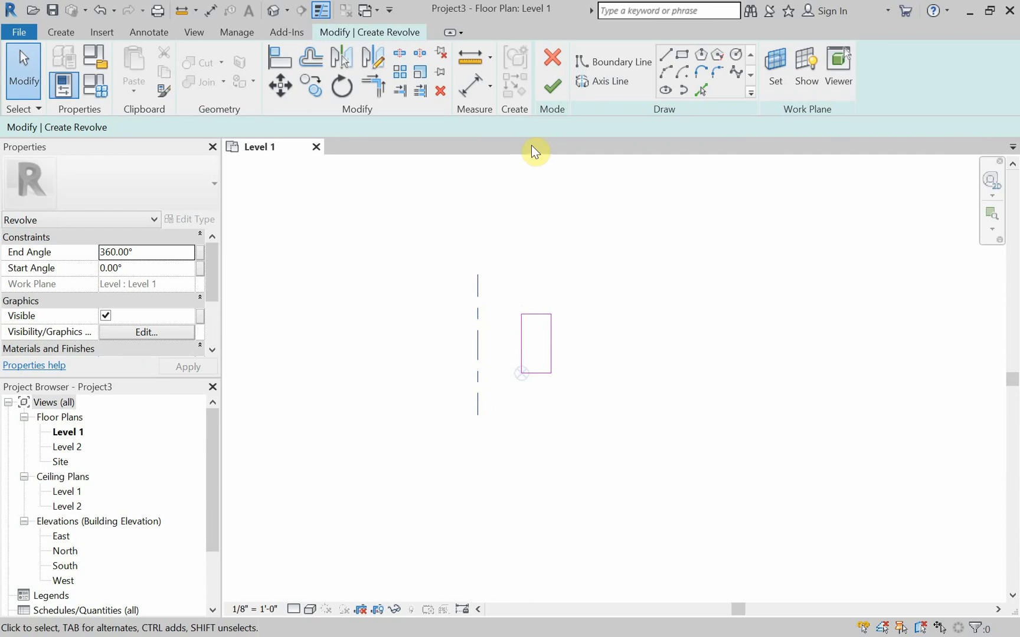
left_click(551, 85)
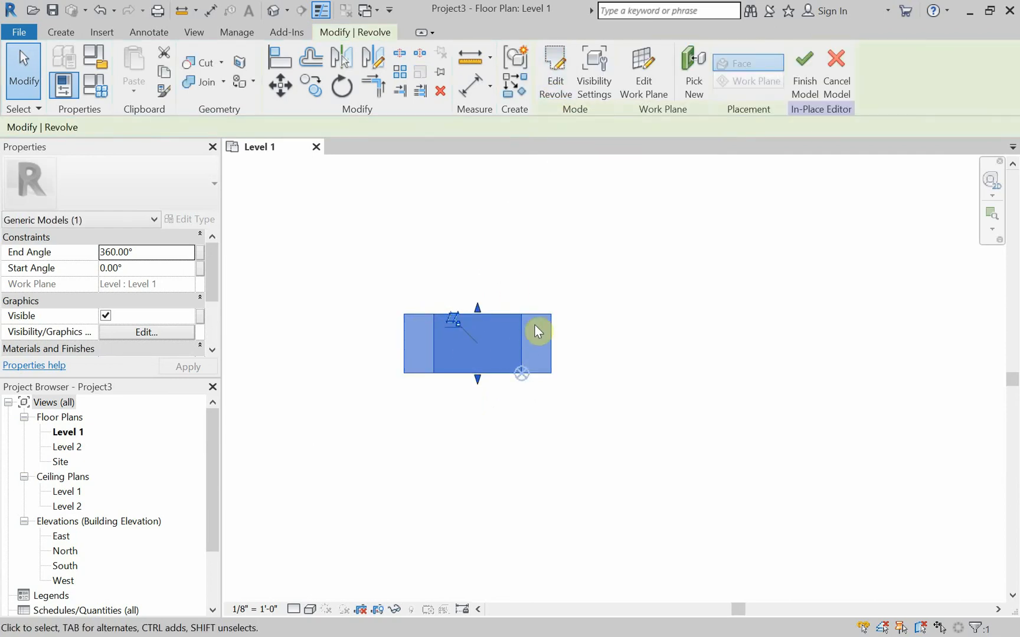
mouse_move(555, 300)
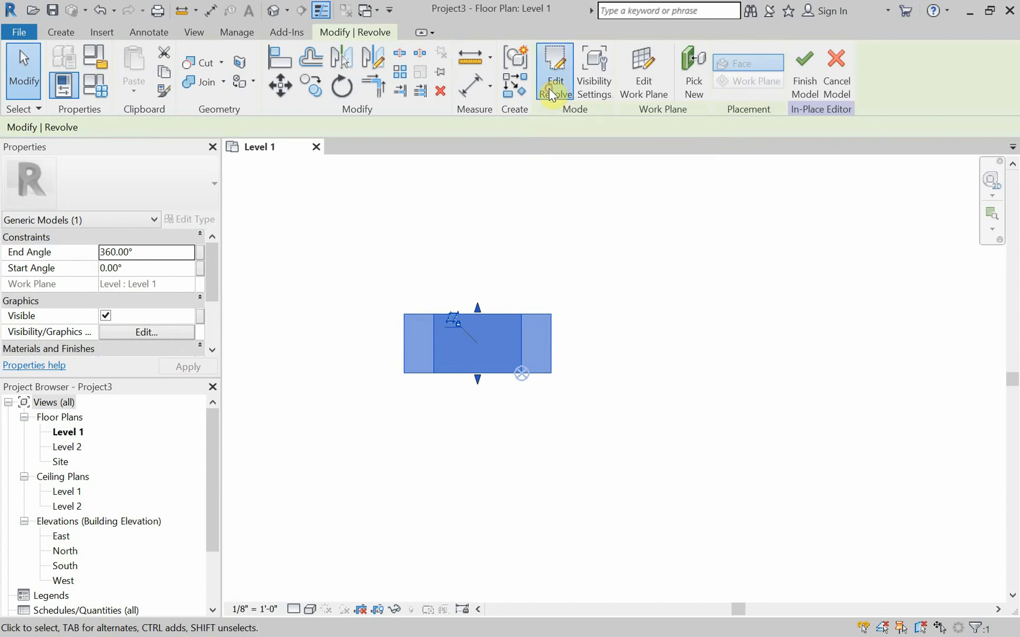
Drag the revolve's rotation axis until it sits 5 ft from the profile, then apply the edit.
left_click(554, 71)
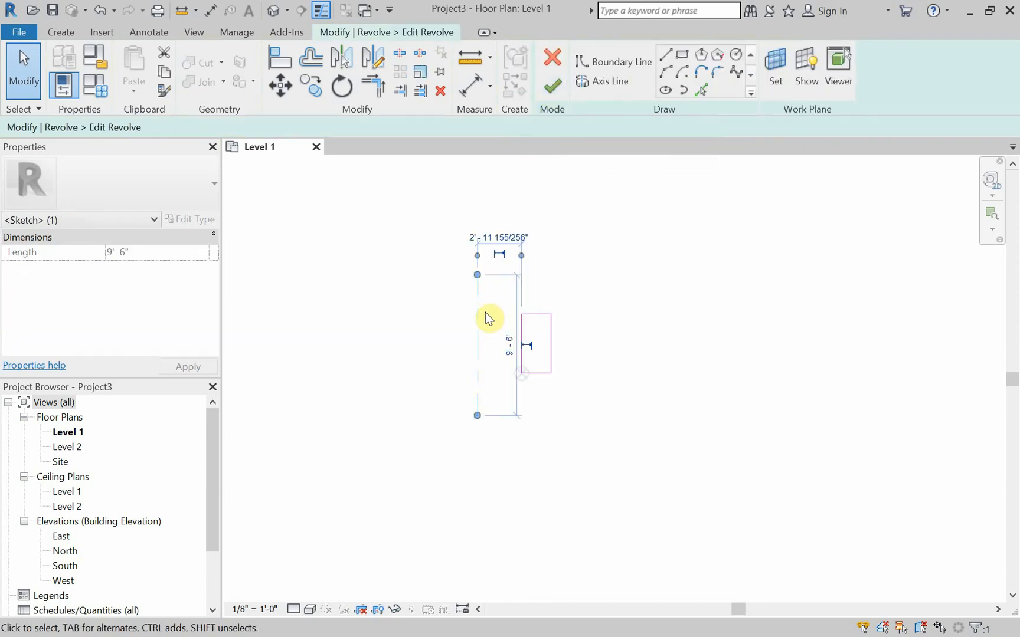
left_click_drag(488, 318, 508, 324)
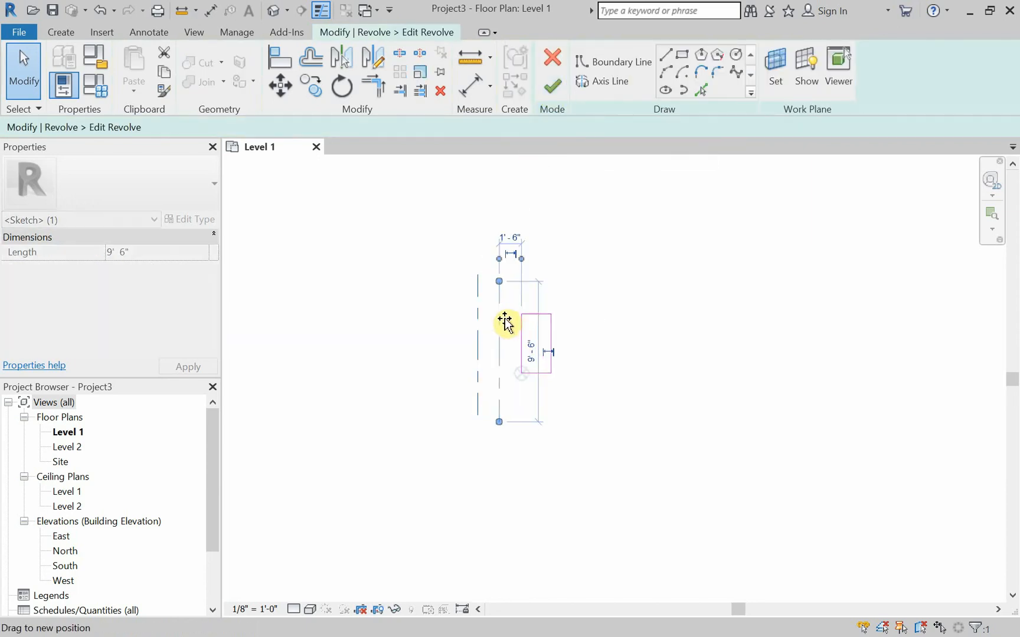
left_click_drag(505, 320, 494, 323)
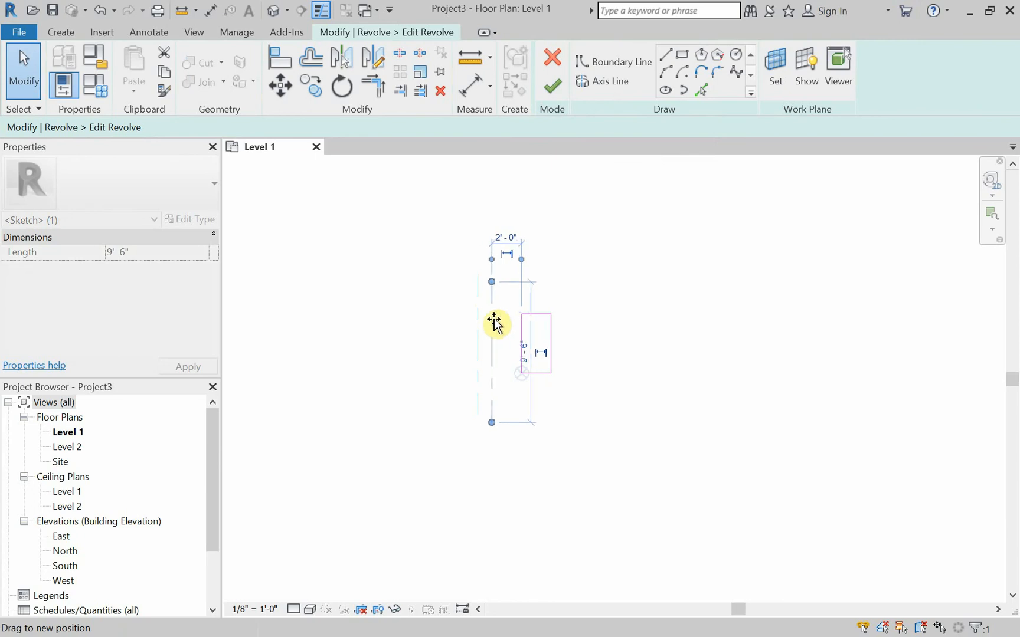
left_click_drag(495, 322, 453, 319)
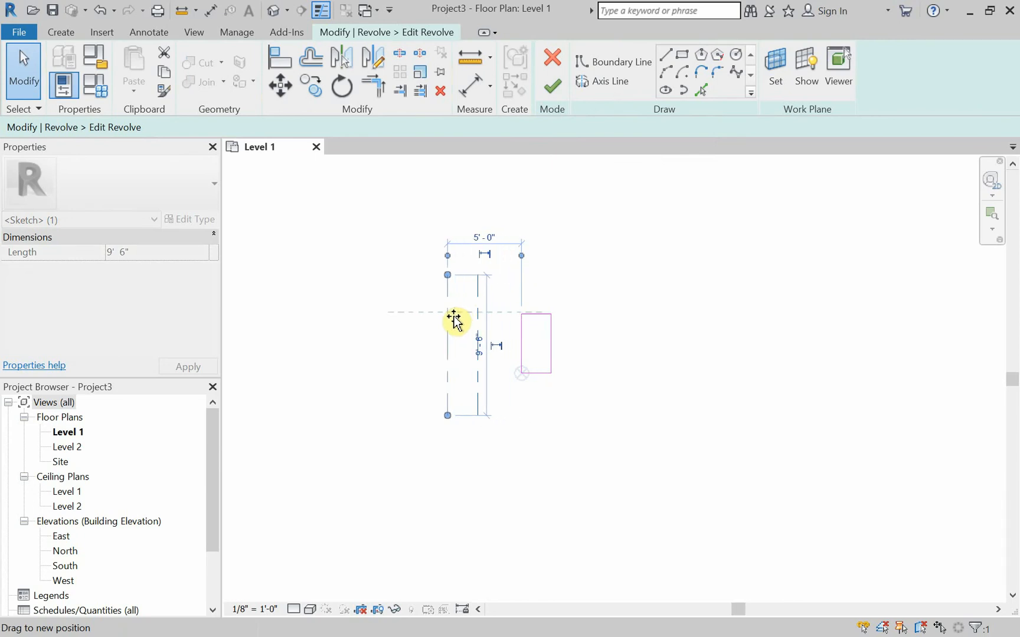
left_click(553, 87)
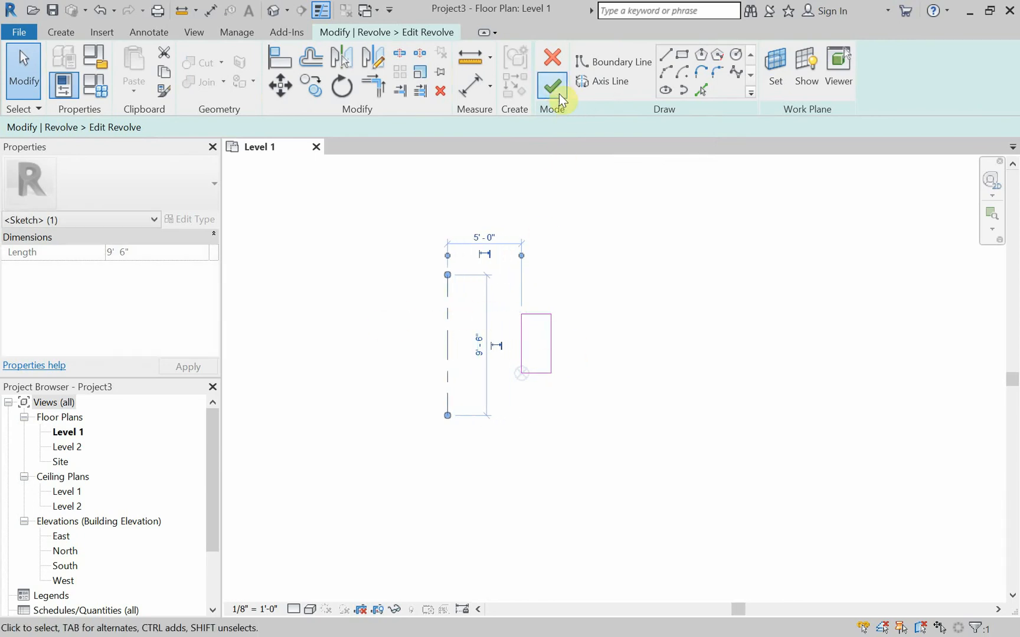
left_click(552, 86)
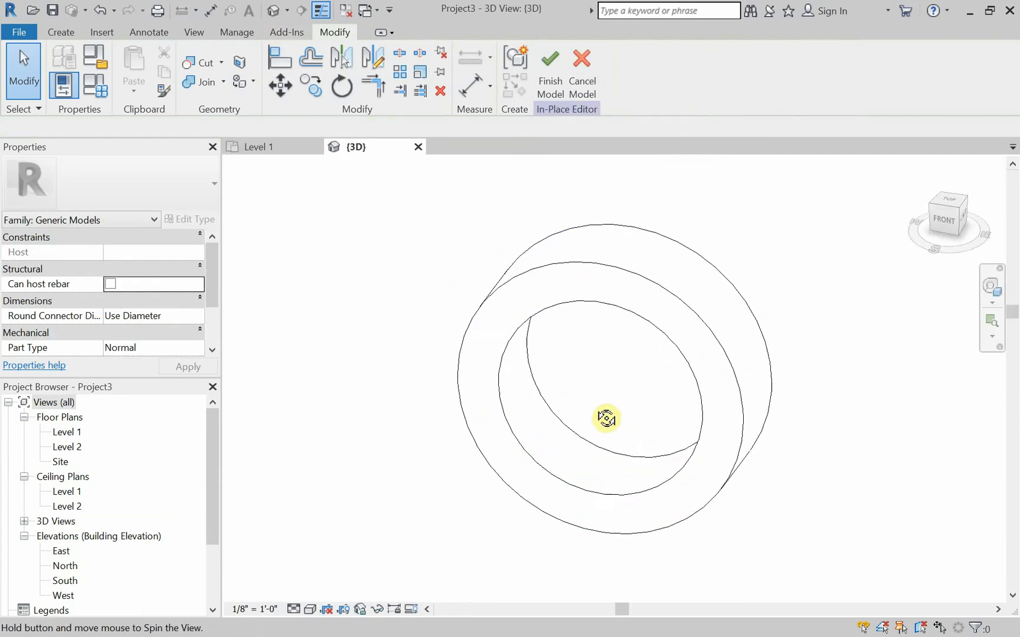
Orbit around the ring in 3D and select the revolve to see its 0°–360° angles.
left_click_drag(605, 419, 705, 302)
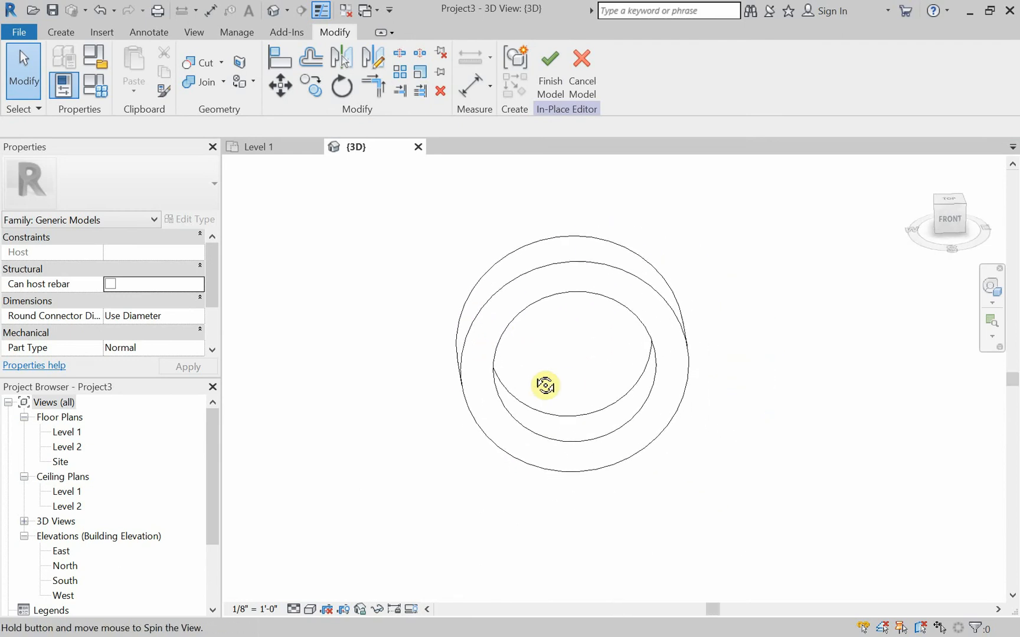
left_click_drag(545, 384, 613, 361)
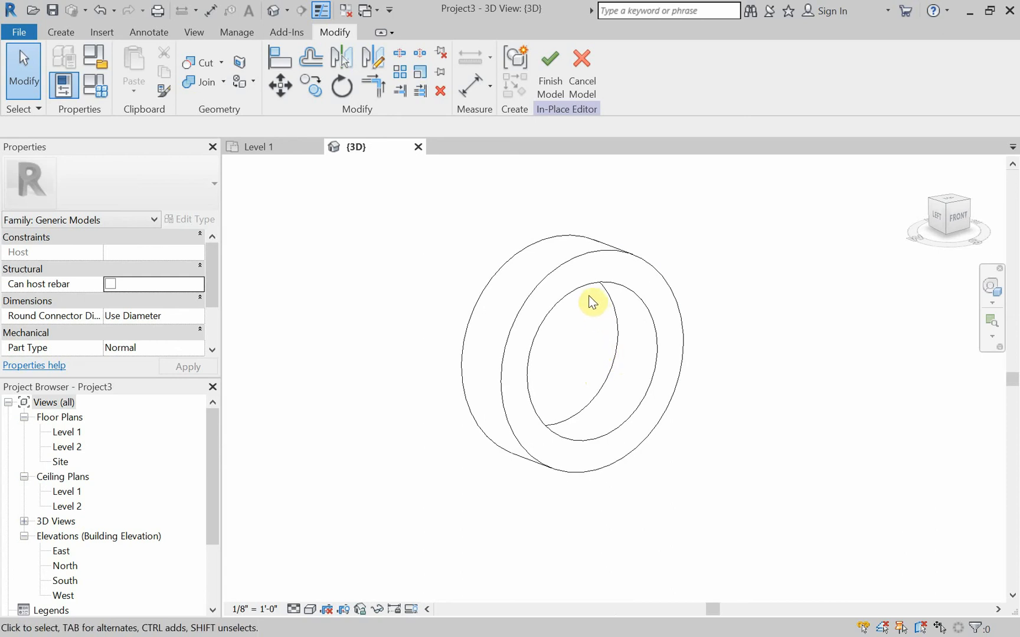
left_click(592, 301)
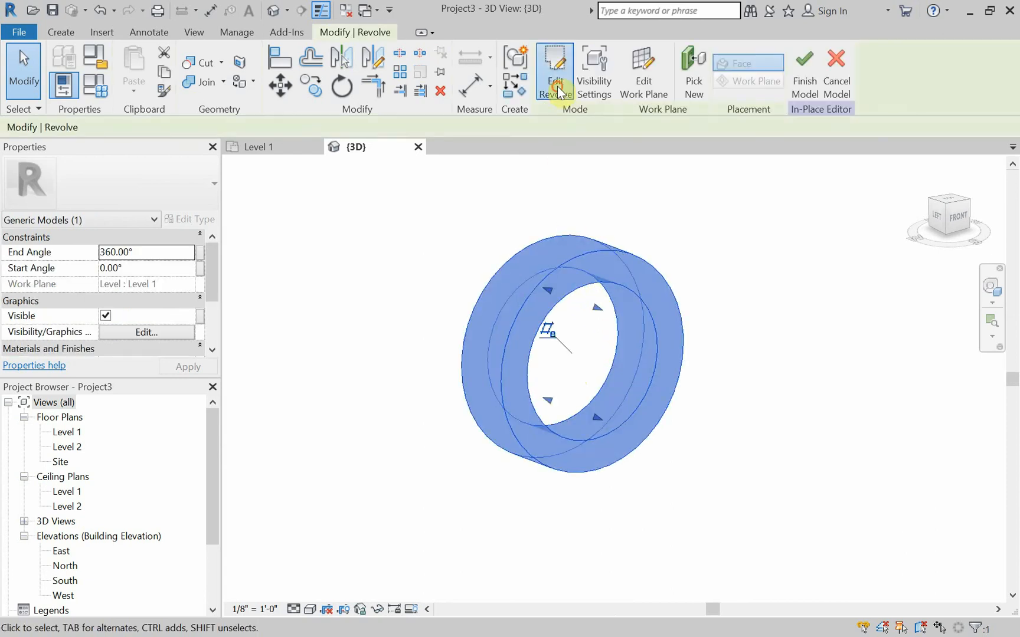
Edit the ring's revolve, pull its axis to 2'-6" from the profile, and finish.
left_click(554, 71)
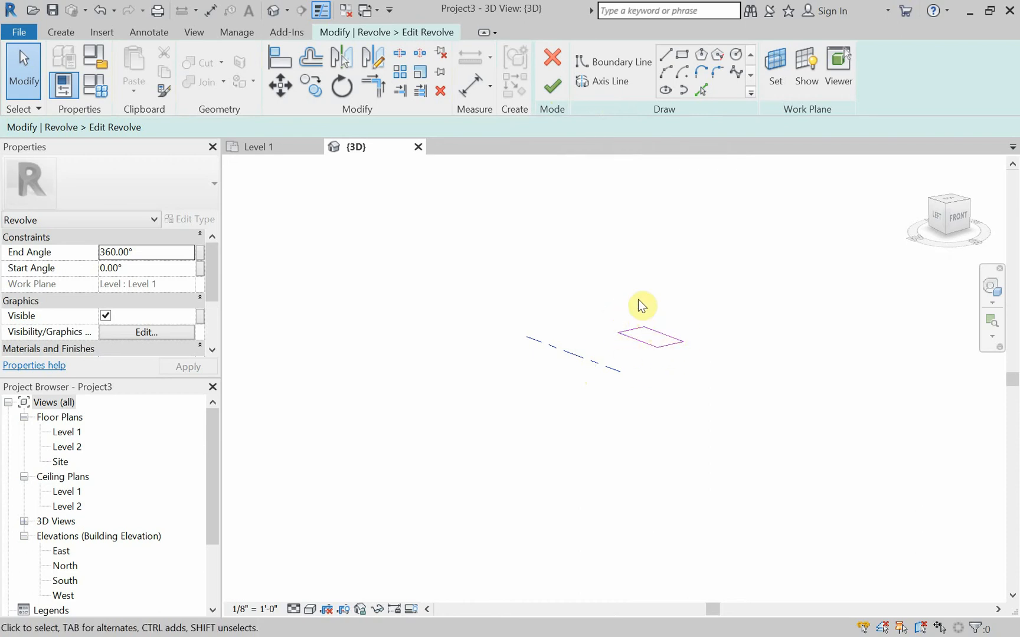
mouse_move(567, 446)
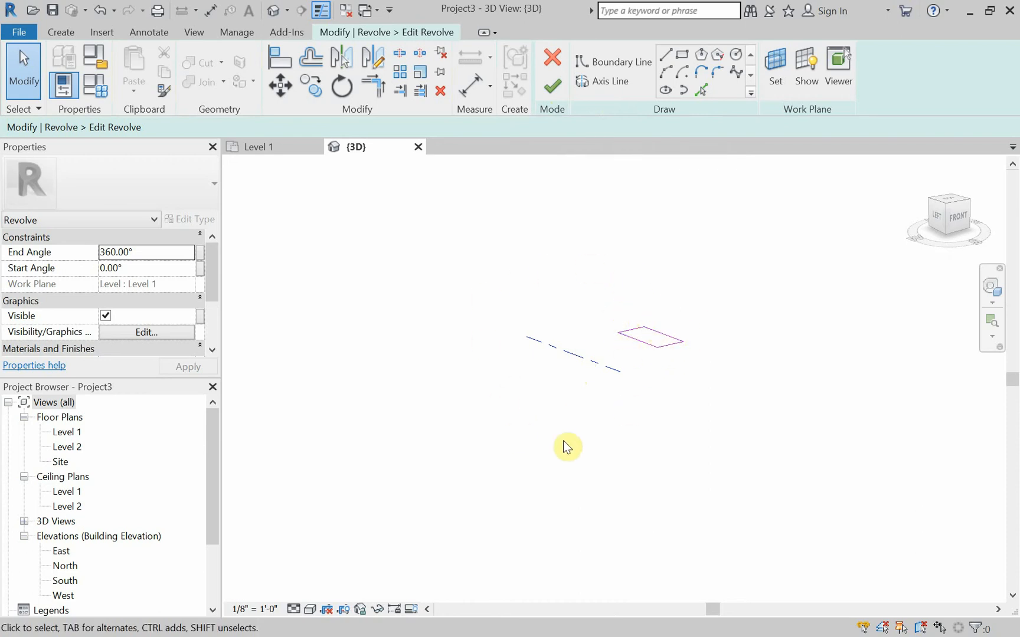
mouse_move(523, 355)
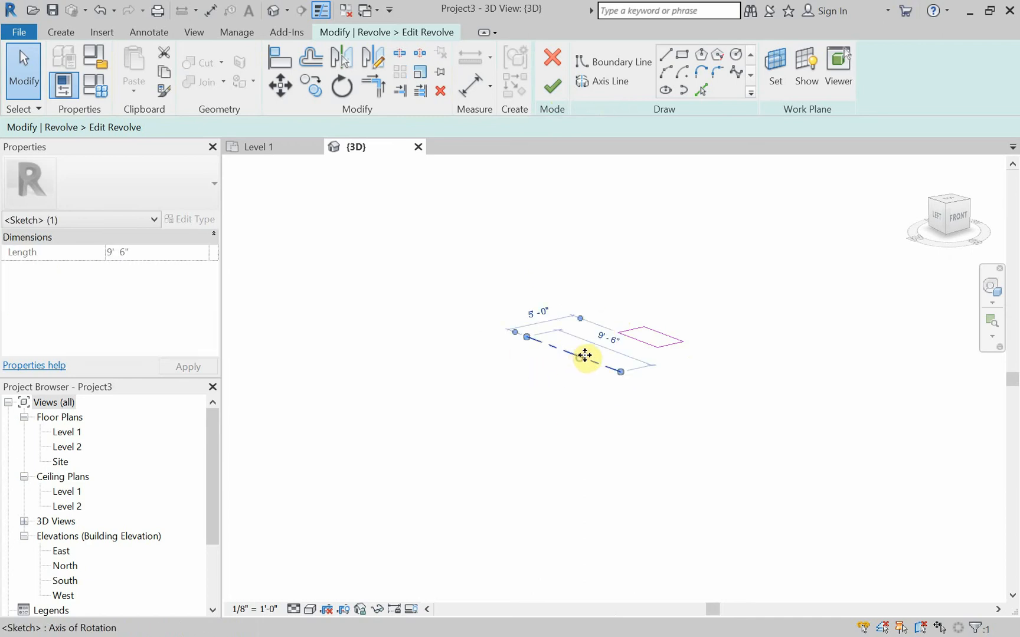
left_click_drag(584, 356, 610, 350)
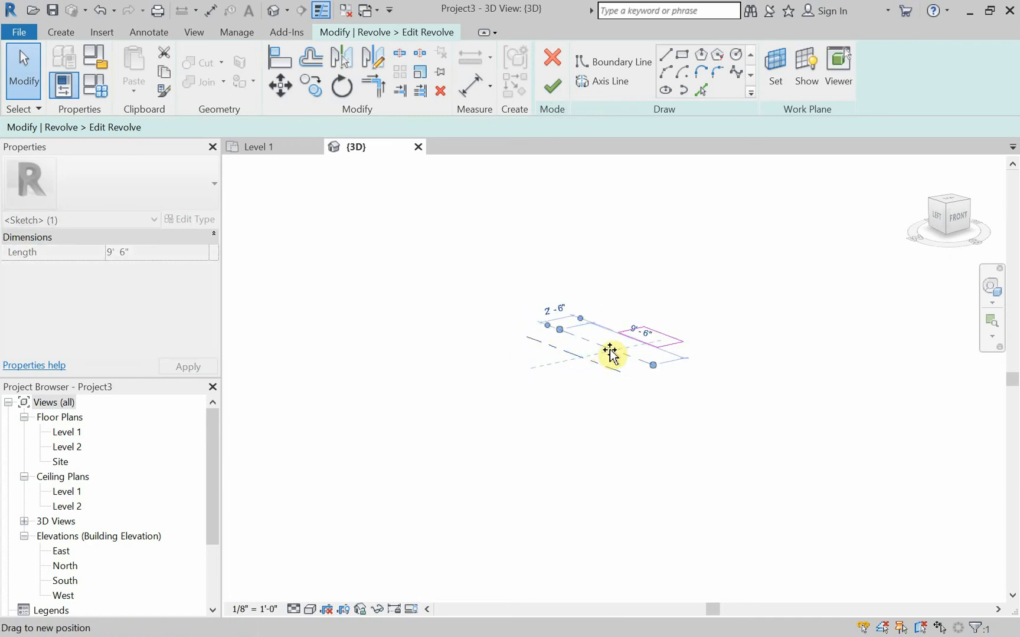
left_click(551, 87)
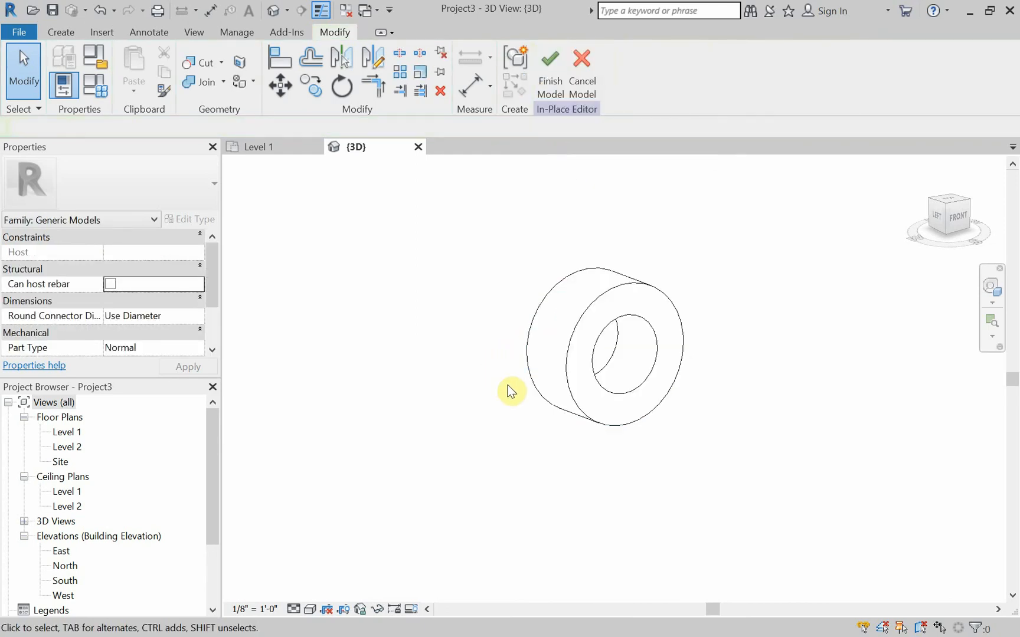
Pan to inspect the thicker ring, then bring back the form-creation commands.
left_click(611, 435)
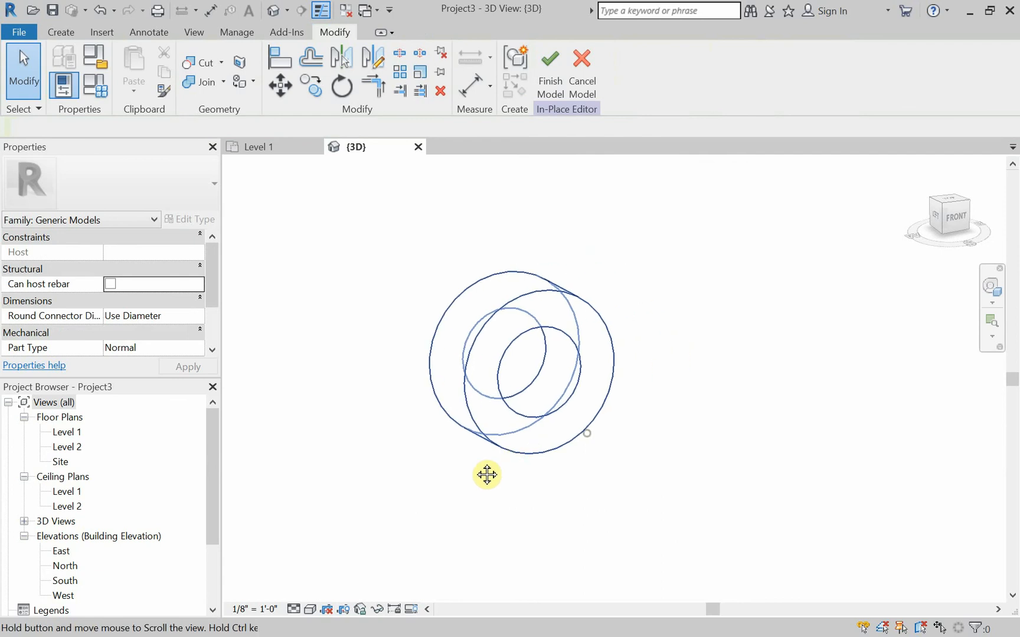
left_click_drag(486, 474, 575, 410)
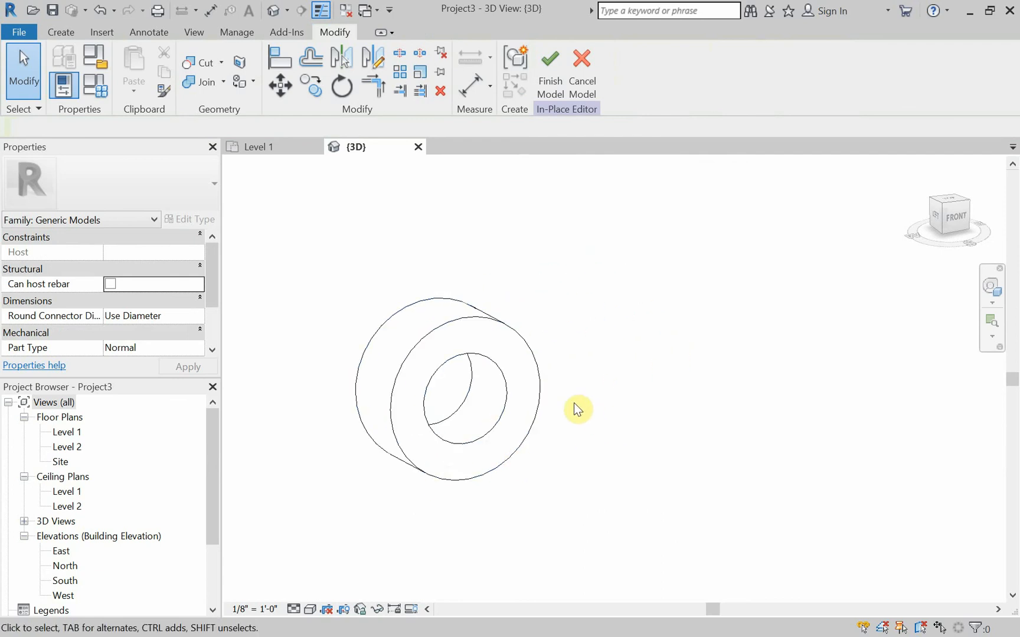
mouse_move(590, 413)
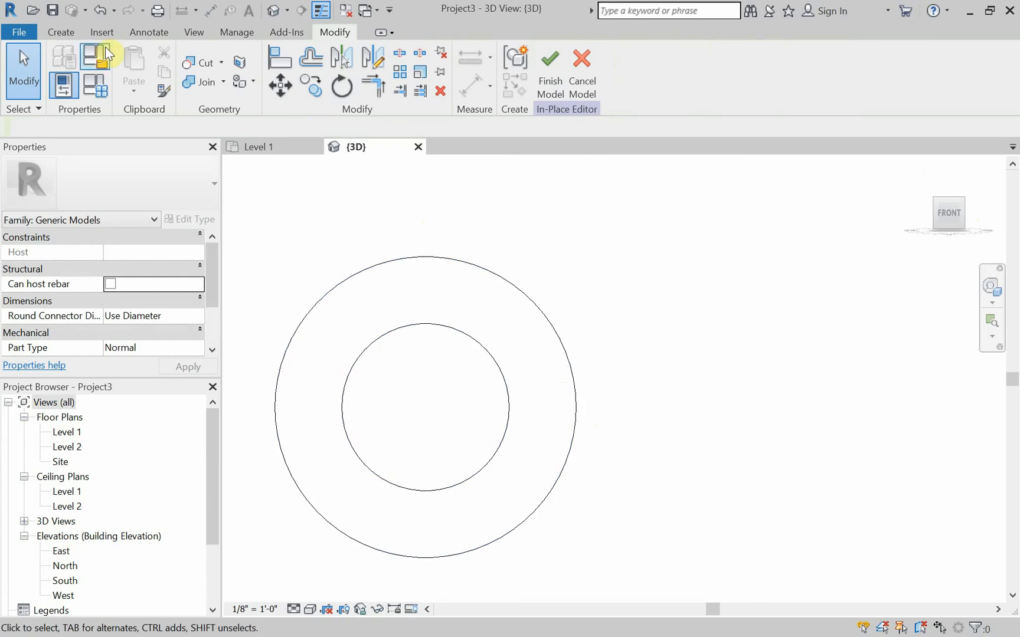
left_click(59, 32)
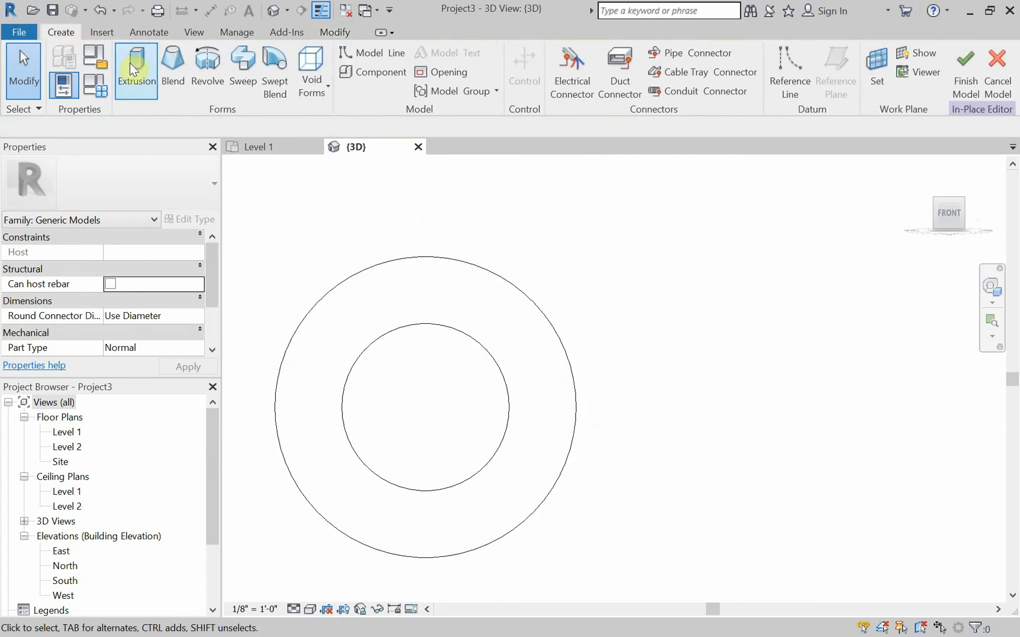
mouse_move(902, 174)
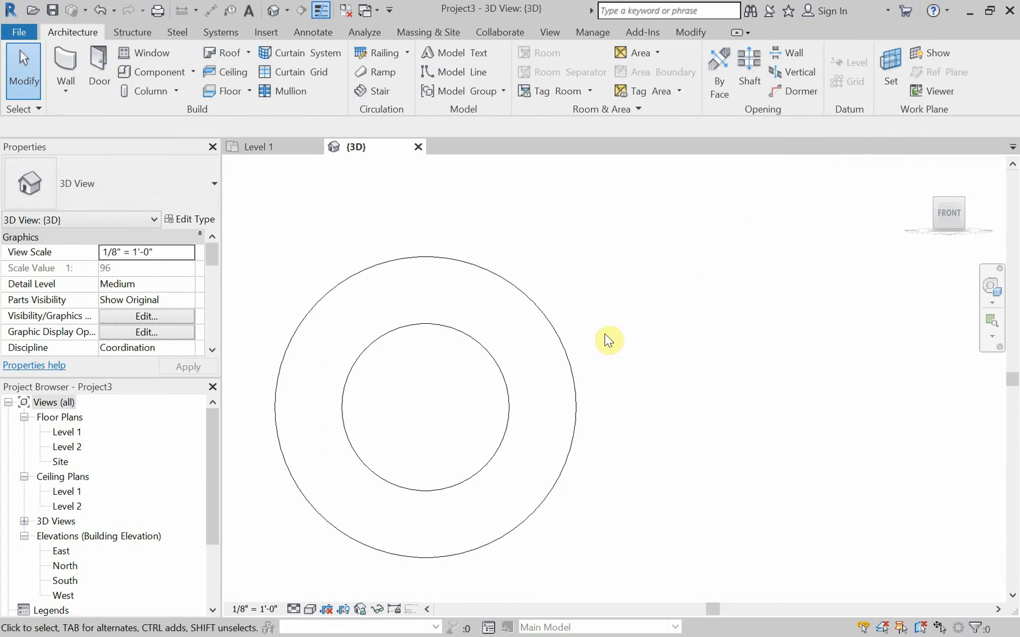
mouse_move(257, 174)
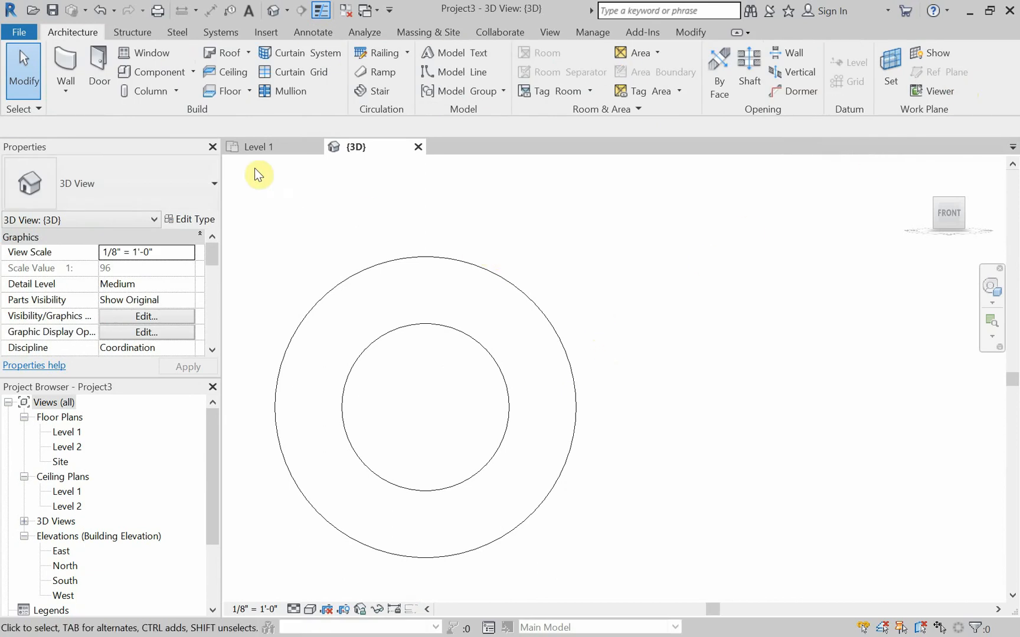
Create a new Generic Models in-place model named 'Revolve0…', correcting a typo in the name.
left_click(194, 72)
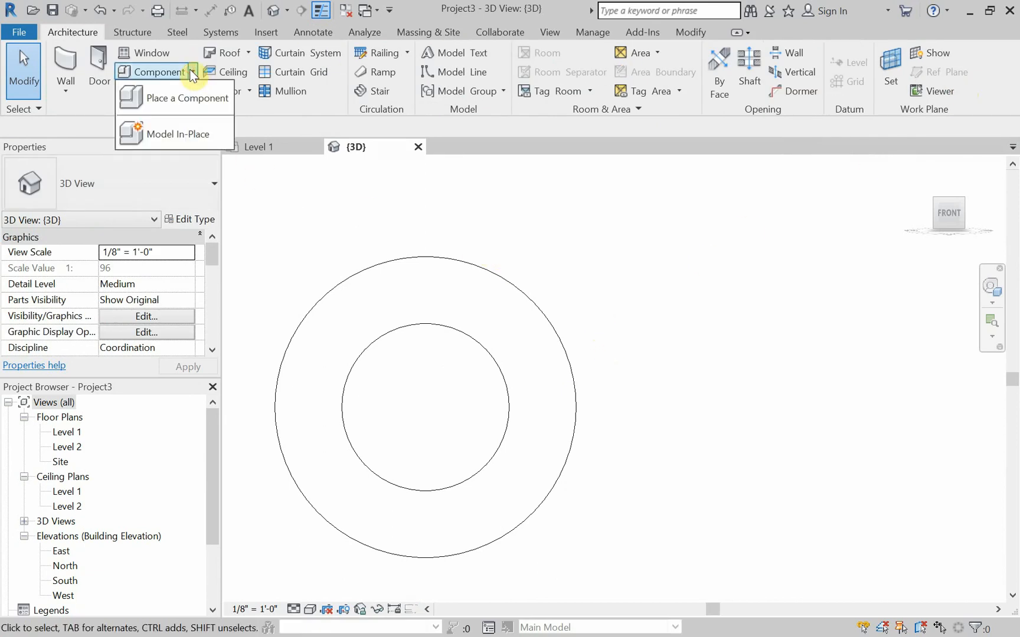
left_click(178, 134)
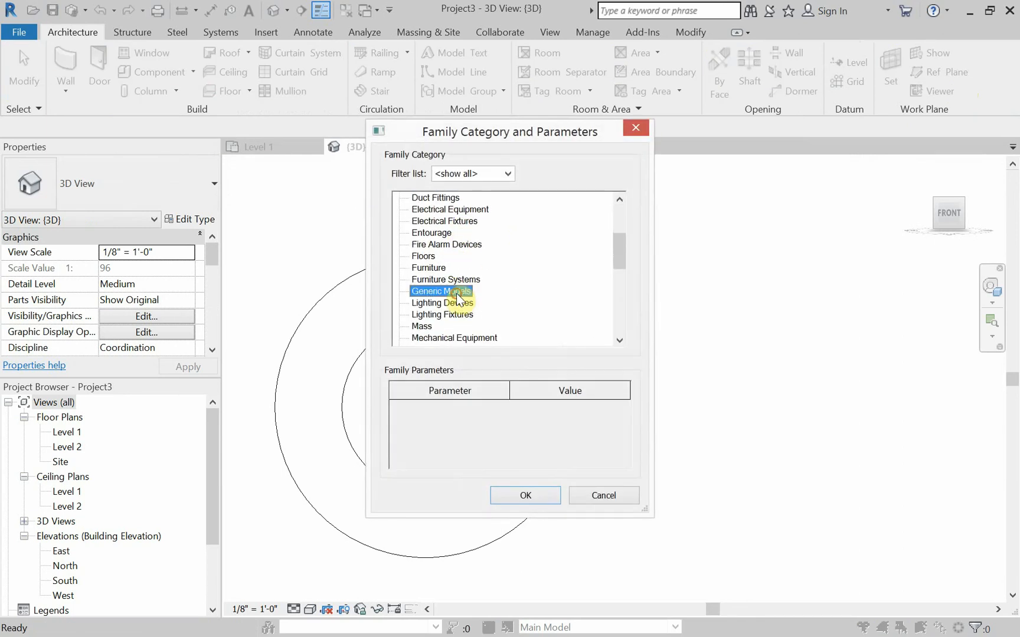
left_click(525, 495)
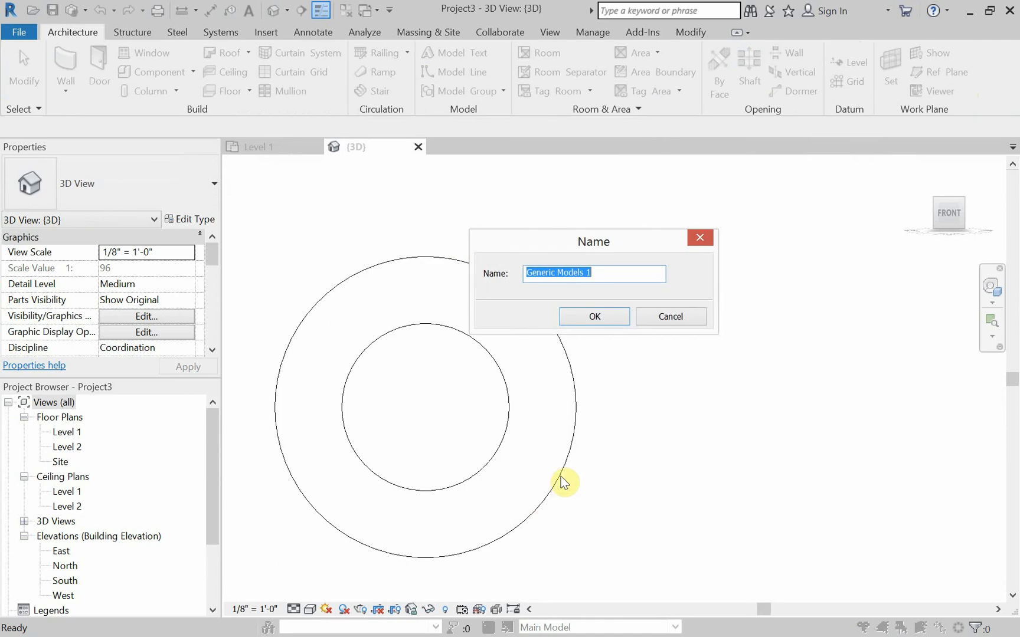
type("Rev")
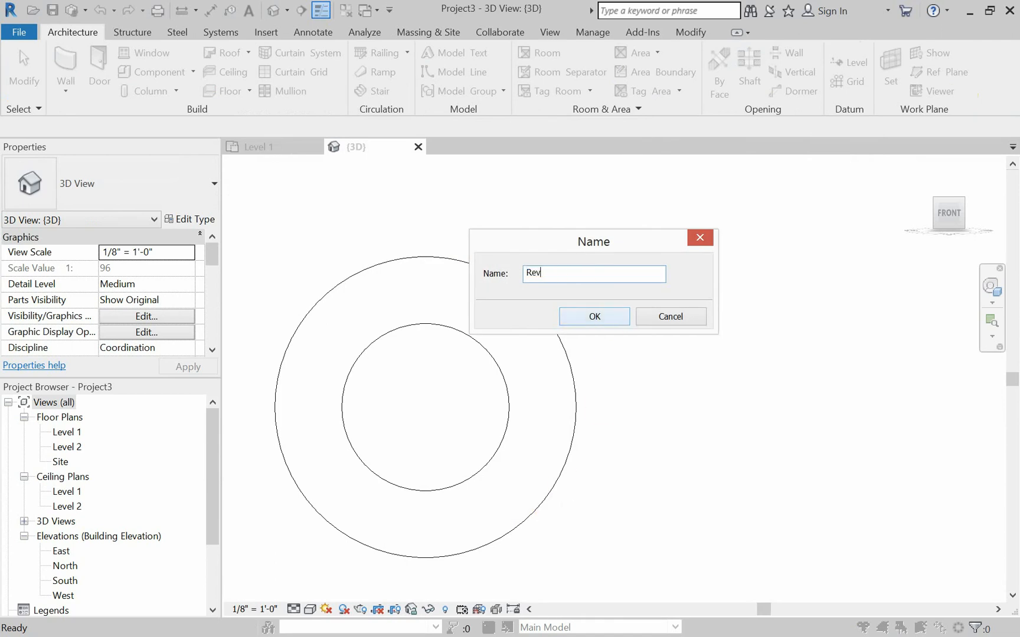
type("ovloce")
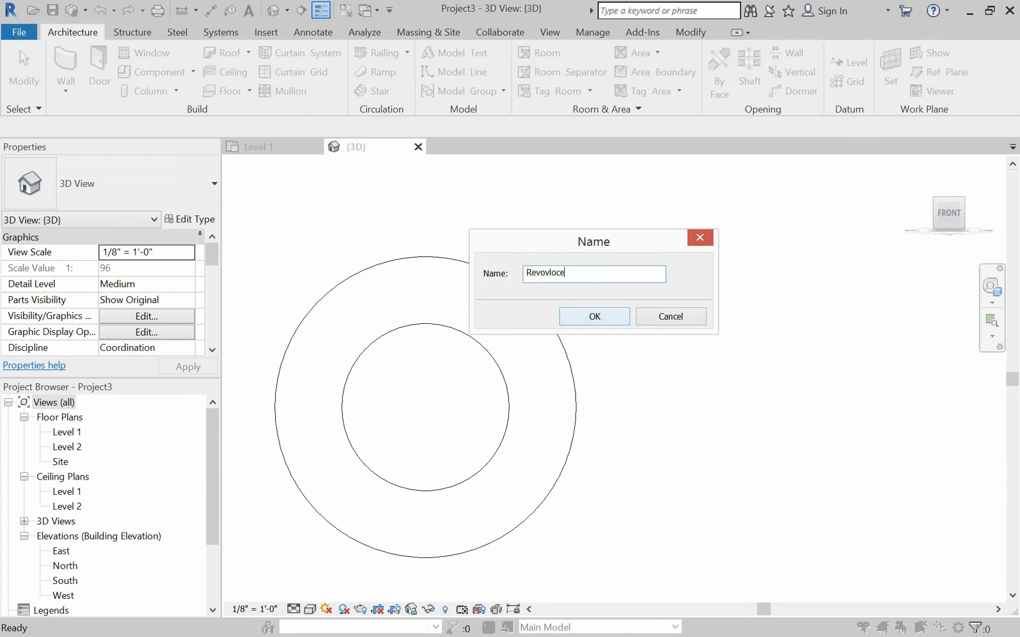
key("BackSpace")
type("lve0")
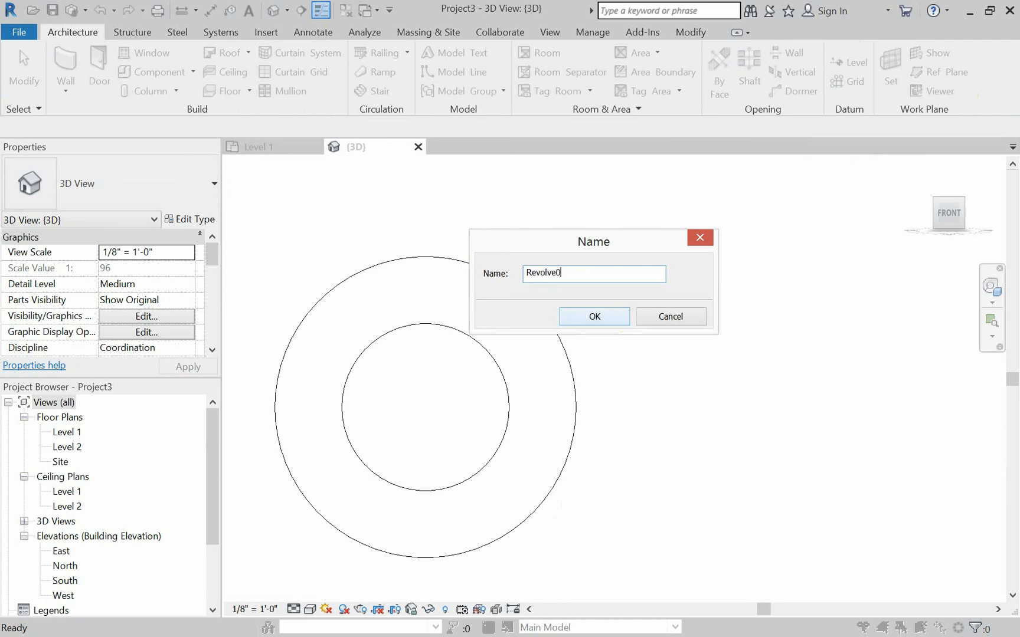
left_click(593, 316)
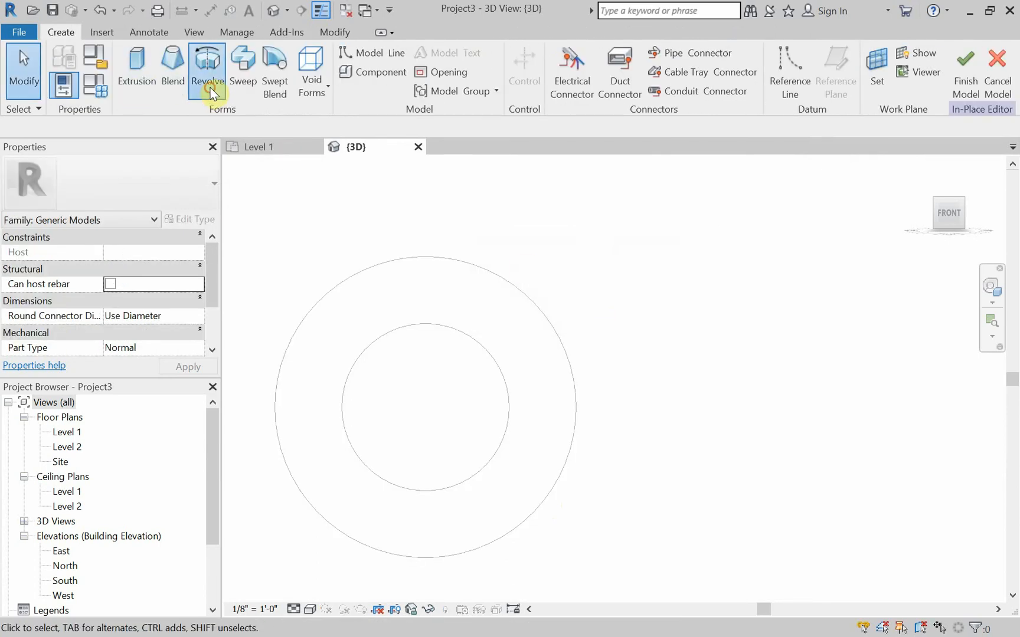
Start a Revolve form with 360° end and 0° start angles.
left_click(207, 72)
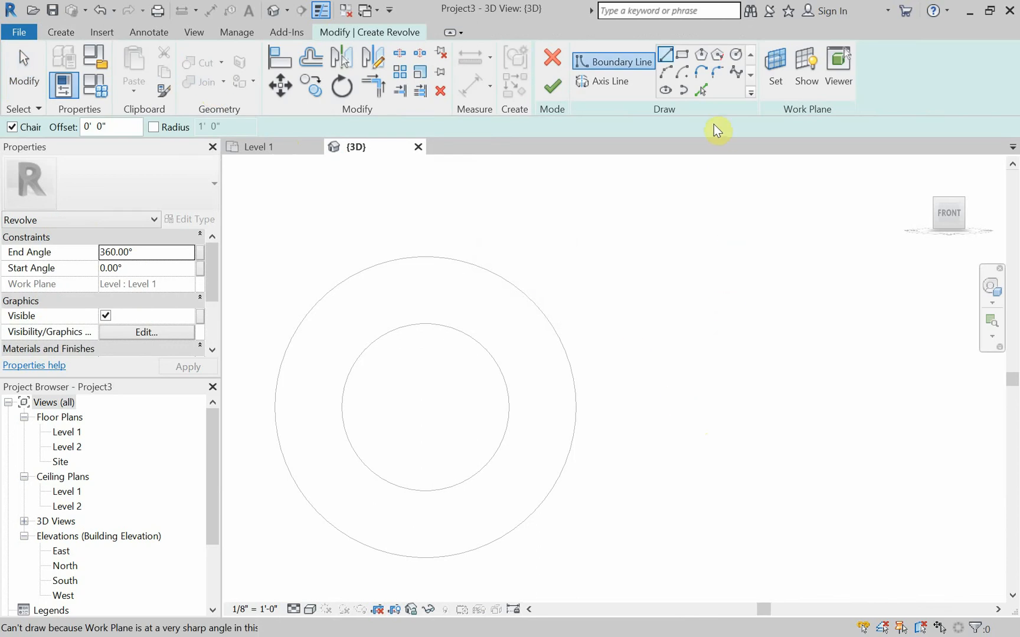
mouse_move(623, 419)
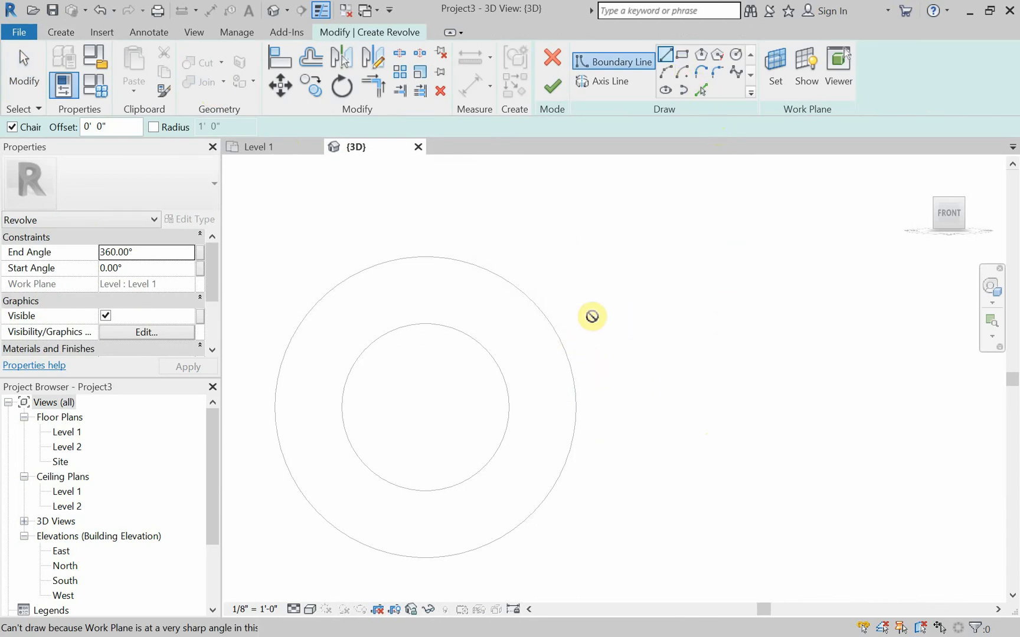
mouse_move(711, 351)
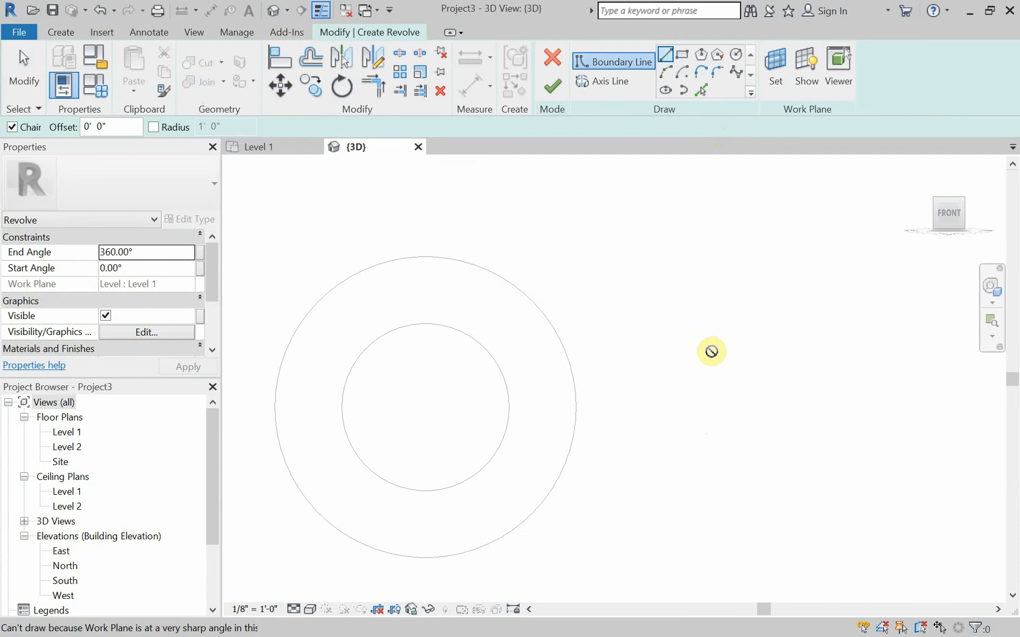
mouse_move(712, 352)
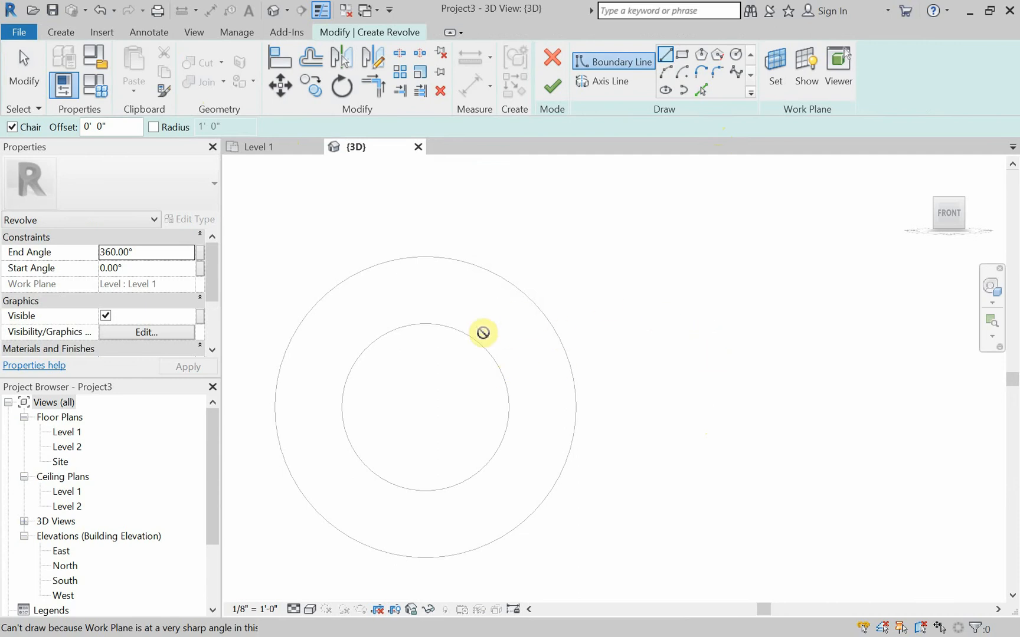
mouse_move(751, 301)
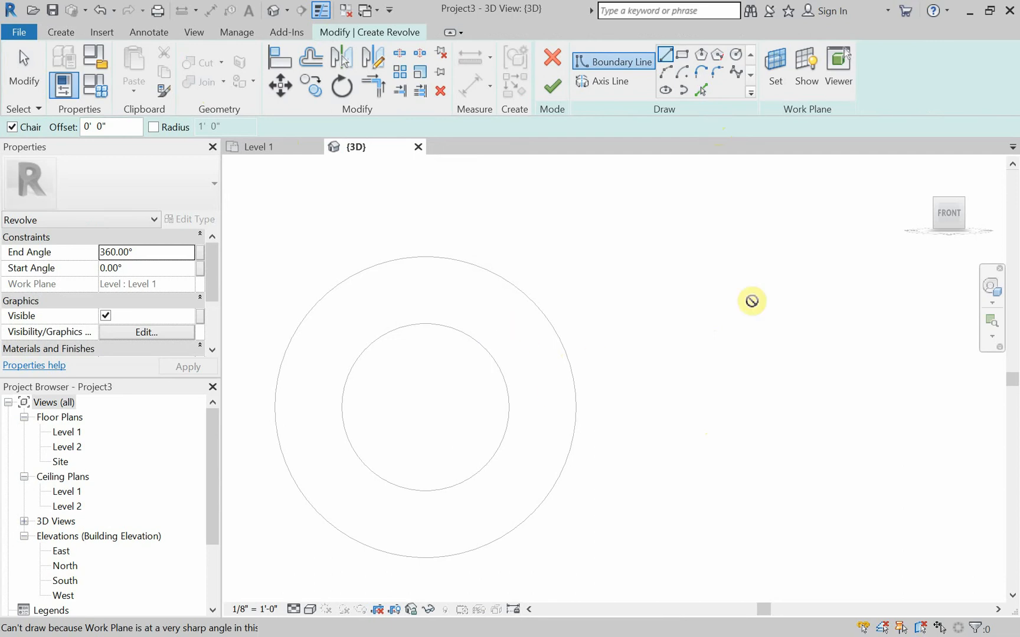
mouse_move(650, 322)
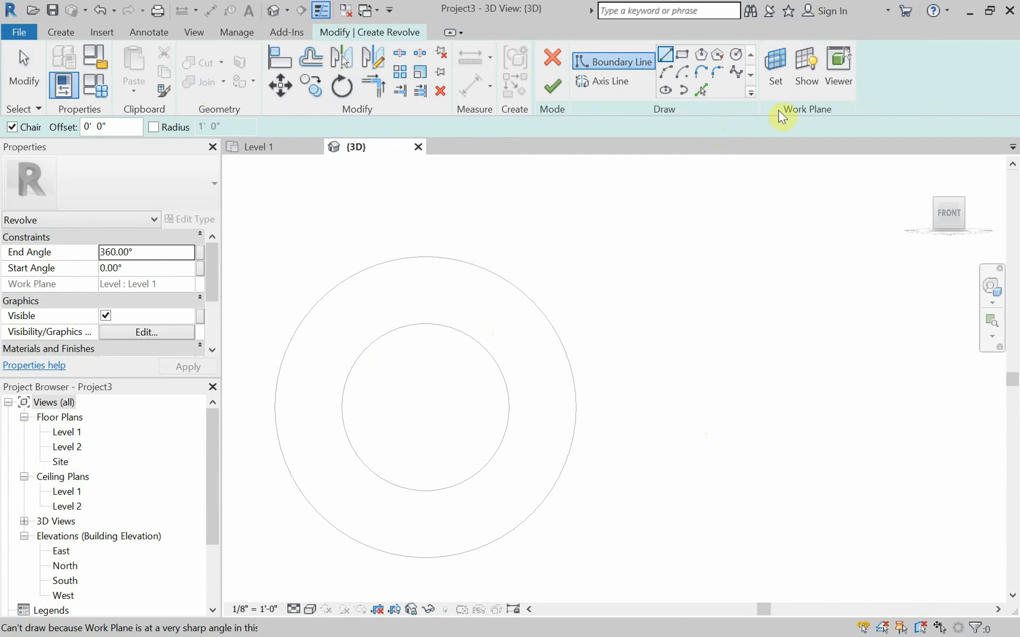
Set the revolve's sketch work plane by picking a plane from Revolve 01.
left_click(774, 65)
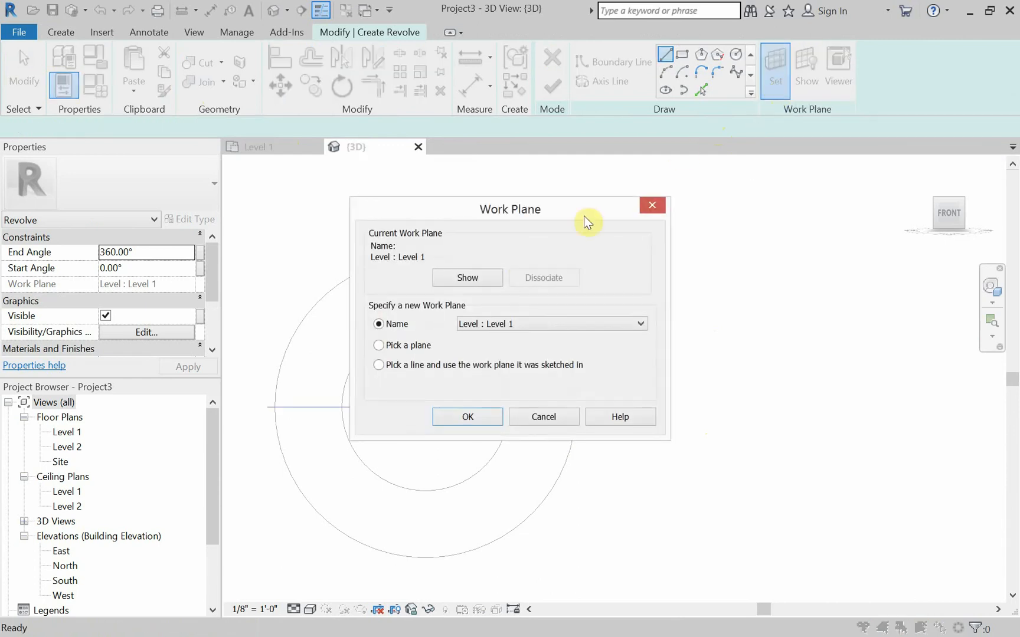
left_click(379, 345)
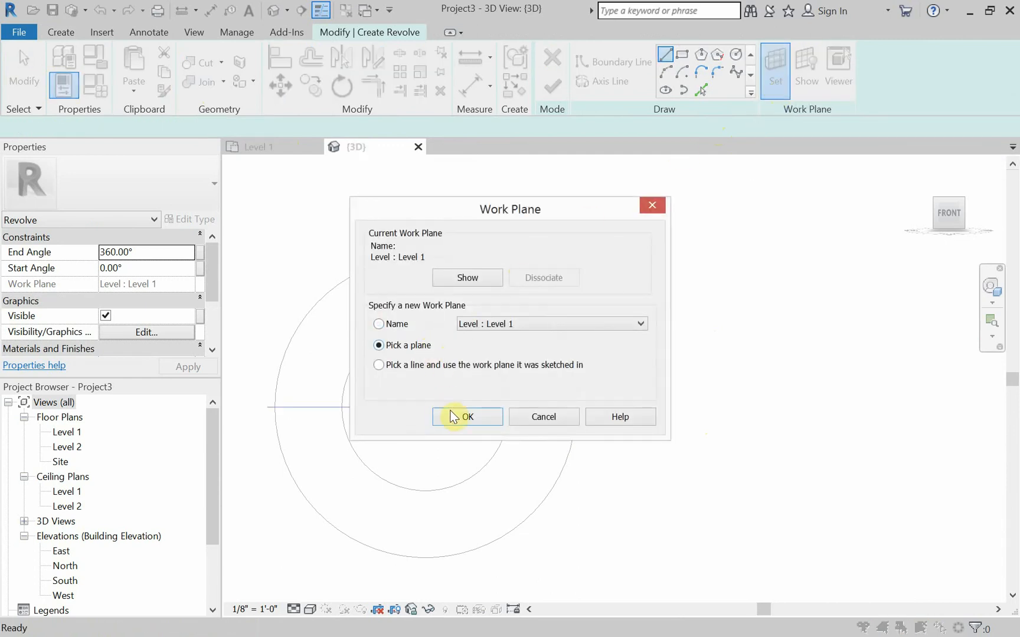
left_click(467, 417)
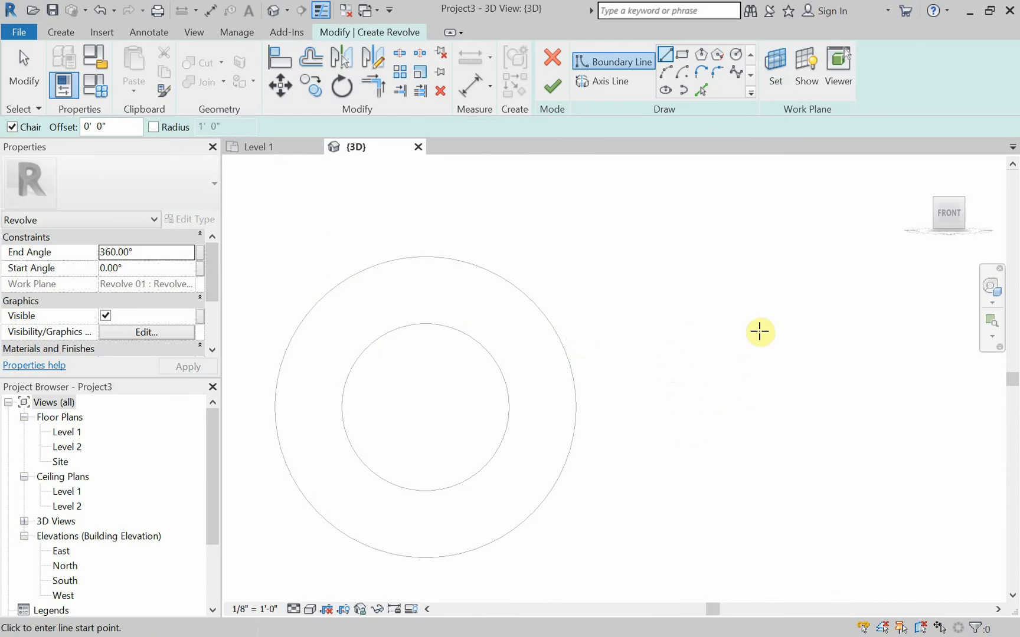
mouse_move(735, 309)
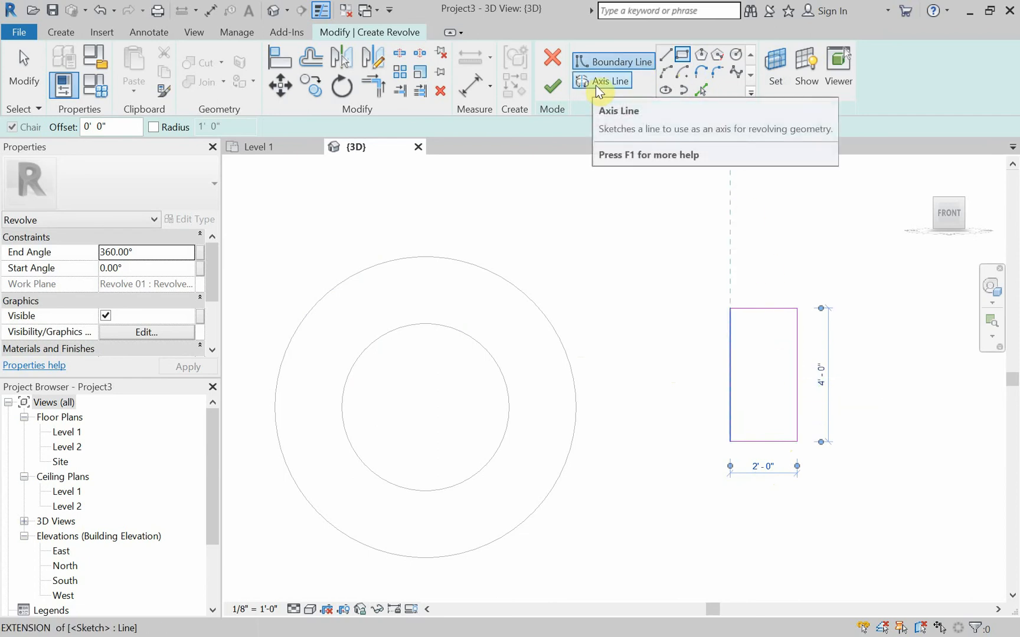
Draw a vertical axis line beside the 2'-0" × 4'-0" rectangle and orbit to view the cylinder.
left_click(607, 80)
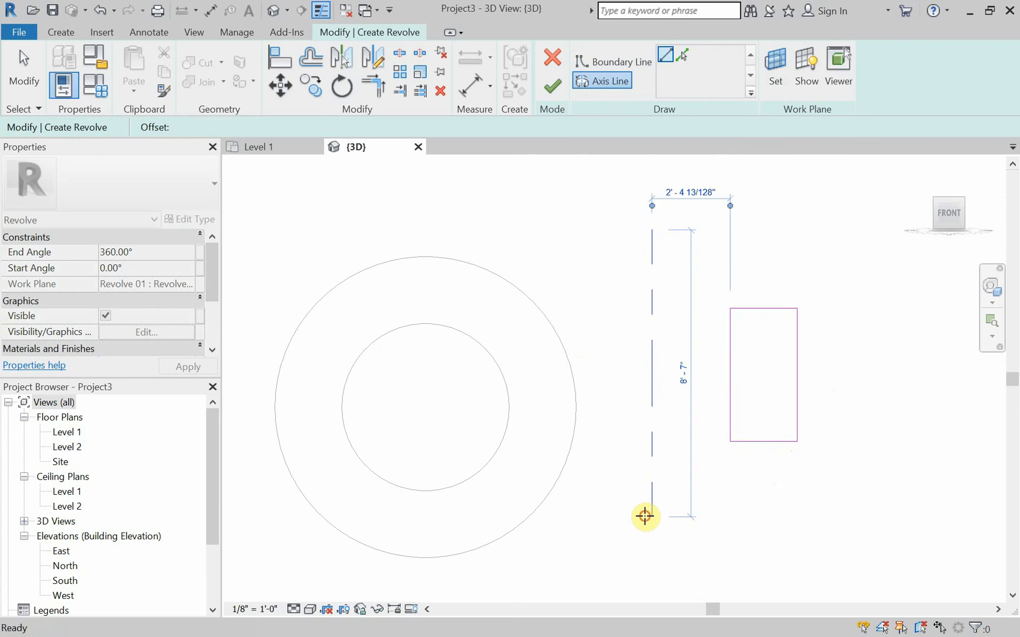
left_click(652, 243)
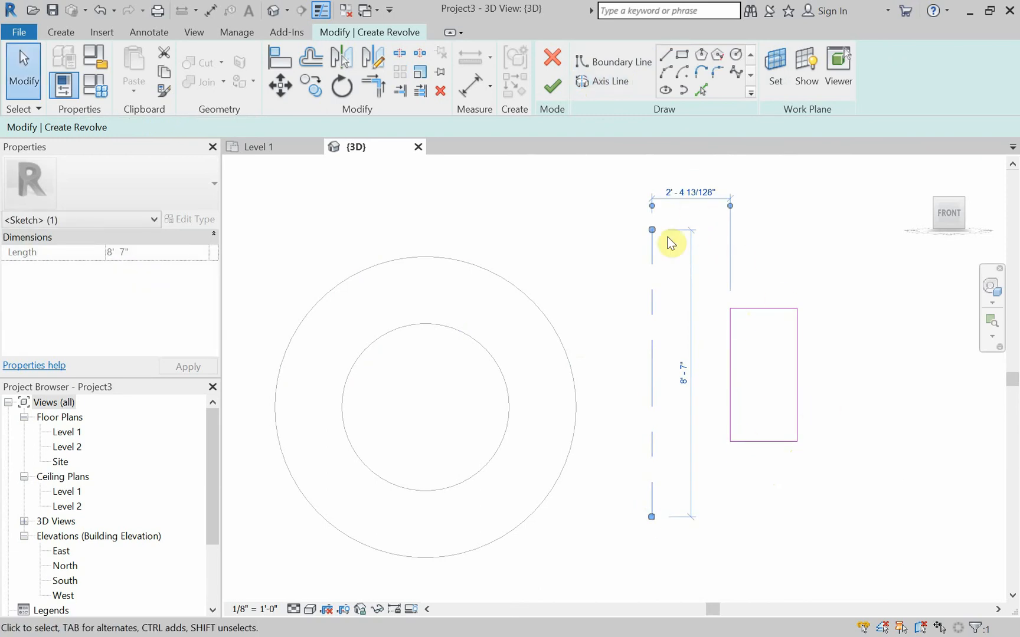
mouse_move(800, 514)
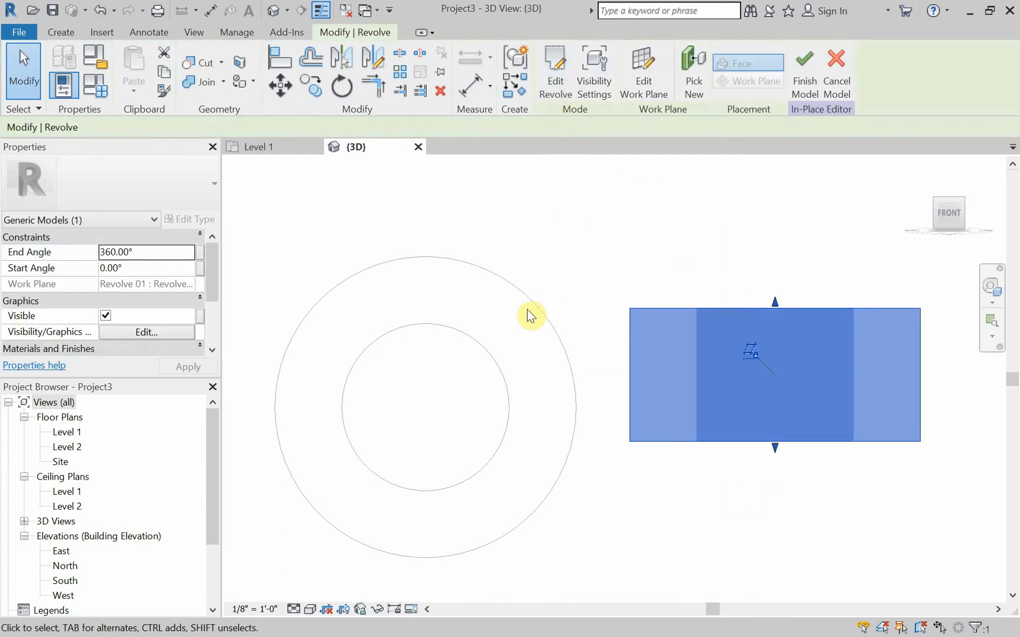
mouse_move(504, 260)
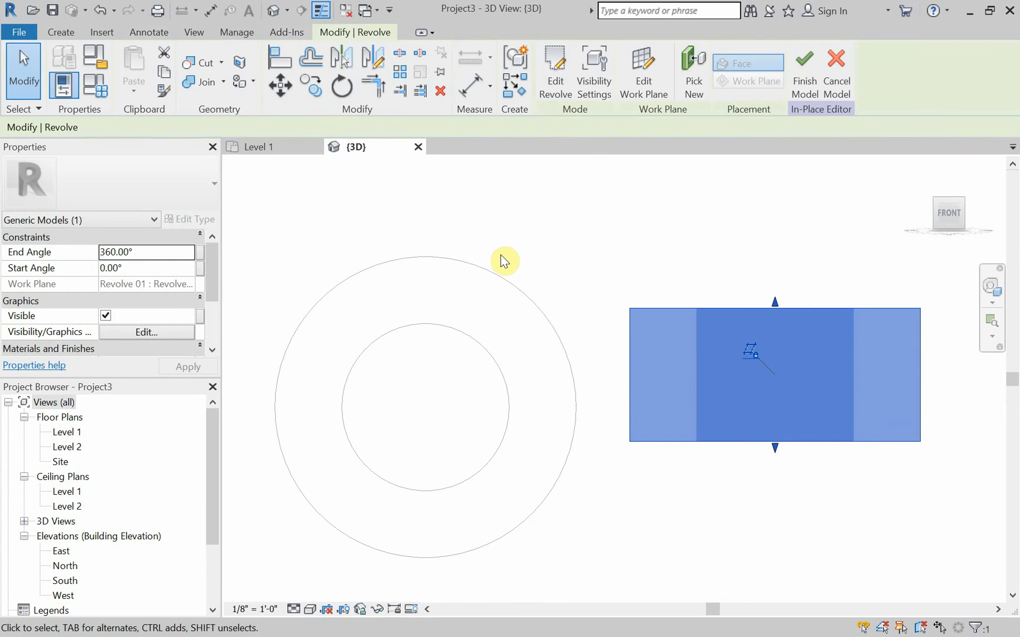
left_click_drag(505, 260, 587, 369)
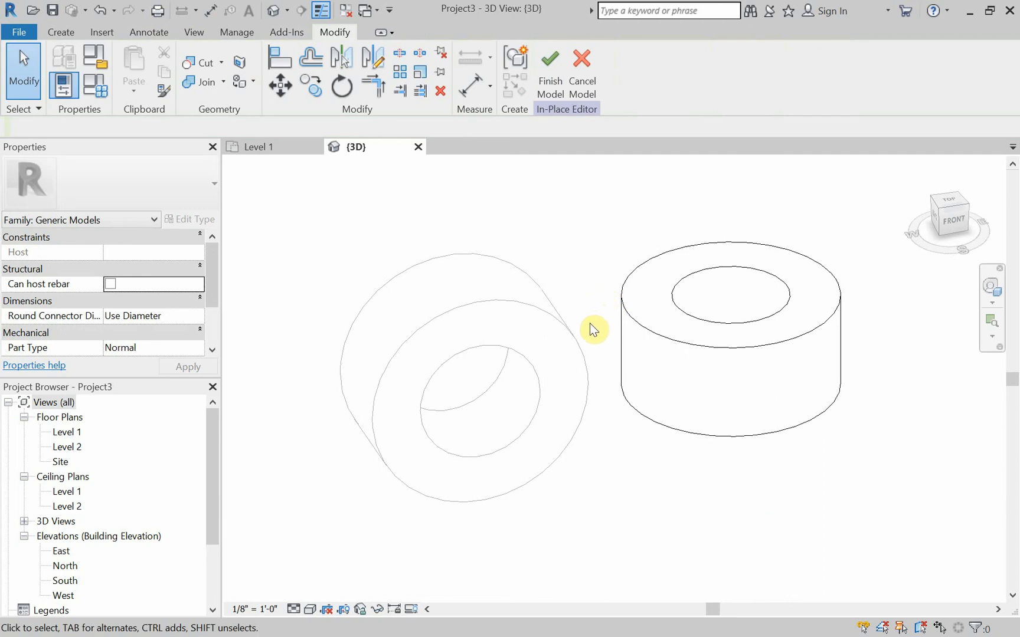
Orbit the view back to the front to show both rings.
left_click_drag(592, 329, 540, 276)
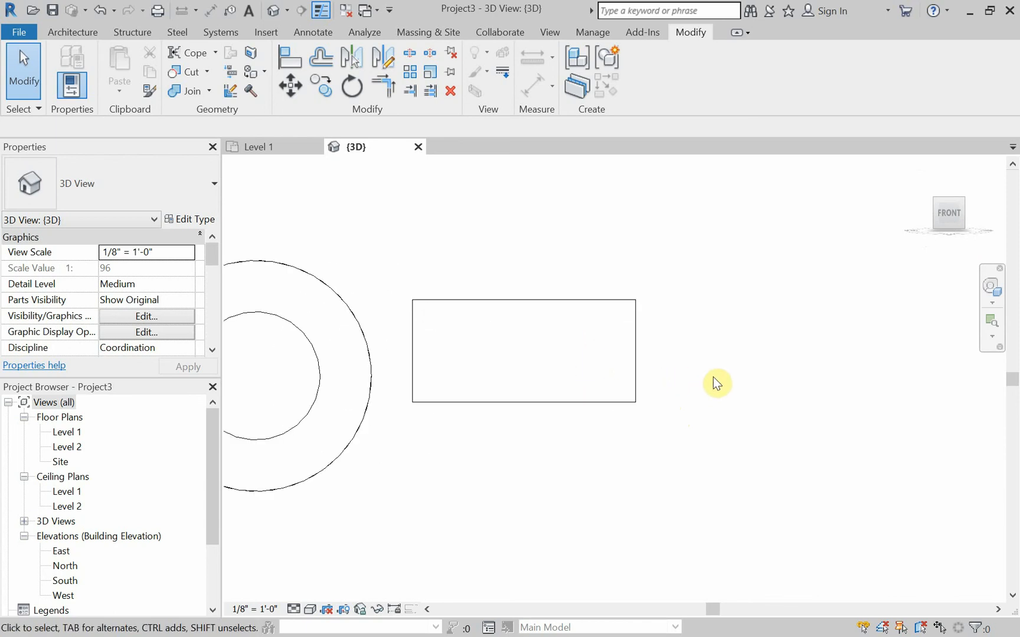
mouse_move(218, 108)
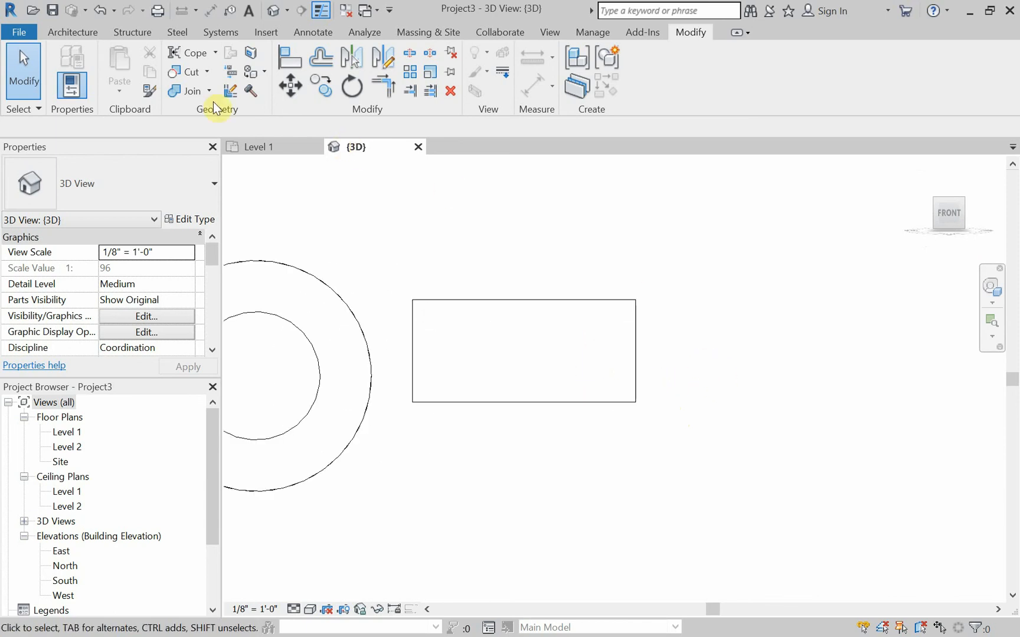
Create a third Generic Models in-place model named Revolve03.
left_click(72, 32)
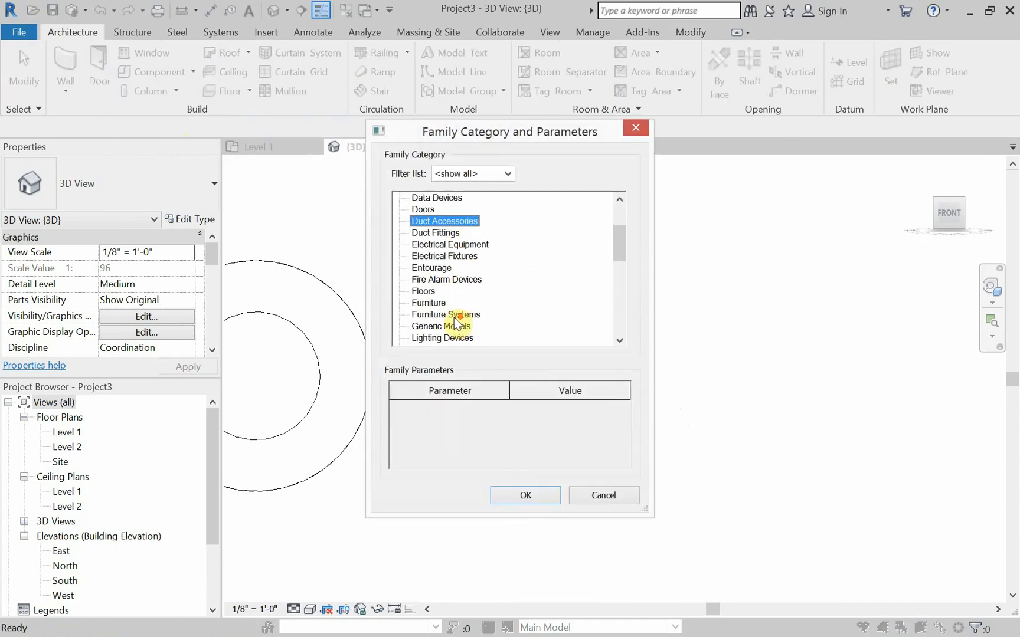
left_click(524, 495)
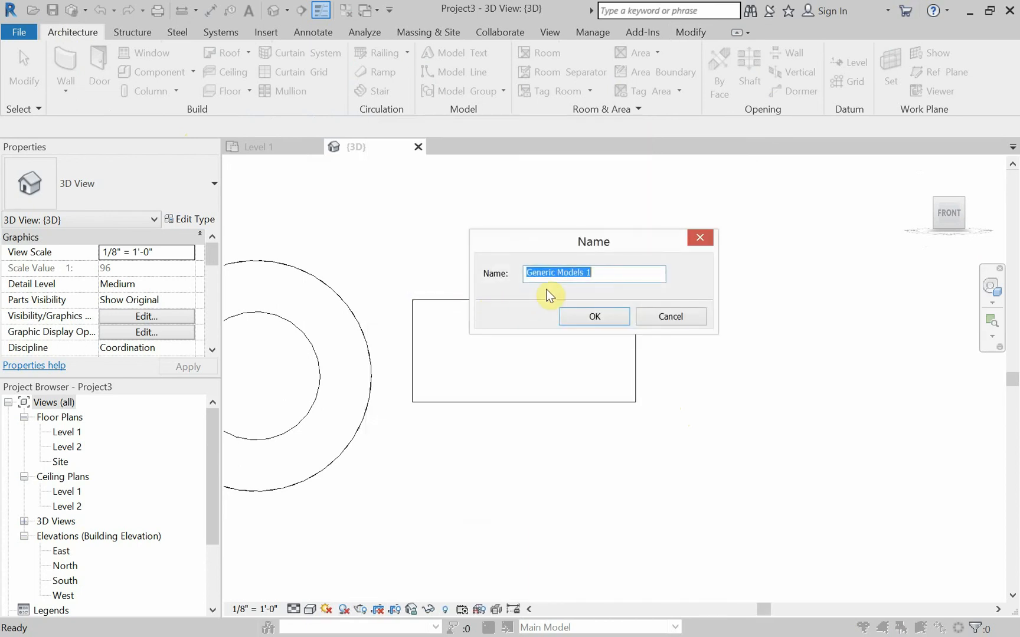
type("Revolve03")
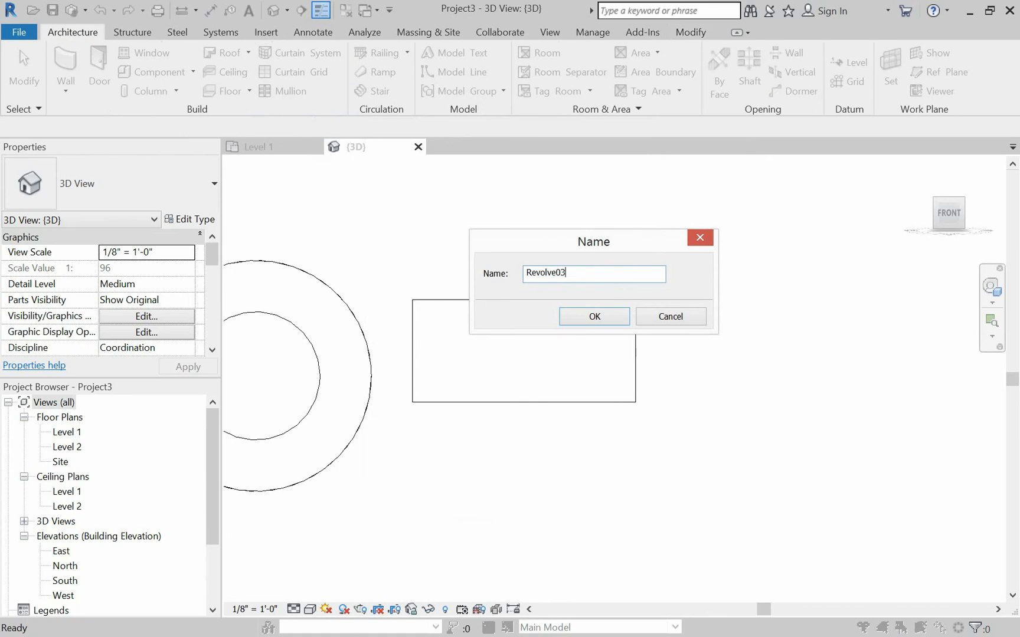
left_click(592, 317)
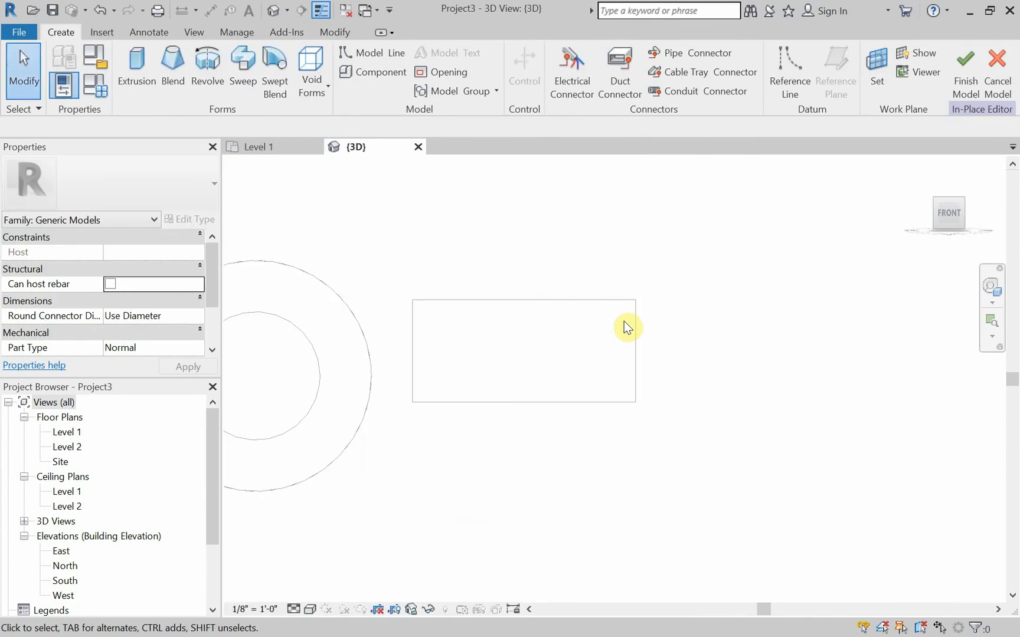
Start a revolve on Revolve 01's vertical work plane and begin outlining the bench profile.
left_click(206, 65)
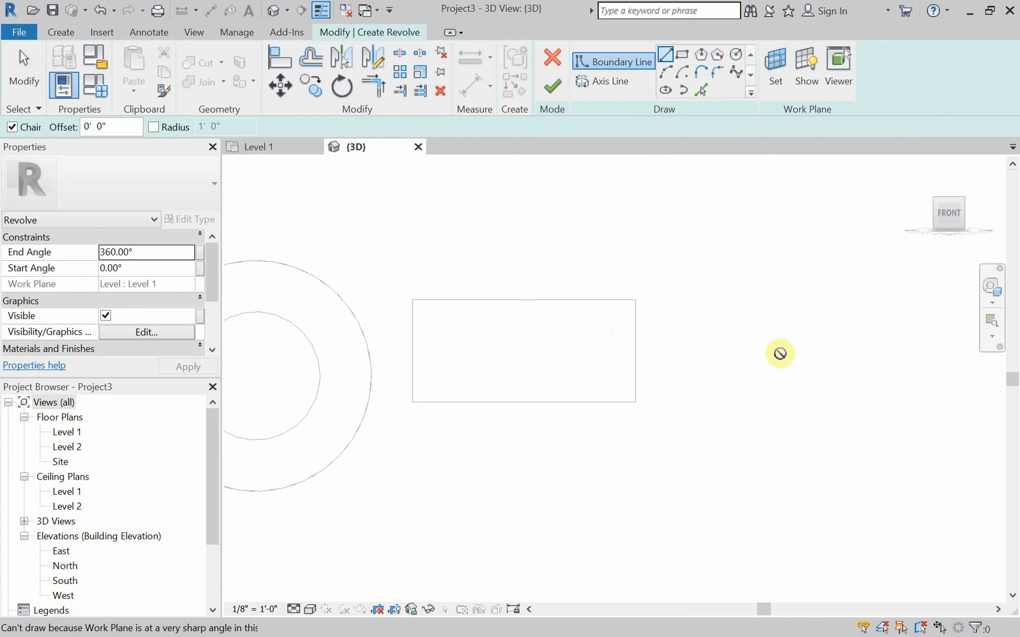
mouse_move(759, 310)
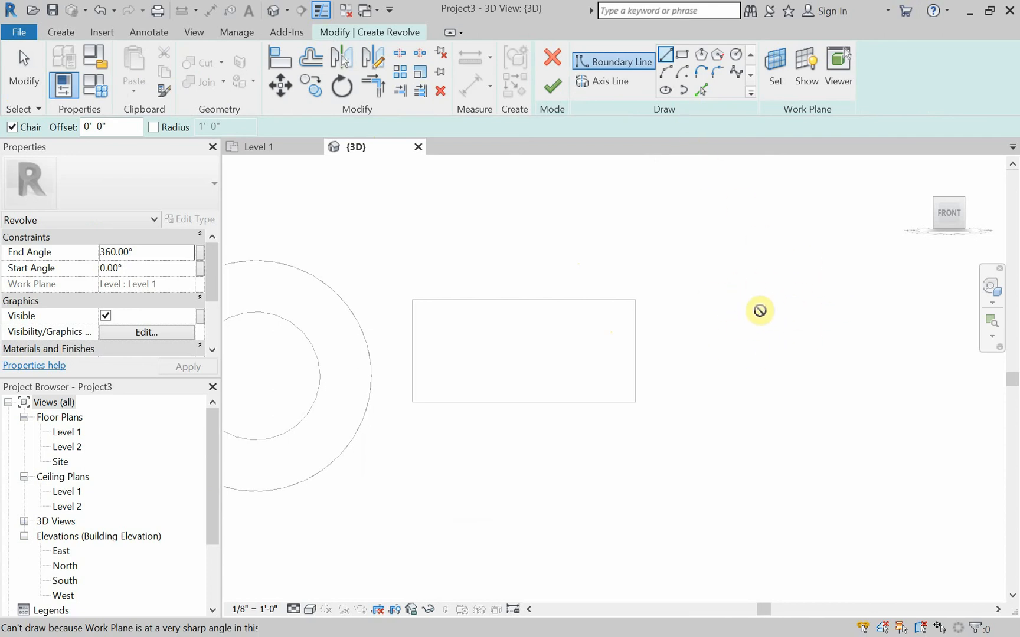
left_click(774, 68)
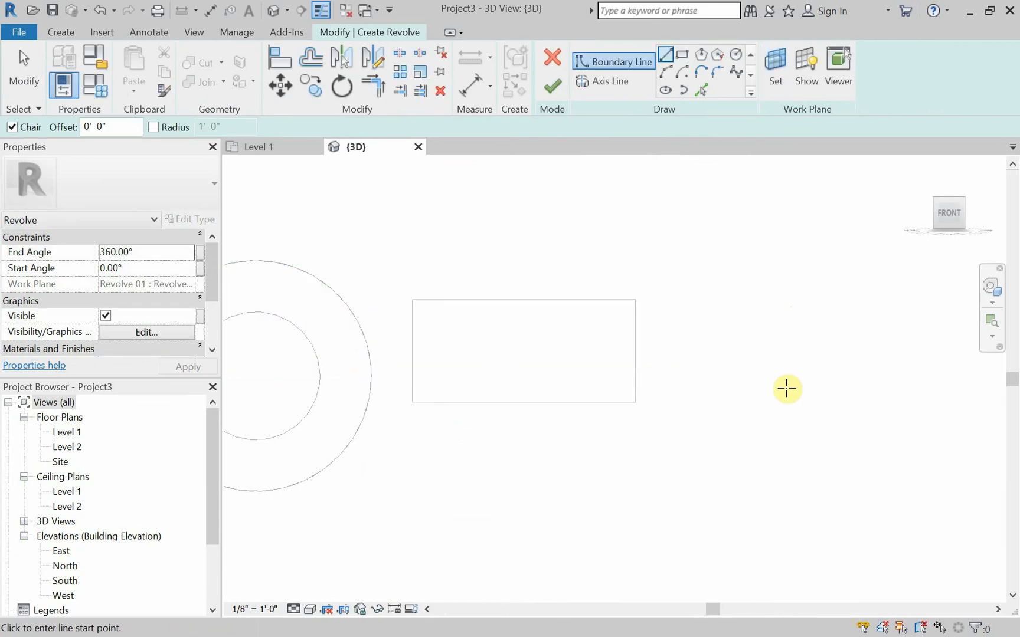
mouse_move(828, 321)
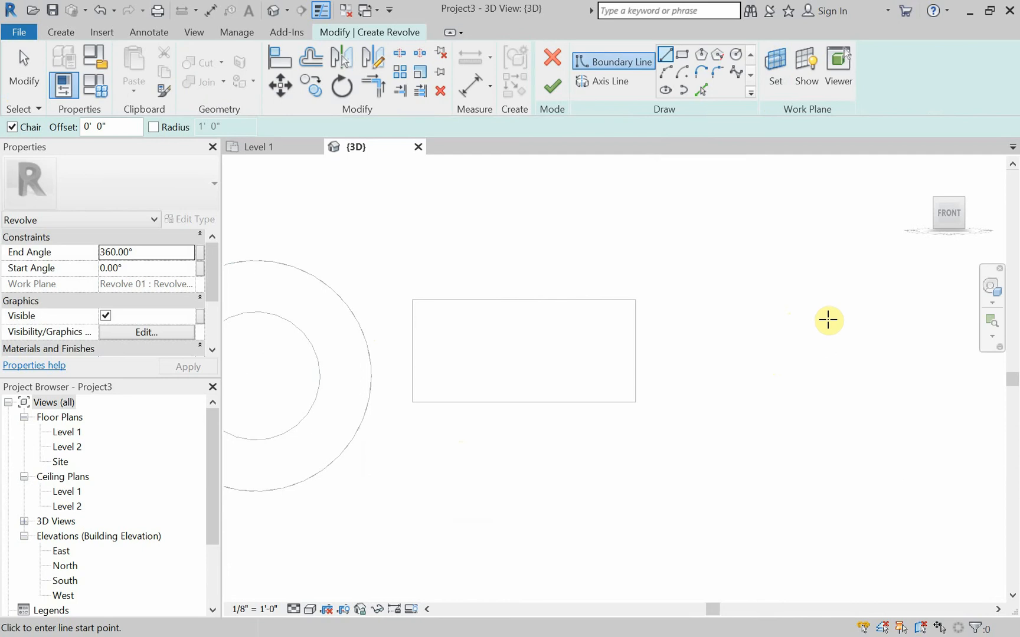
left_click(858, 312)
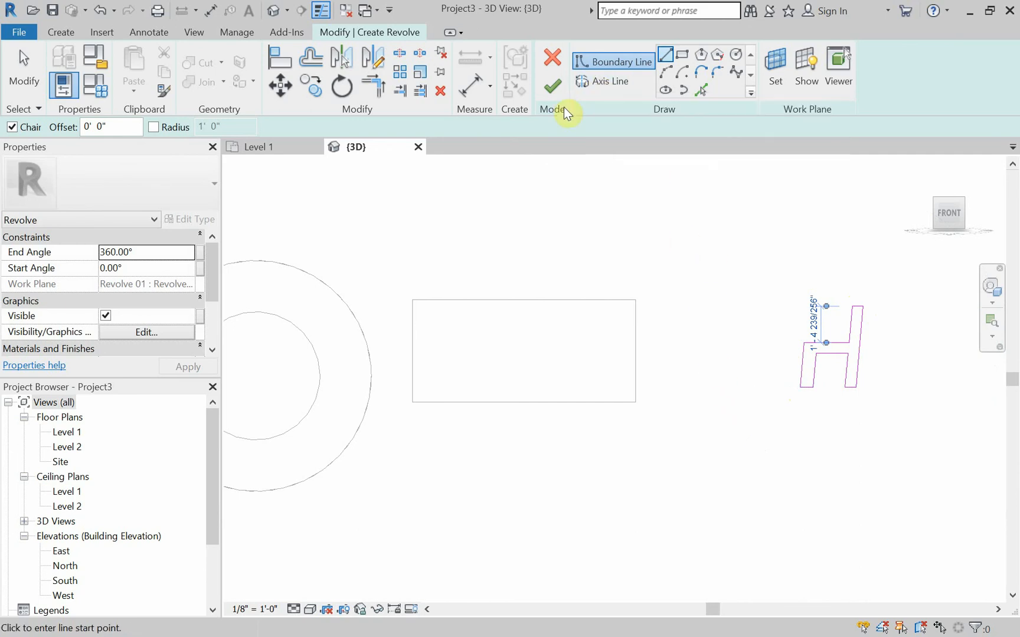
Add a vertical rotation axis beside the seat profile, shift the sketch right, and finish the revolve.
left_click(601, 81)
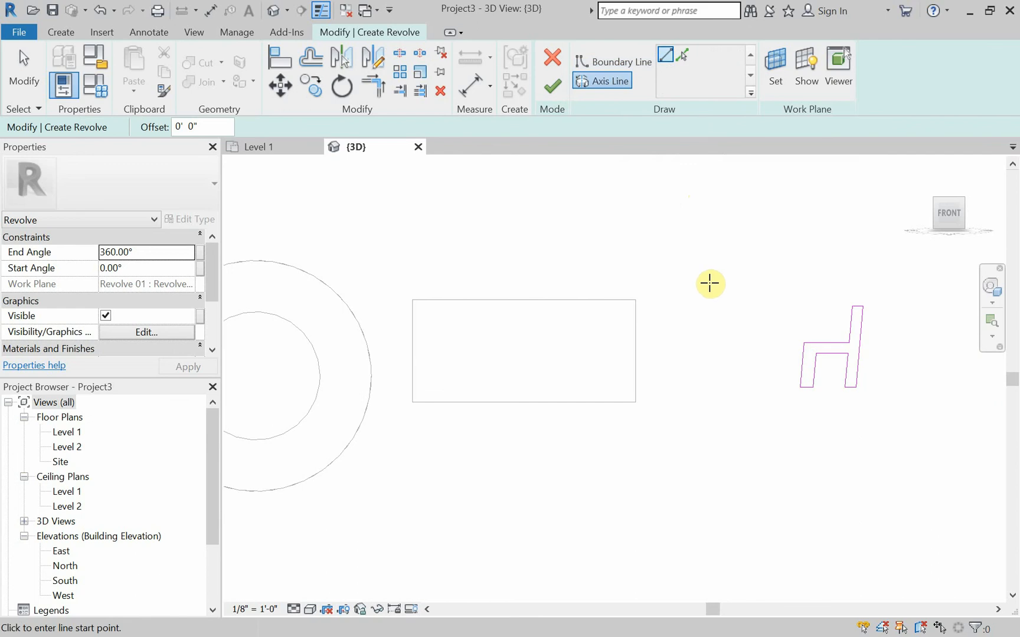
left_click(711, 284)
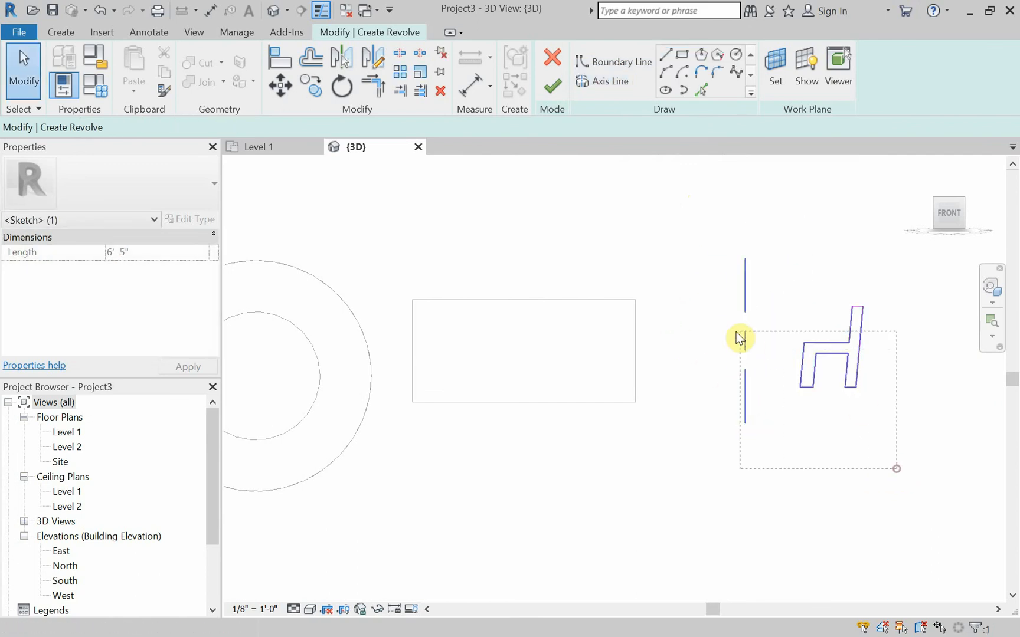
left_click_drag(741, 338, 796, 345)
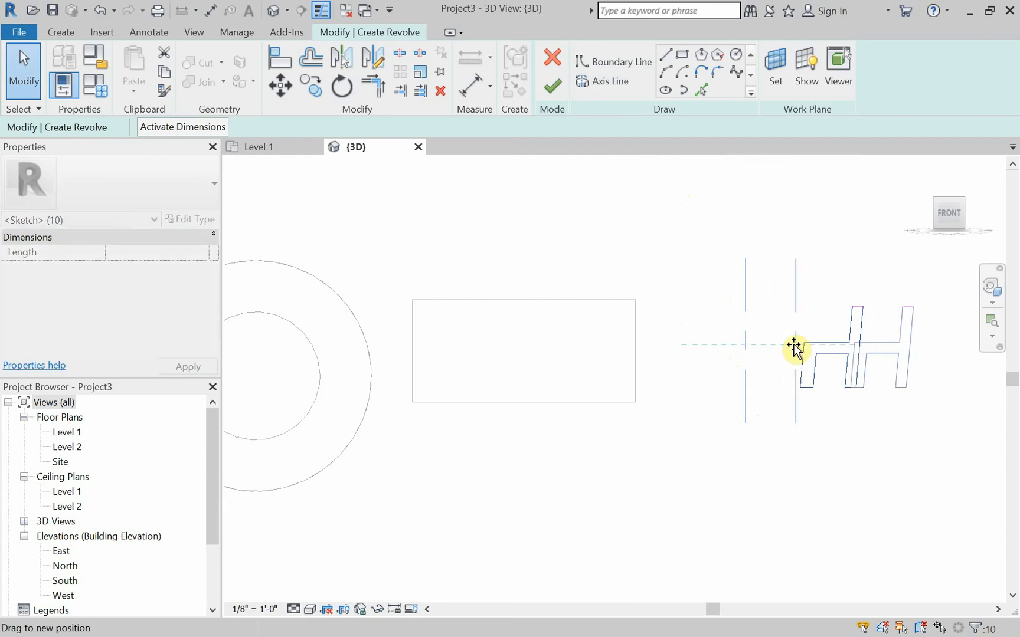
left_click(550, 87)
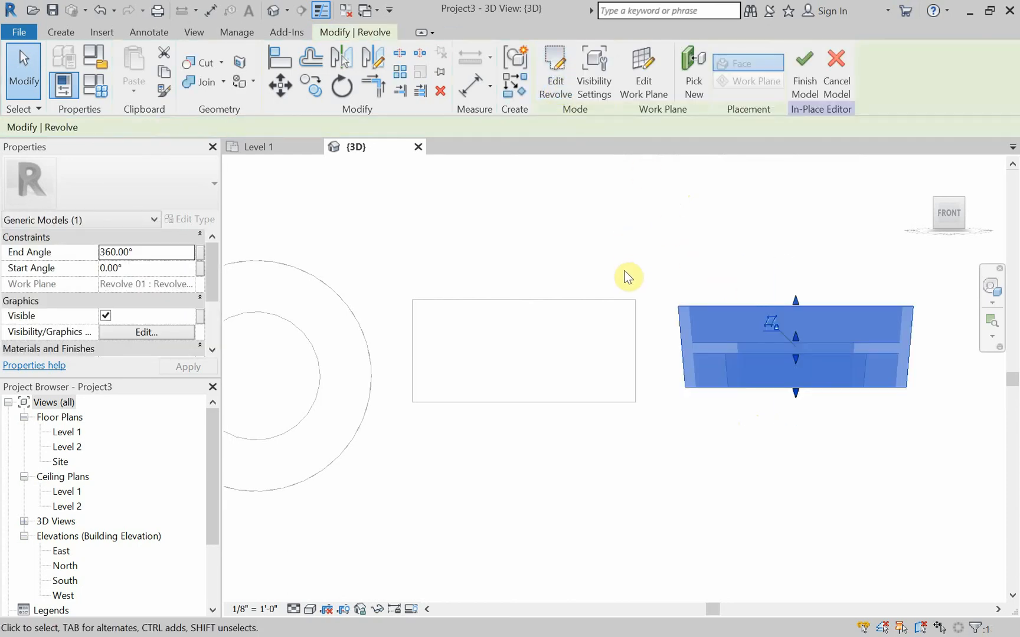
mouse_move(519, 249)
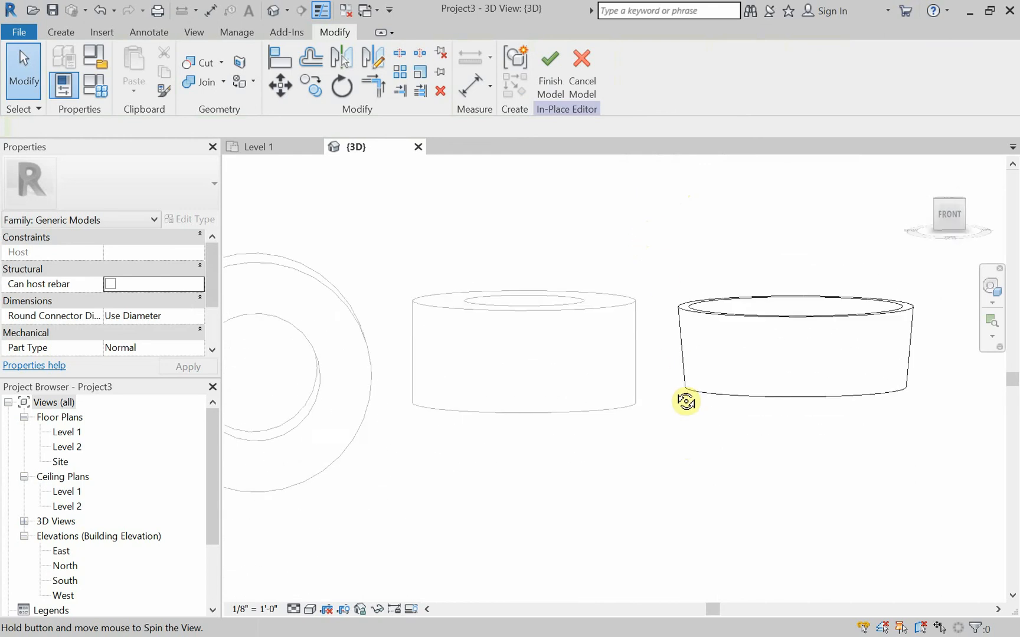
Set the bench revolve's End Angle to 180 degrees.
left_click(793, 345)
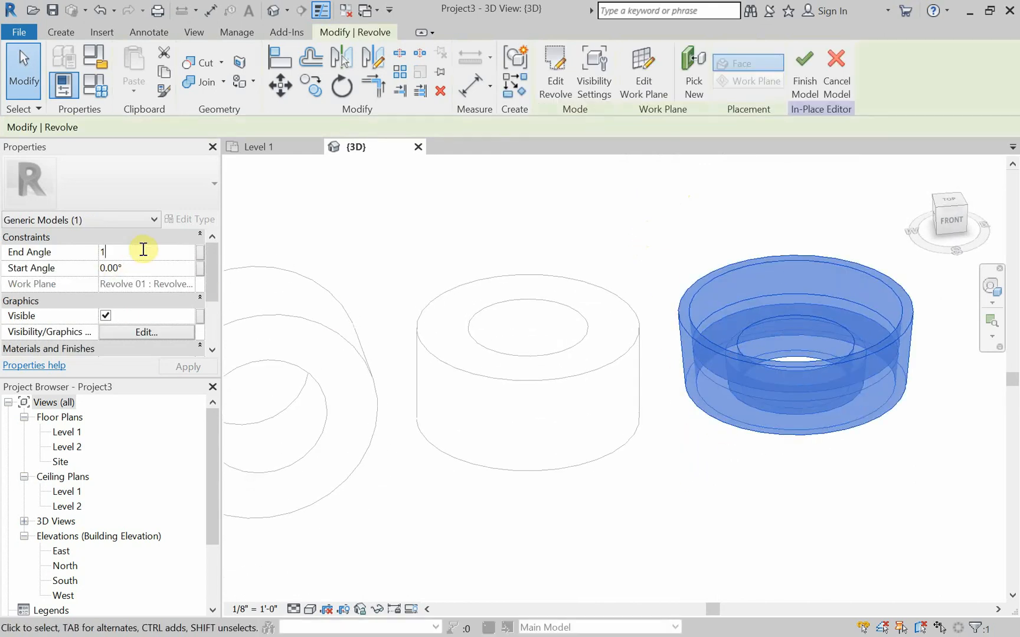
type("180")
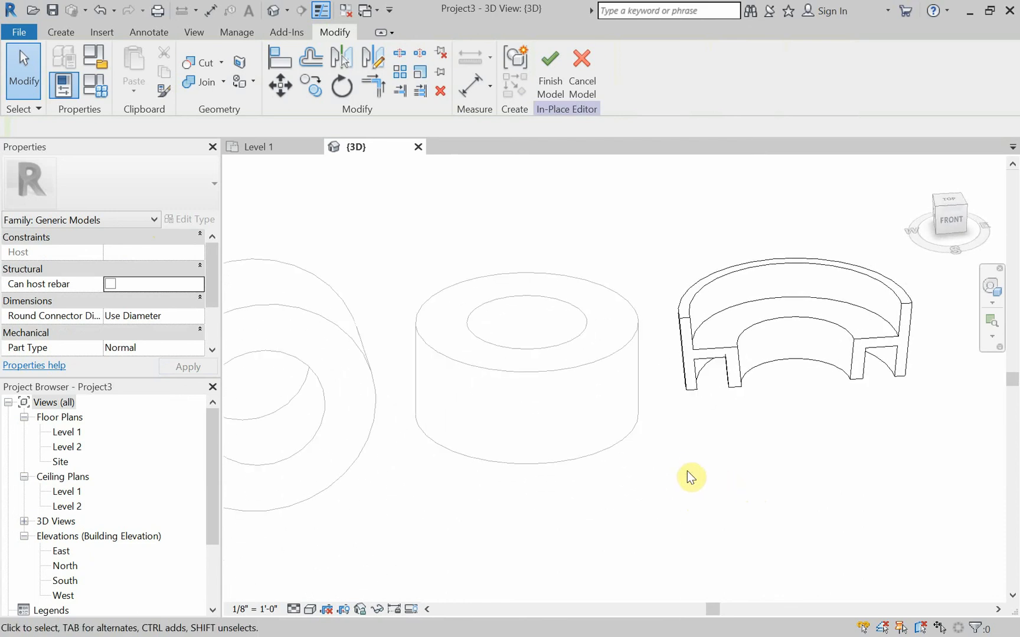
mouse_move(559, 168)
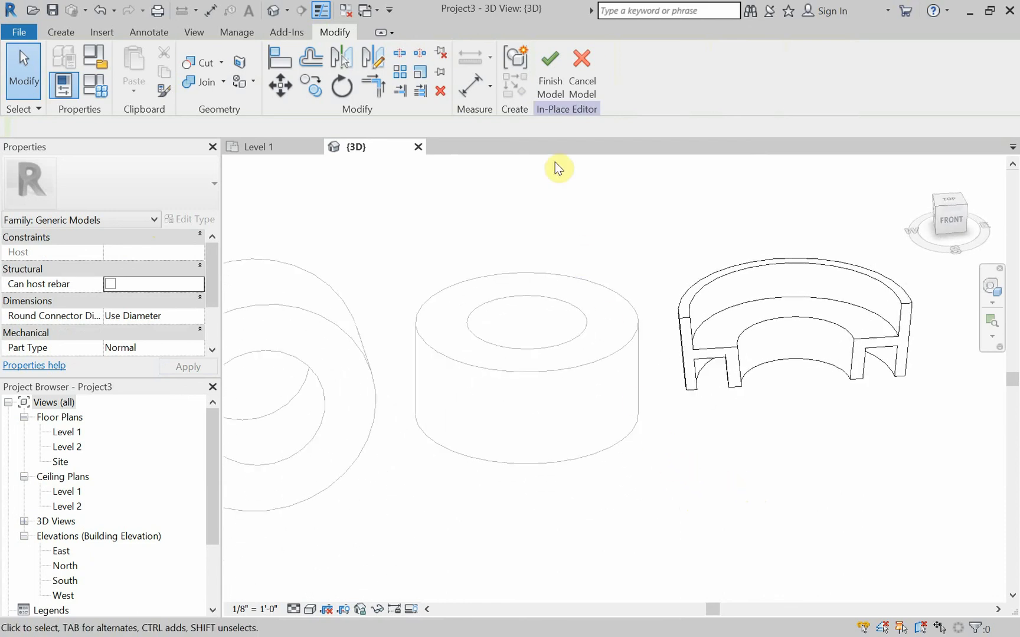
Finish the half-circle bench model and orbit the 3D view to inspect it.
left_click(548, 57)
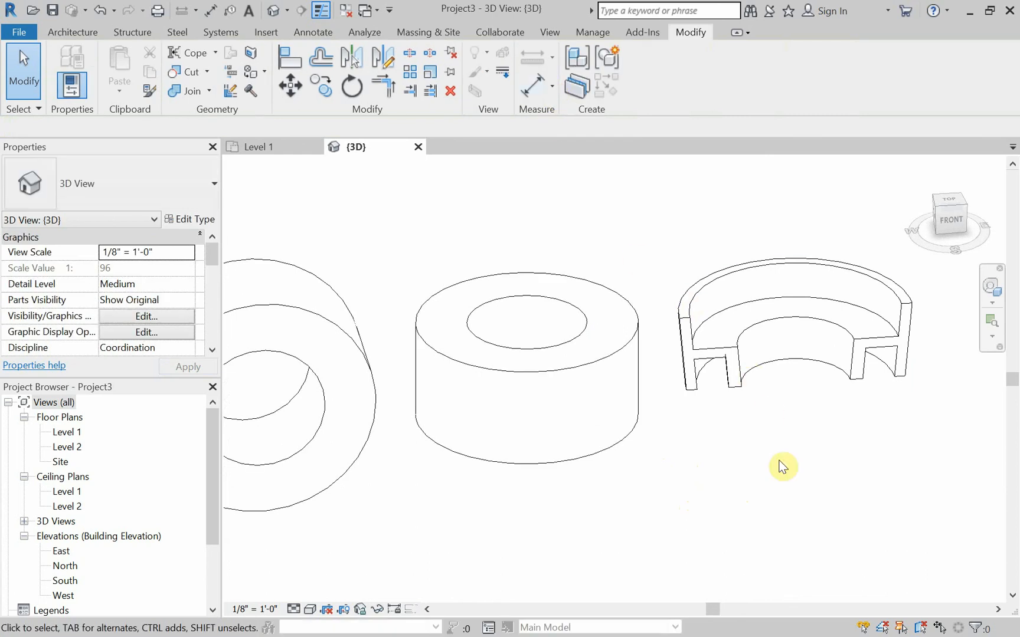
left_click_drag(783, 467, 667, 434)
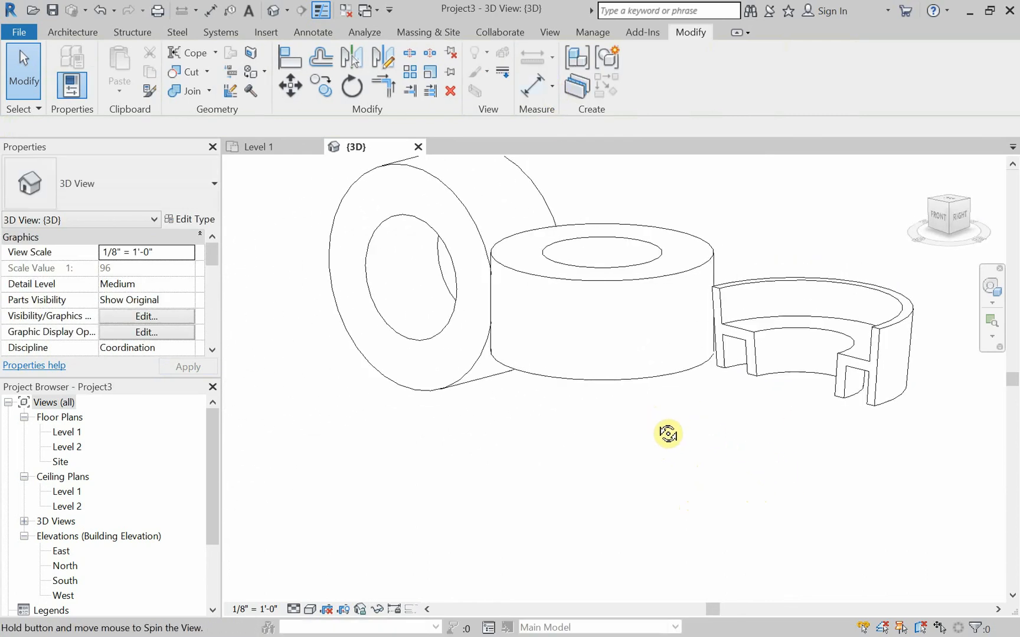
left_click_drag(668, 434, 820, 457)
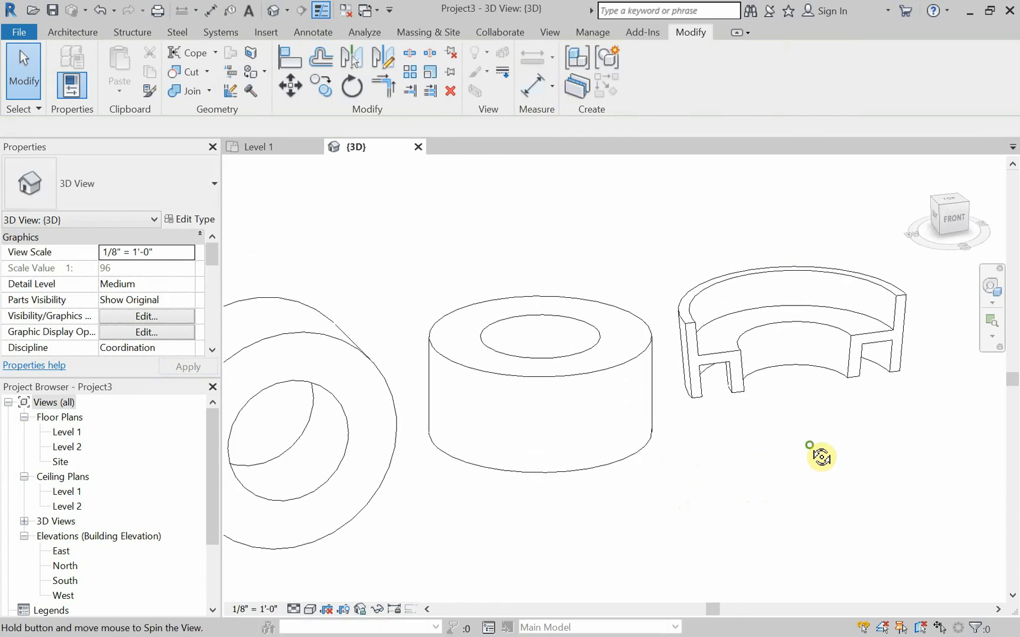
mouse_move(503, 411)
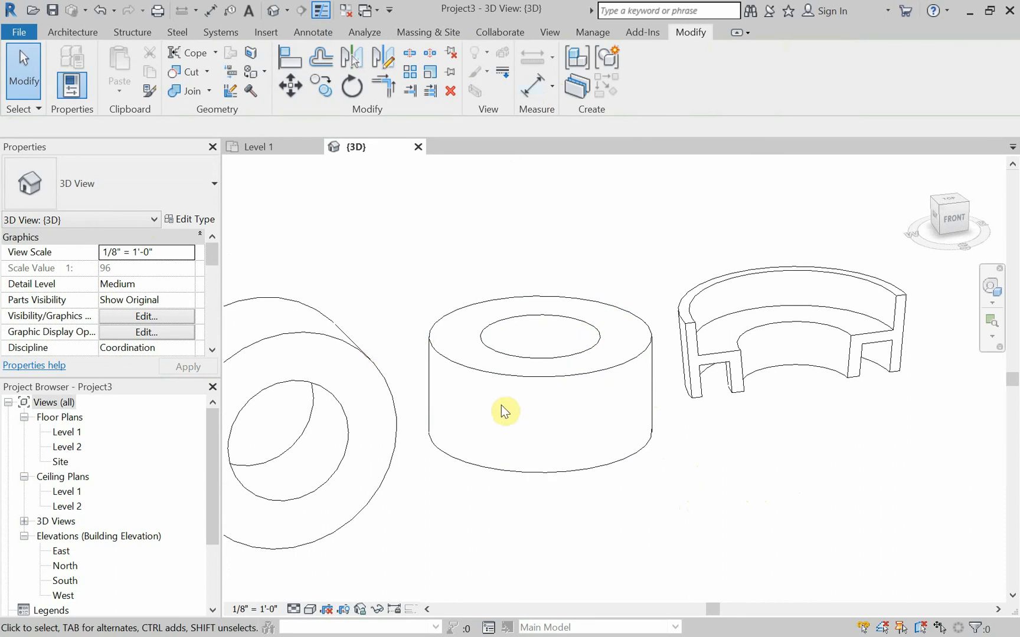
Select the bench and reopen it in the in-place editor.
left_click(744, 396)
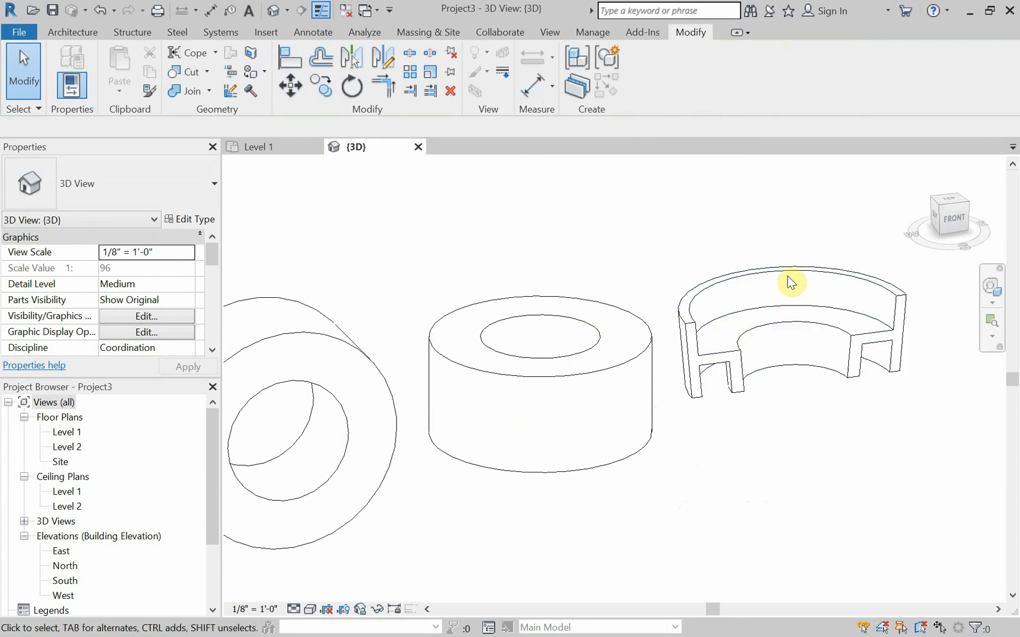
mouse_move(765, 371)
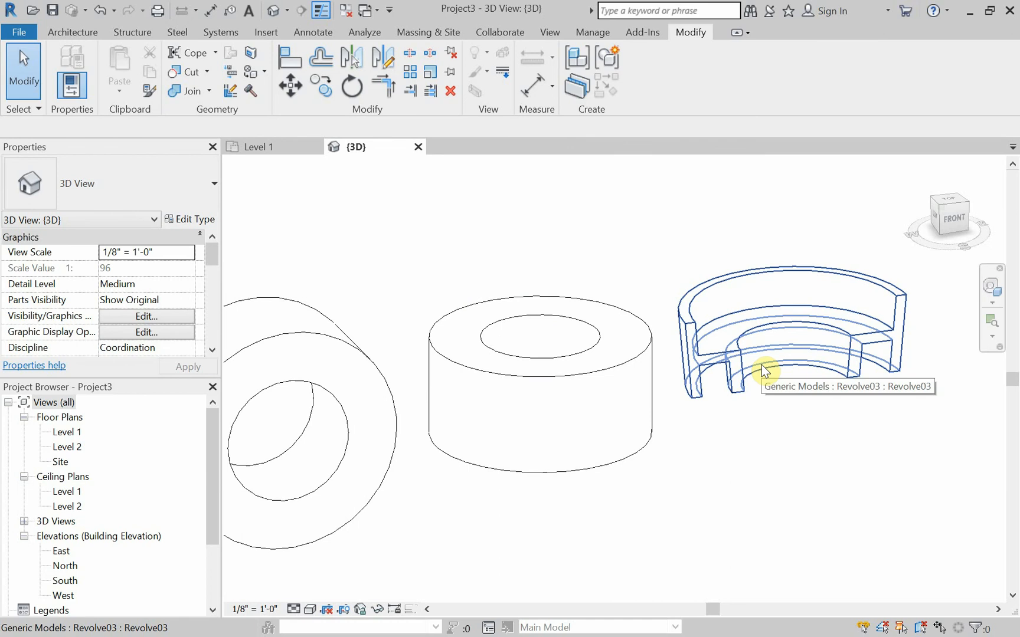
left_click(767, 371)
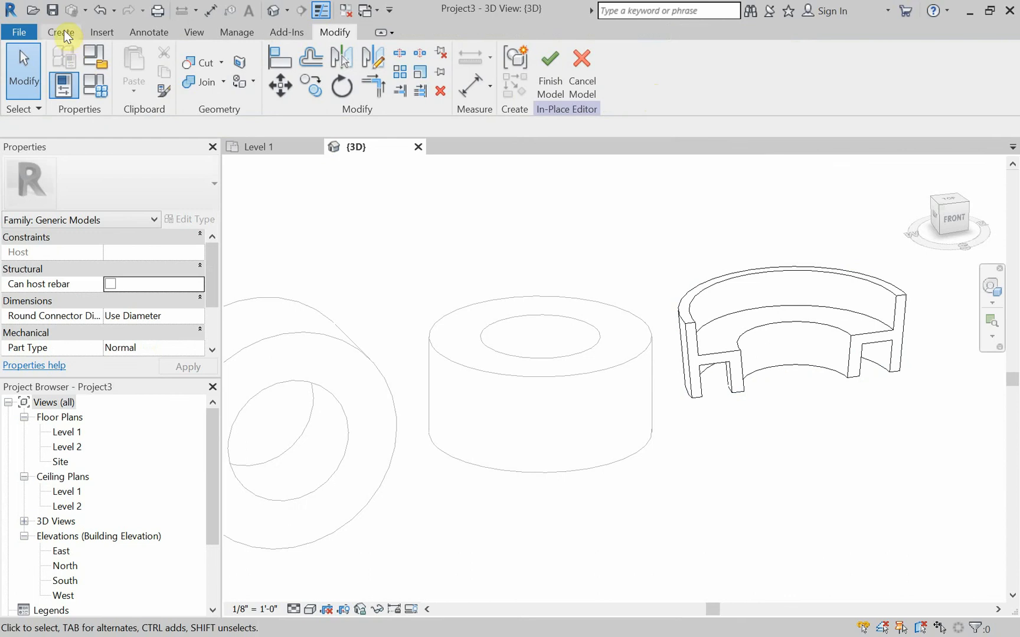
left_click(61, 32)
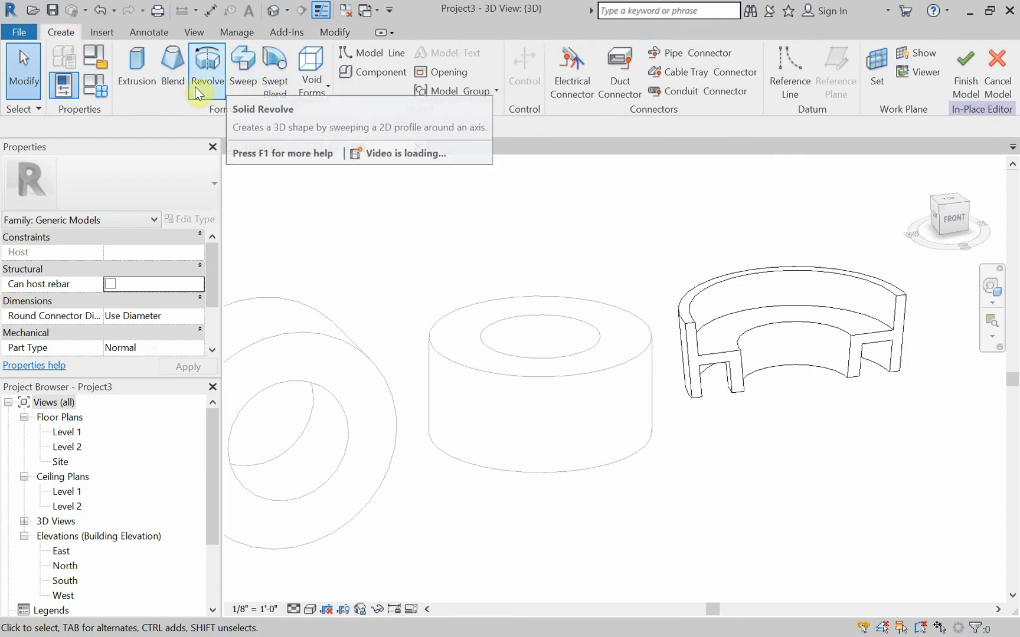
Start a new revolve with its work plane set to Level : Level 1.
left_click(207, 65)
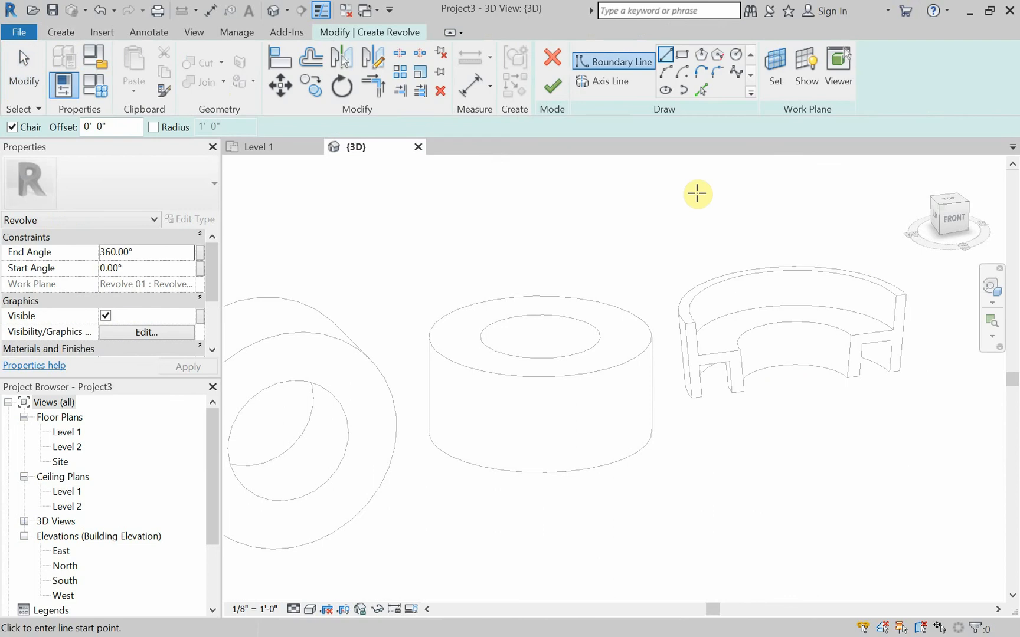
mouse_move(715, 183)
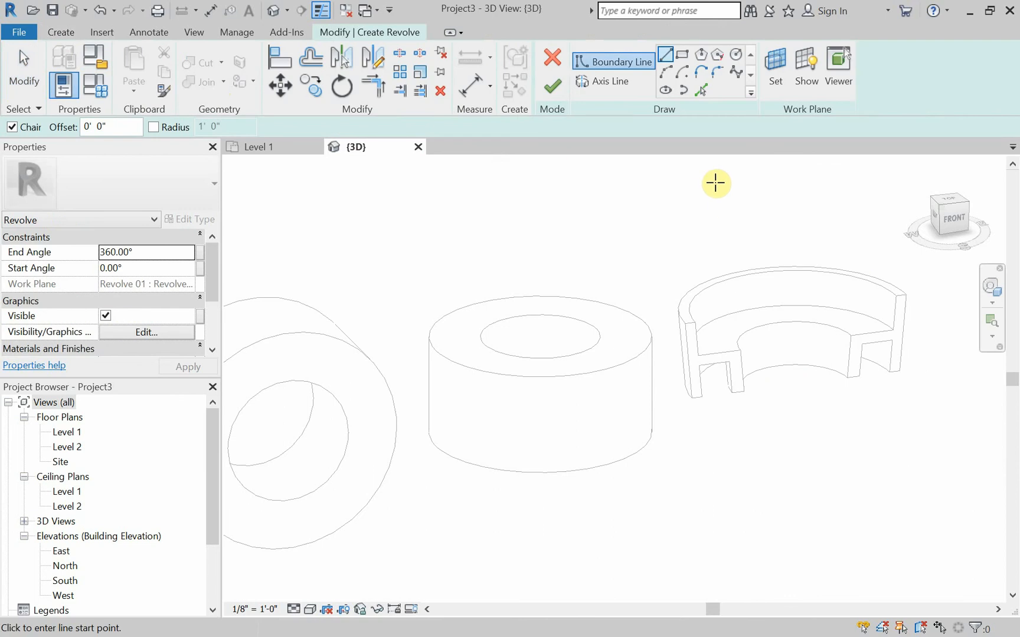
mouse_move(891, 241)
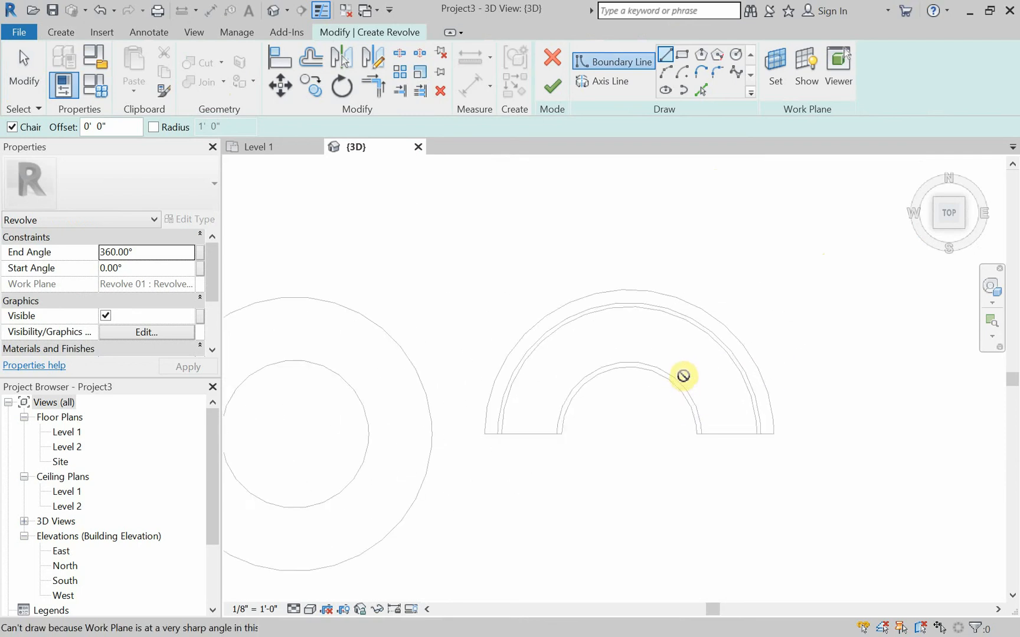
left_click(774, 67)
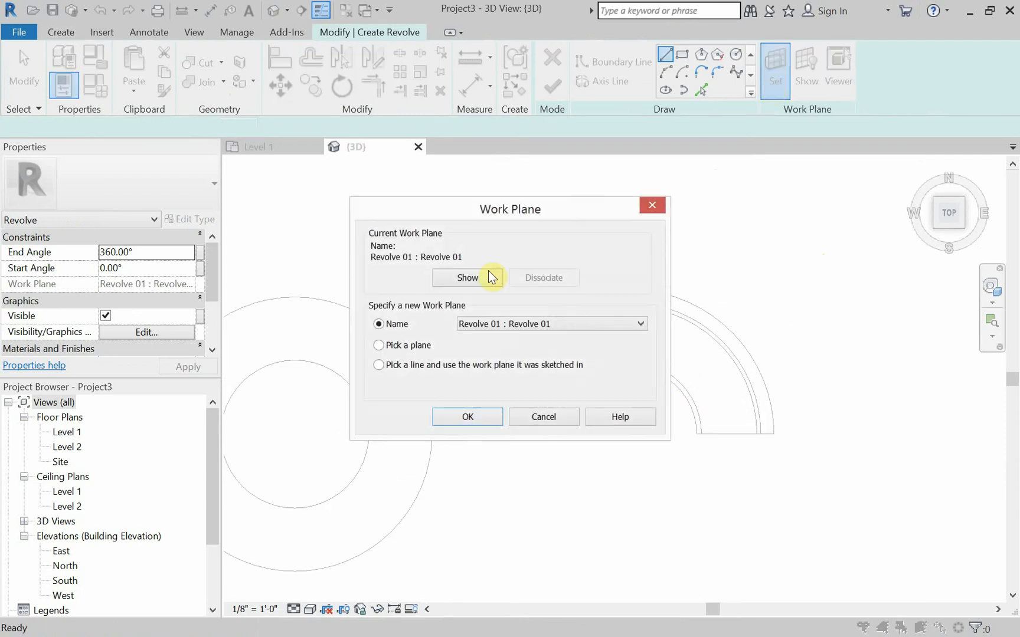
left_click(639, 324)
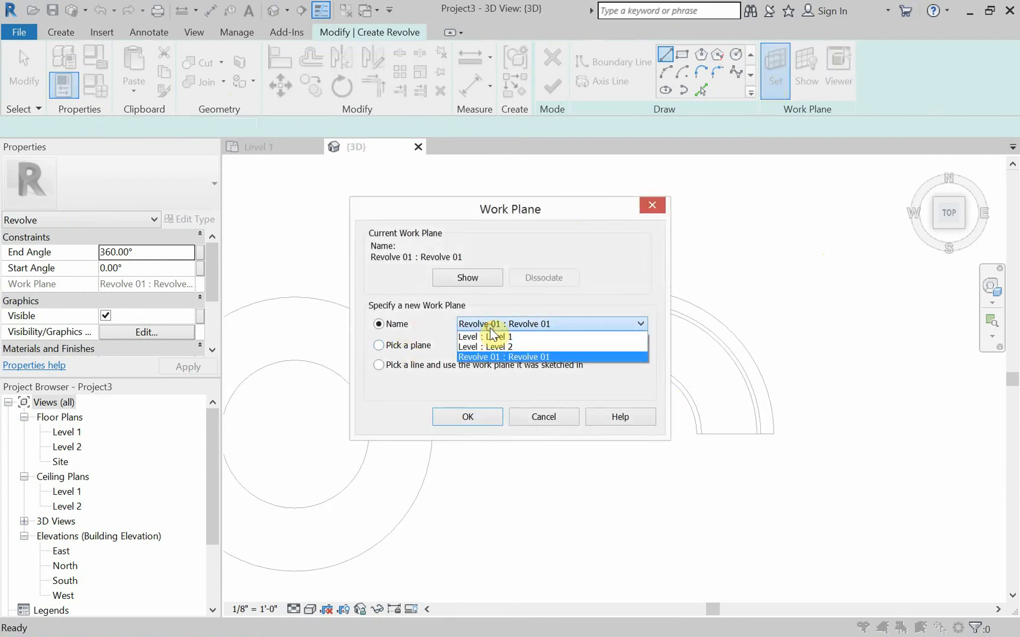
left_click(485, 337)
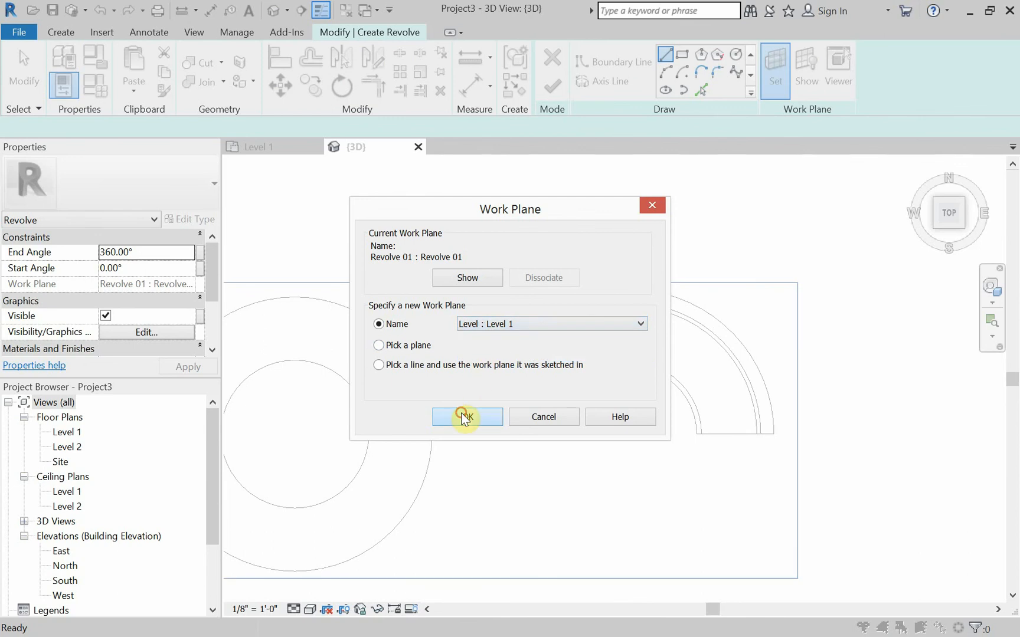
left_click(465, 417)
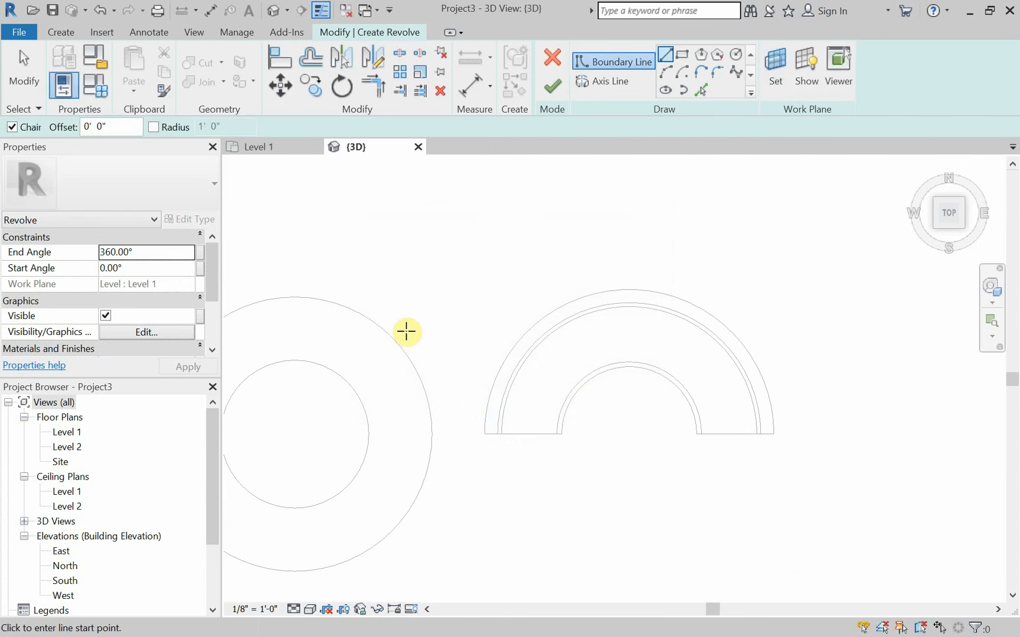
mouse_move(407, 357)
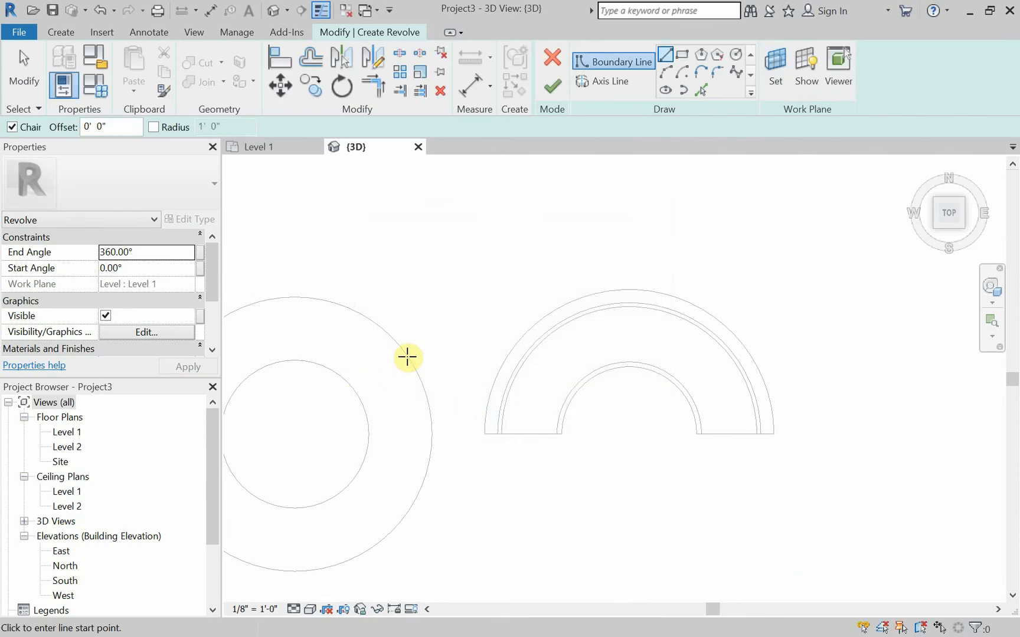
mouse_move(536, 273)
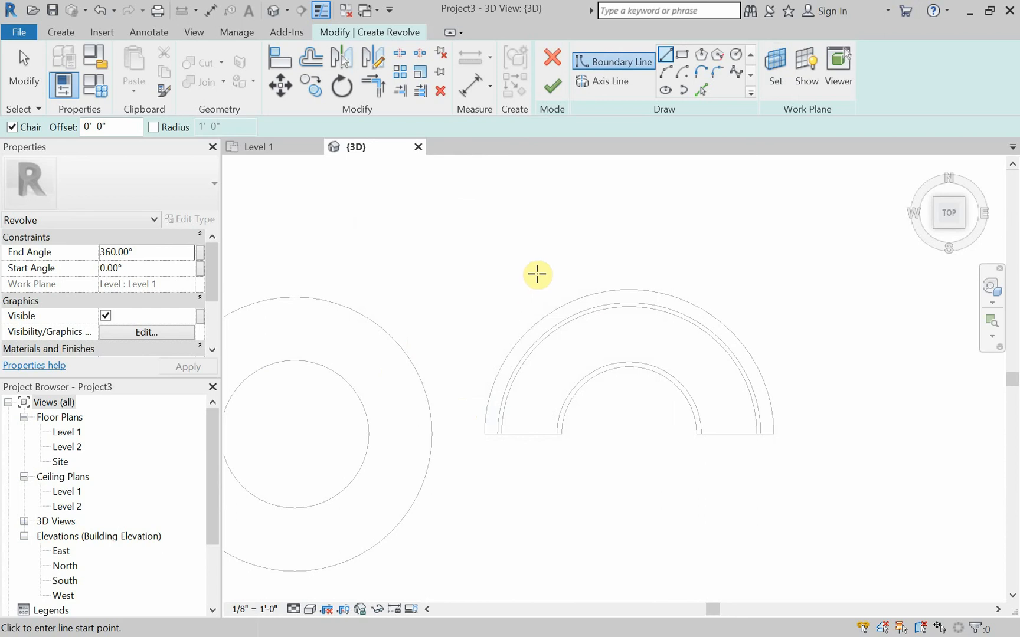
Begin the rectangular revolve profile, placing its first corner with the Rectangle tool.
left_click(682, 54)
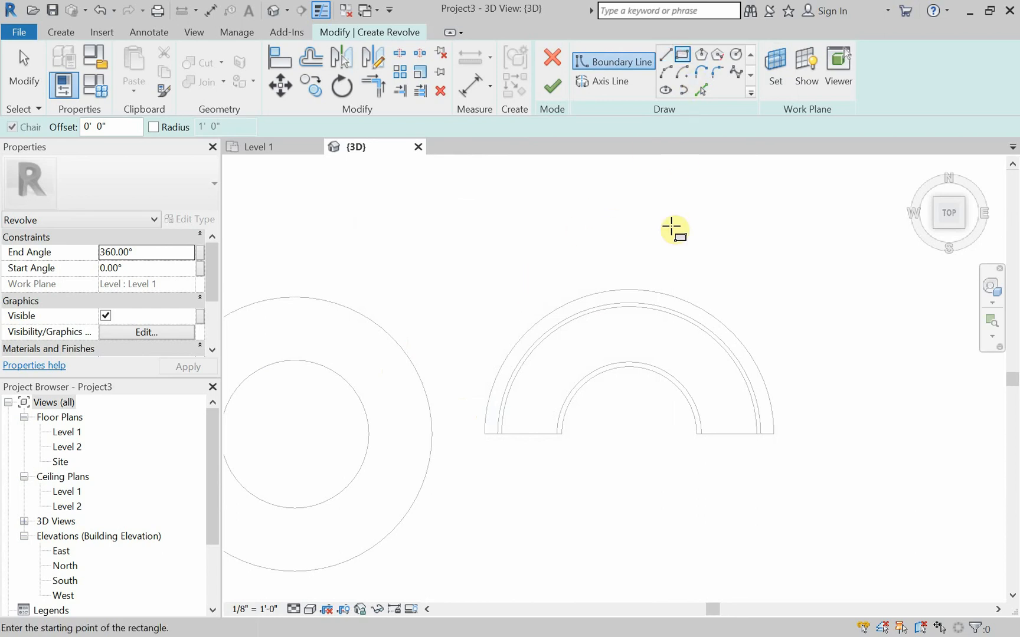
mouse_move(719, 253)
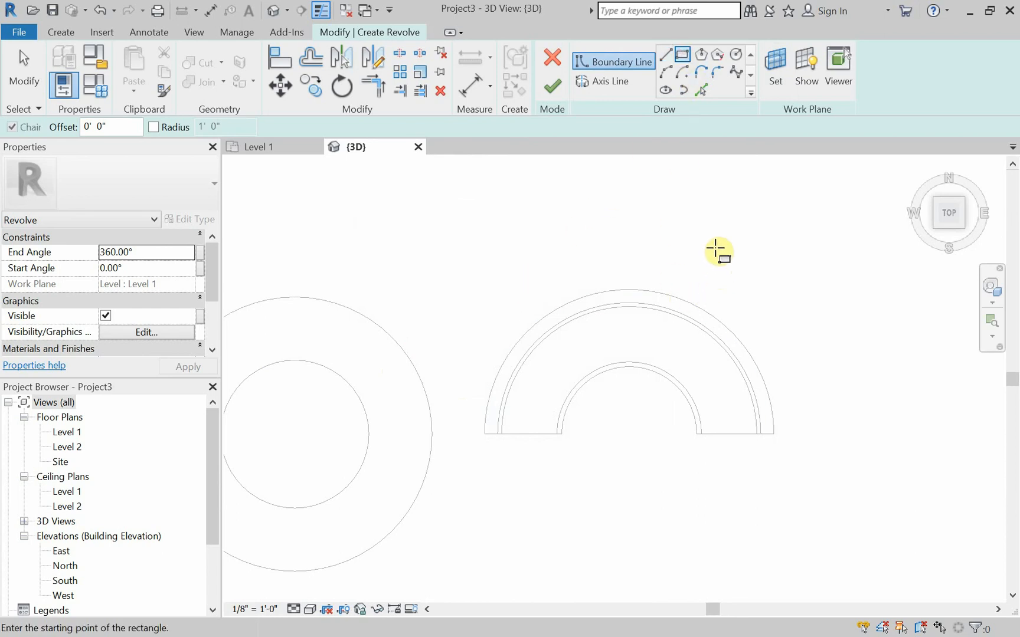
left_click(718, 249)
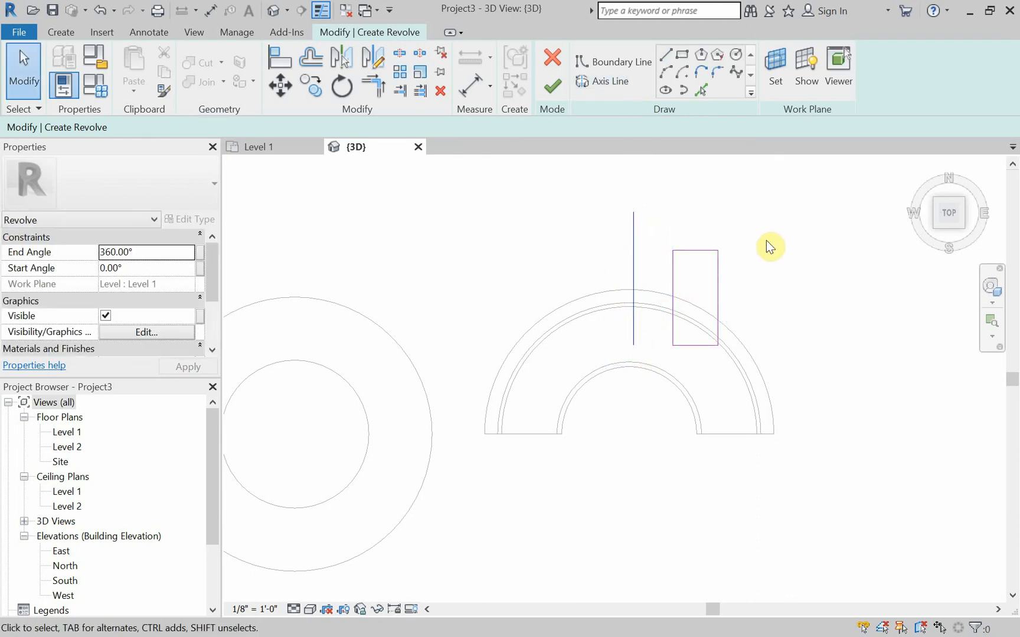
Finish the Level 1 revolve sketch, inspect the ring in 3D, and select its axis line.
left_click(554, 87)
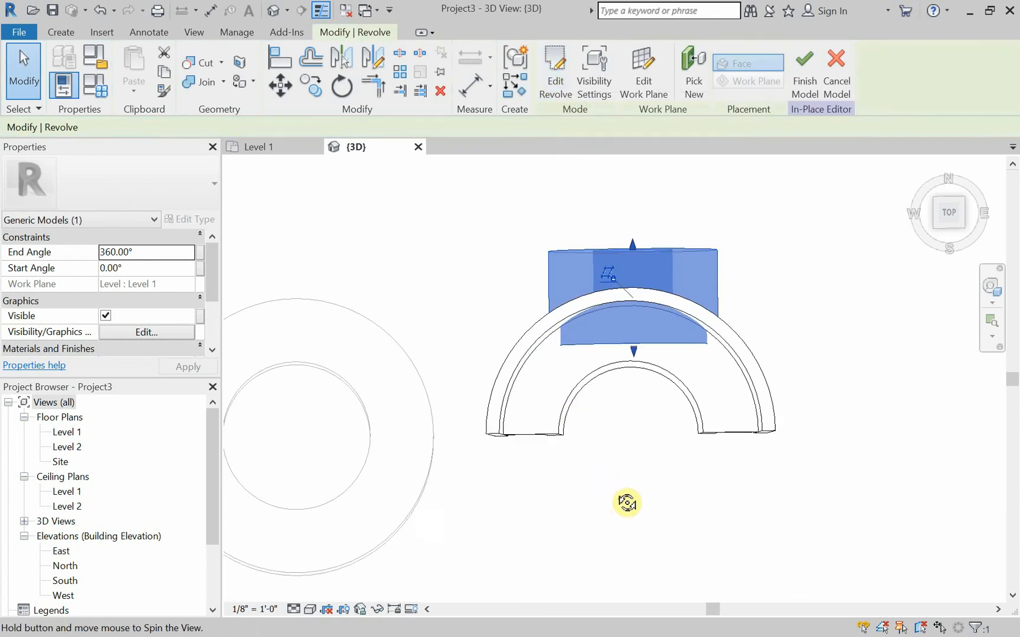
left_click_drag(626, 502, 626, 357)
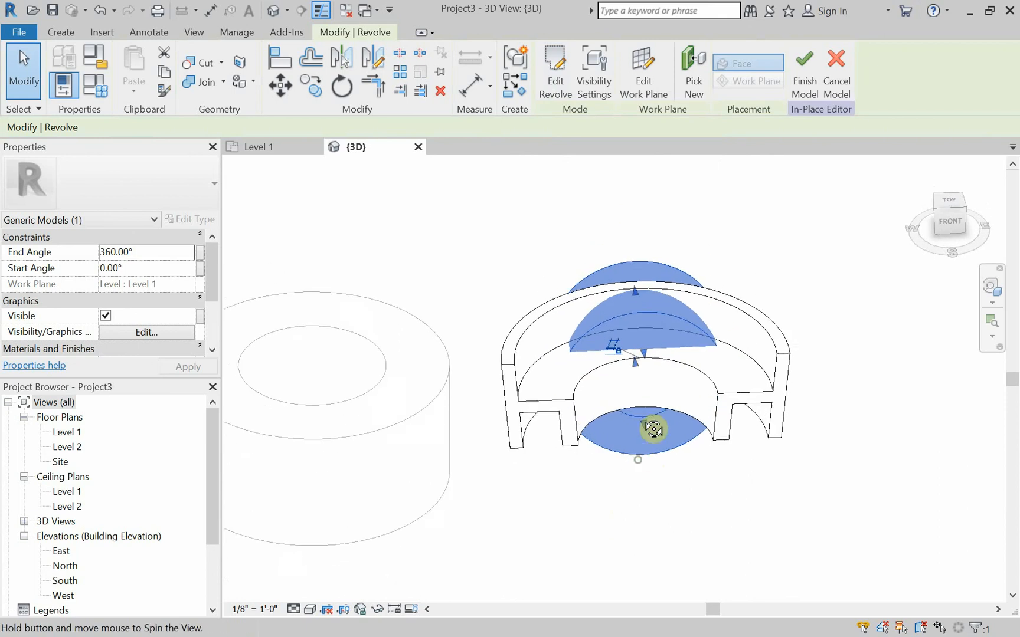
left_click_drag(651, 428, 860, 282)
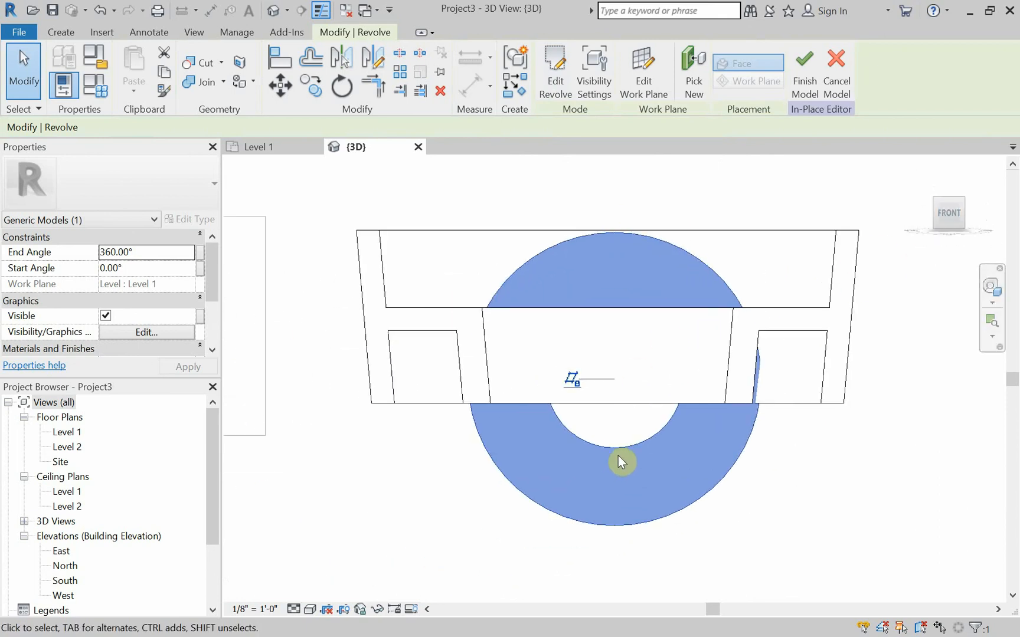
left_click_drag(622, 462, 616, 372)
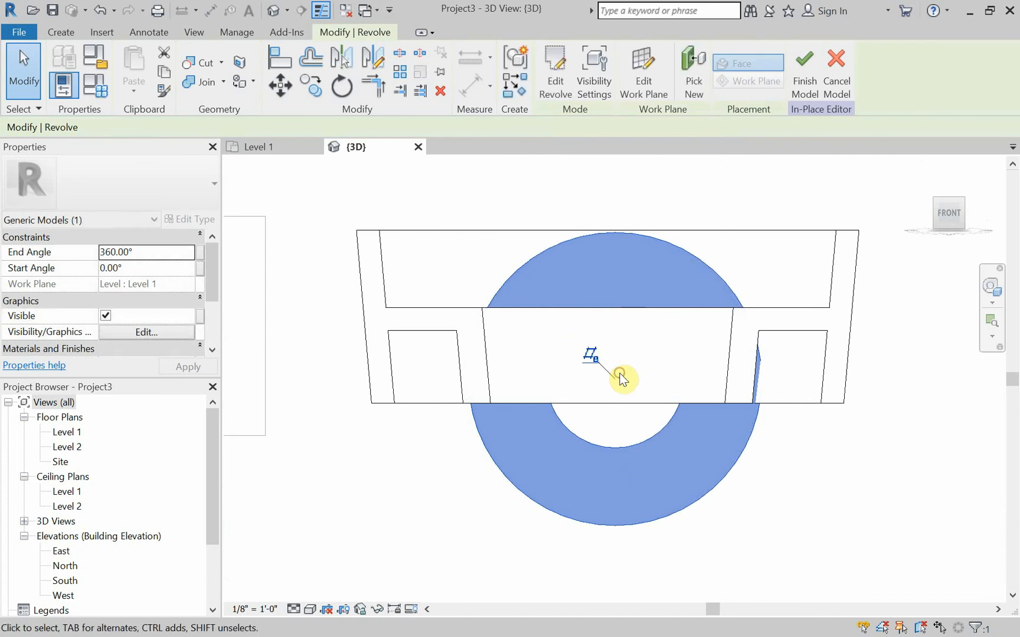
mouse_move(643, 70)
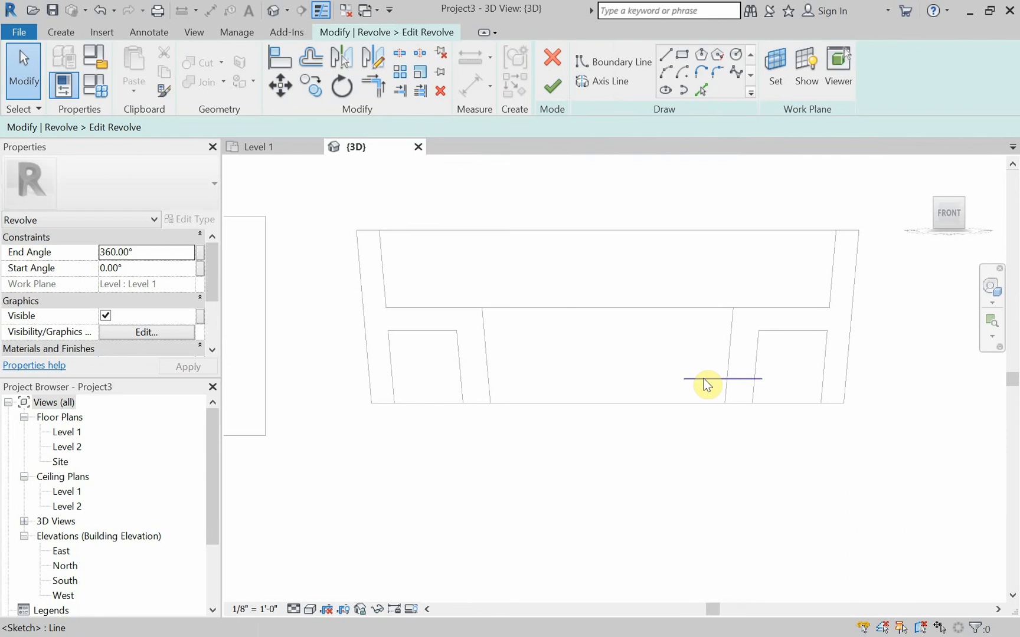
left_click(707, 379)
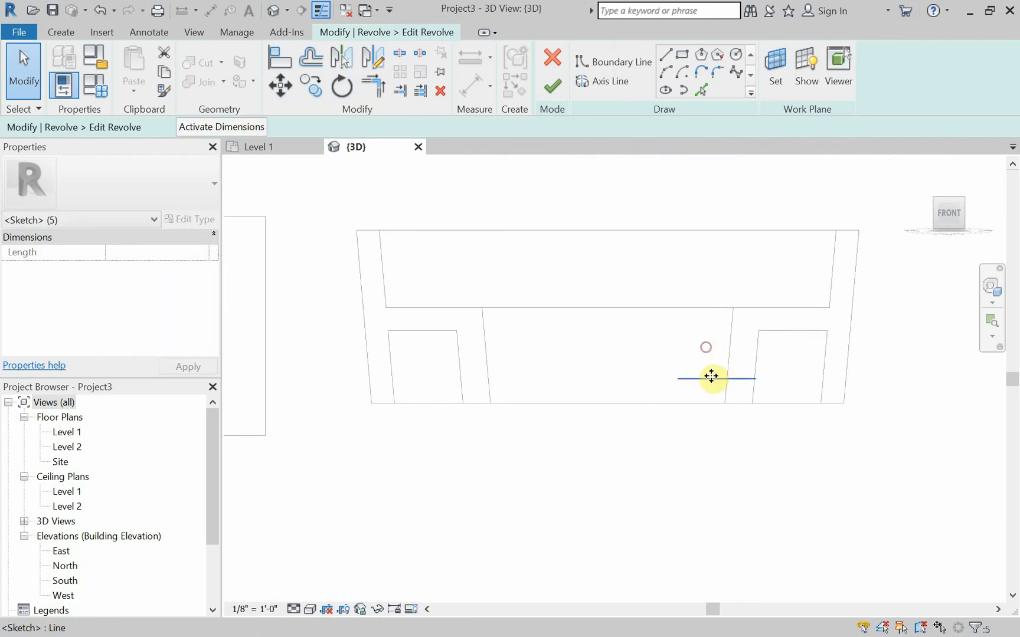
mouse_move(702, 378)
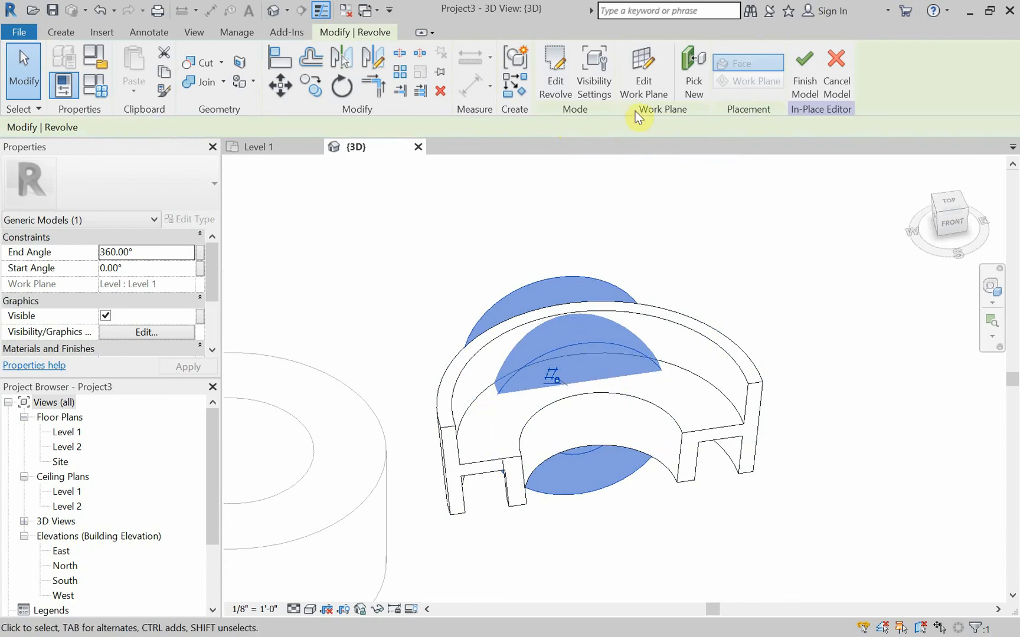
Stretch the revolve's profile rectangle across the bench, finish the sketch, and orbit.
left_click(554, 72)
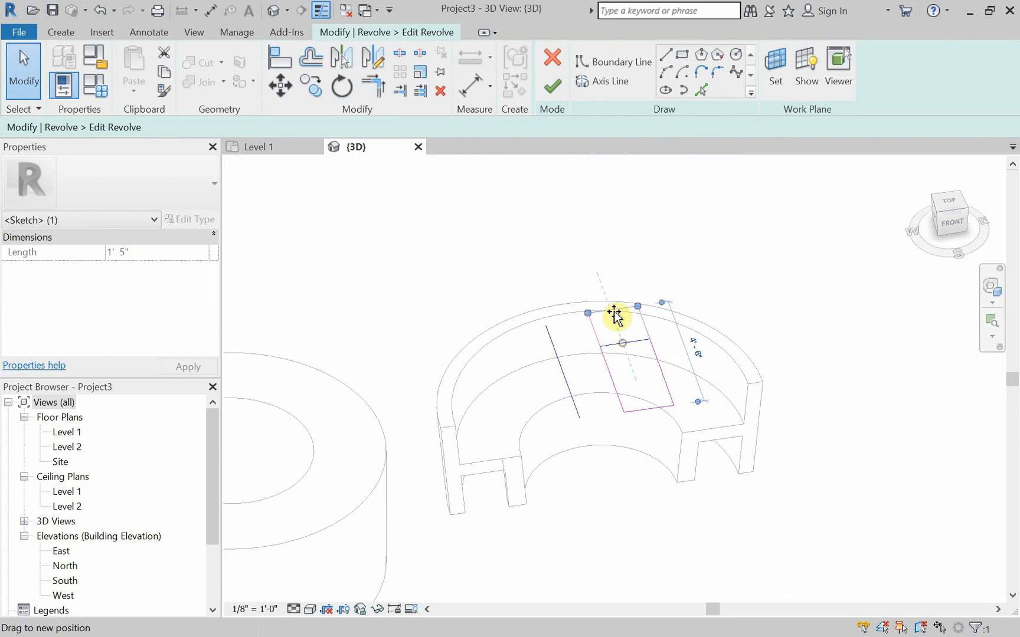
left_click_drag(614, 312, 648, 408)
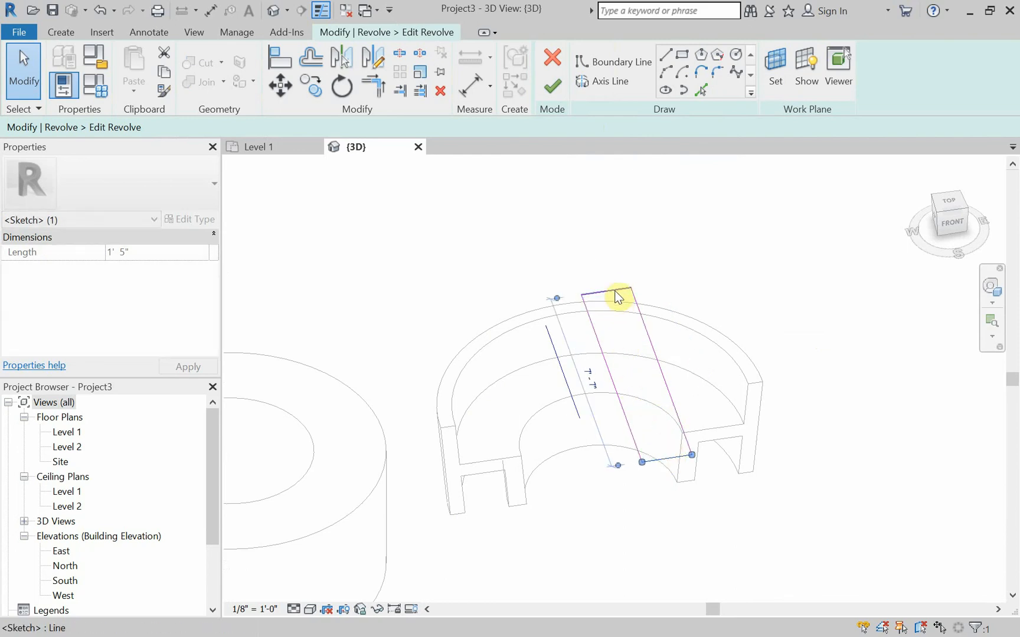
left_click(551, 87)
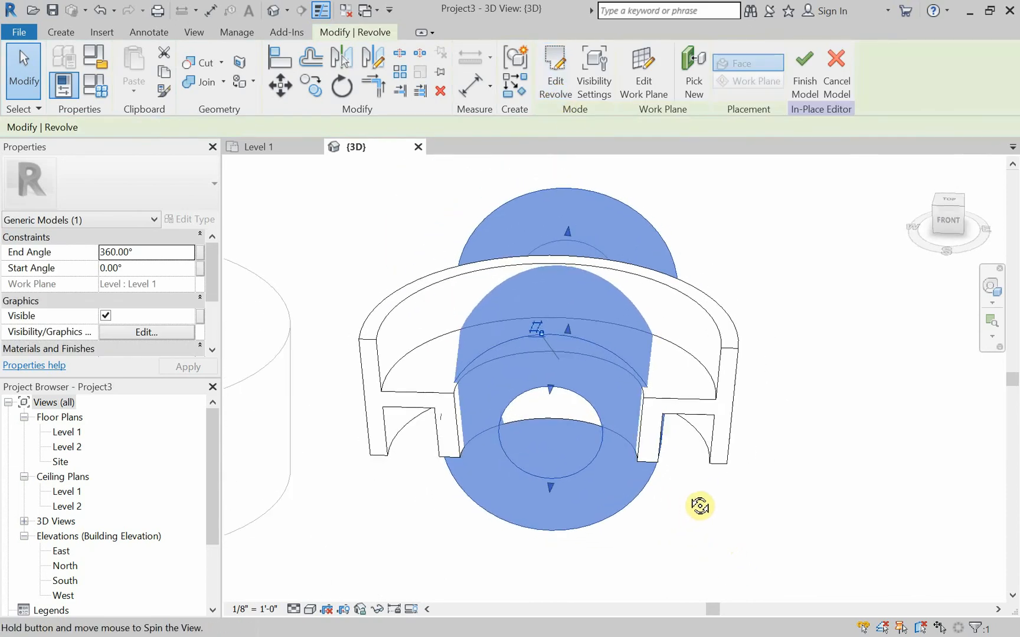
left_click_drag(699, 505, 690, 491)
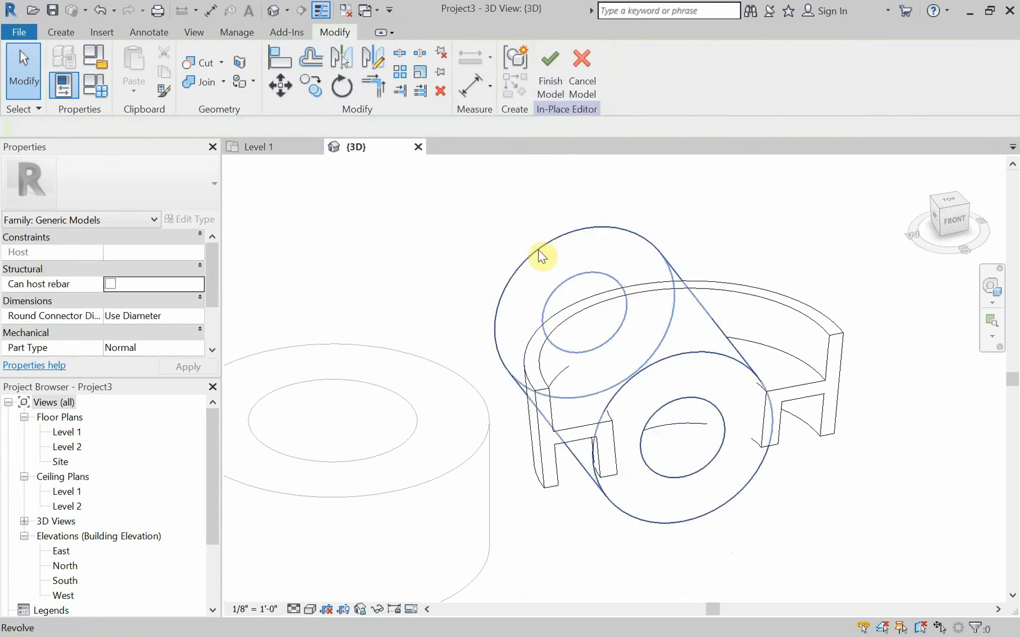
Set the large revolve's Solid/Void property to Void.
left_click(543, 254)
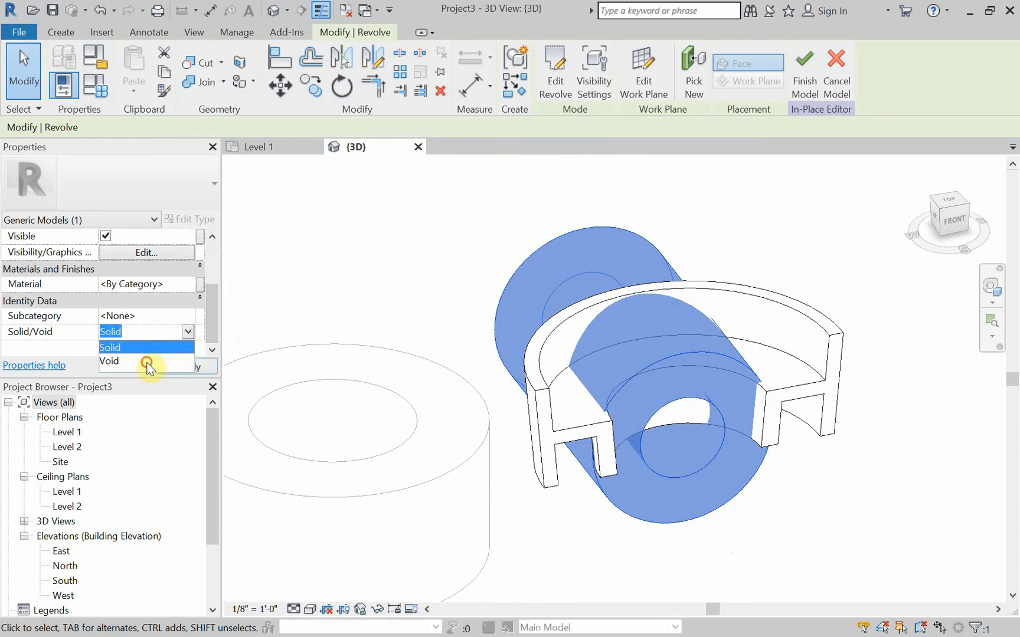
left_click(109, 361)
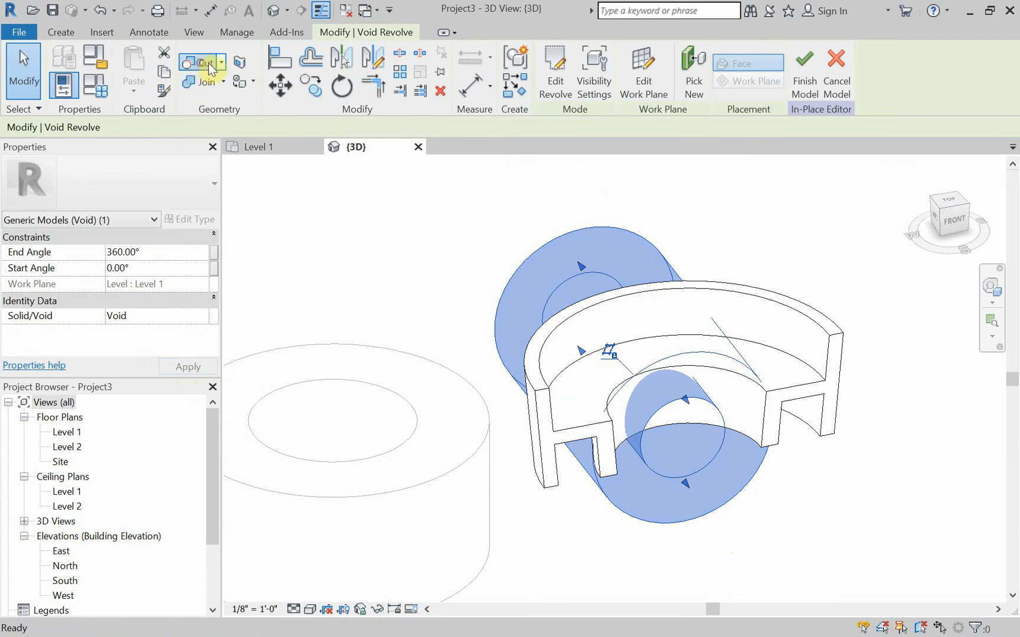
Cut the bench with the void revolve and orbit to inspect the domed opening.
left_click(202, 63)
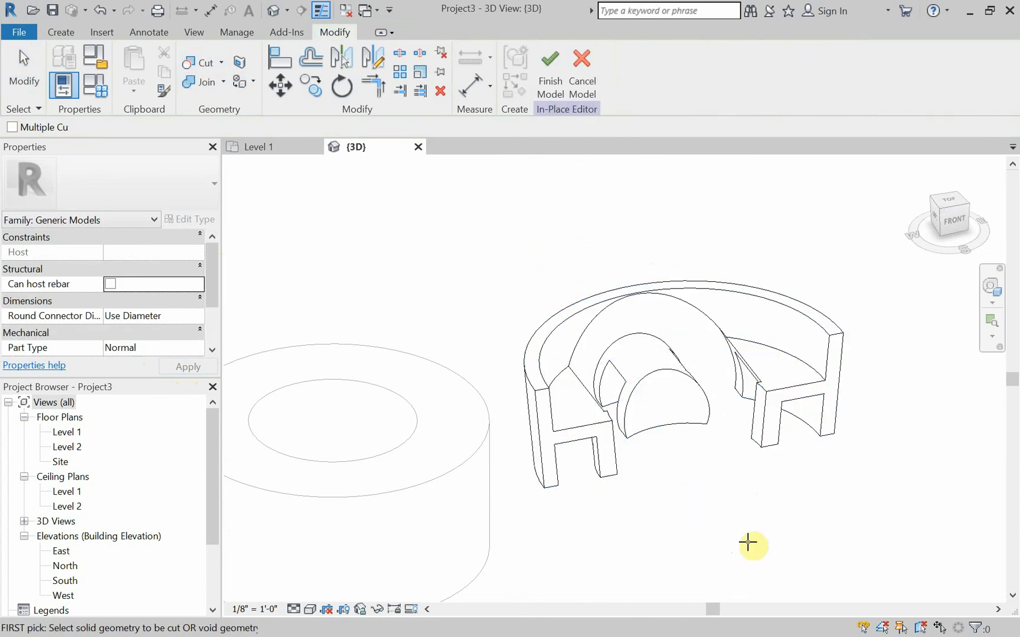
left_click_drag(753, 544, 632, 507)
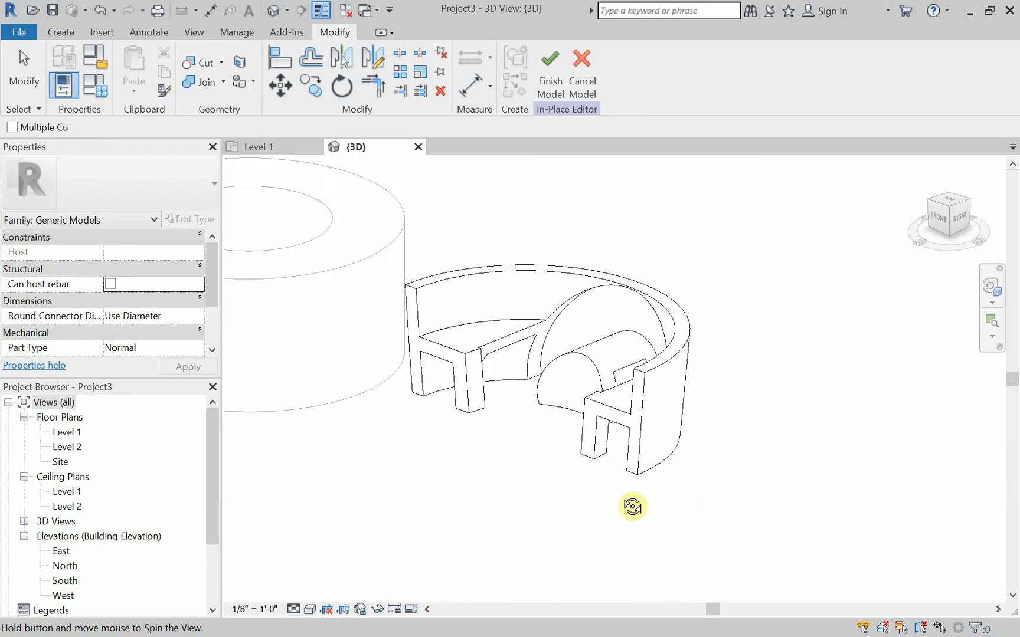
left_click_drag(631, 506, 468, 443)
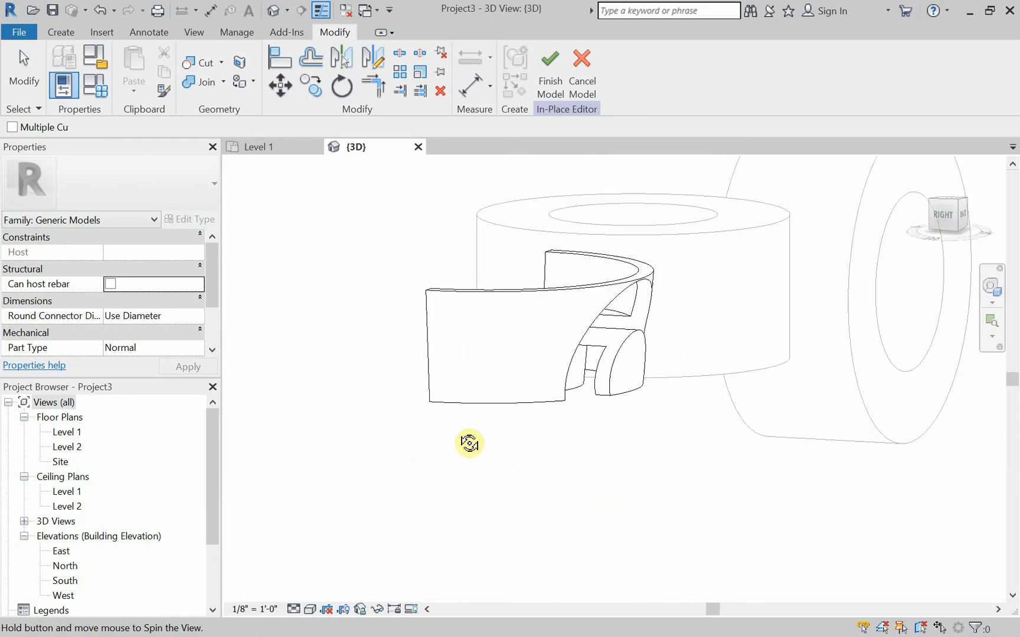
left_click_drag(468, 444, 820, 484)
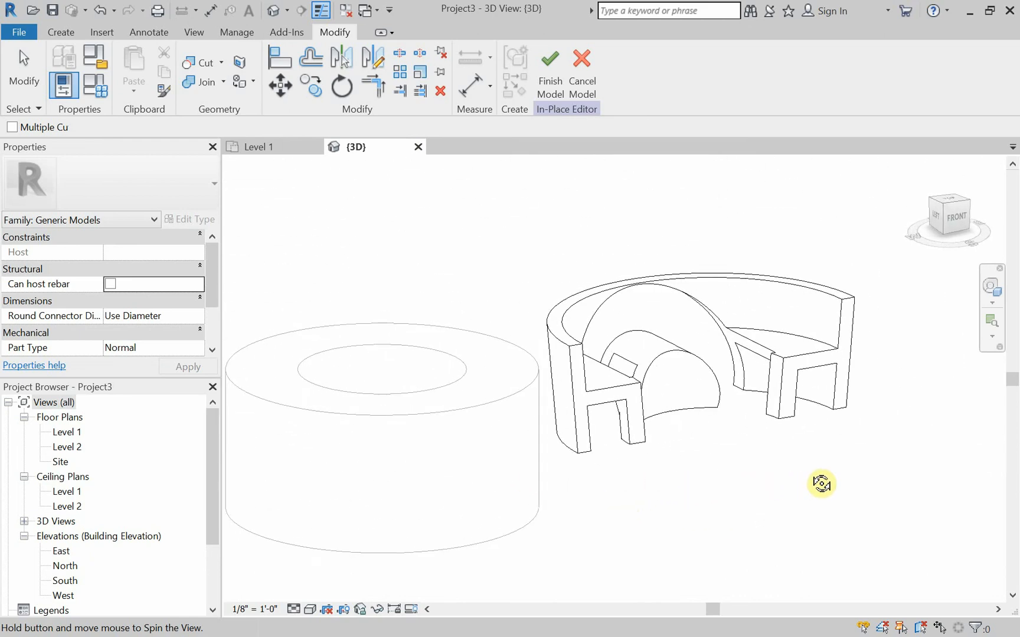
left_click_drag(821, 483, 760, 451)
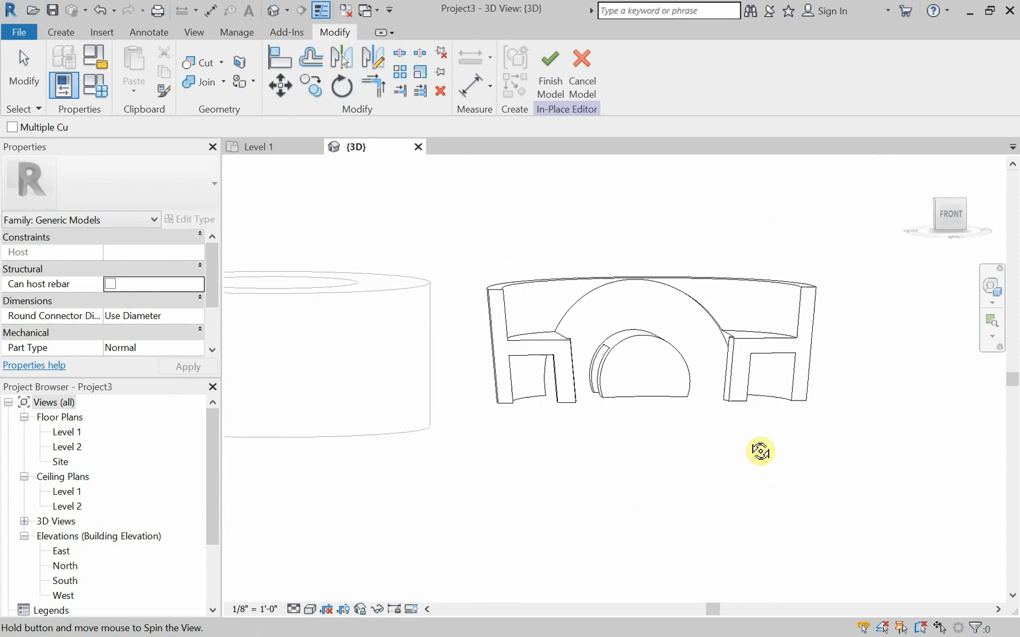
left_click_drag(759, 453, 728, 525)
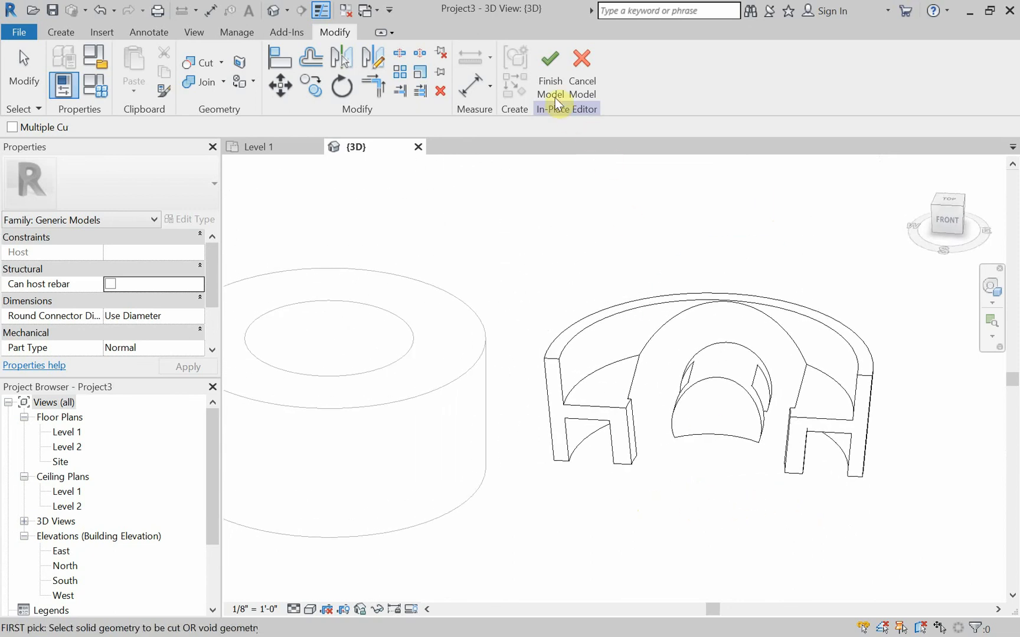
Commit the in-place model with Finish Model.
left_click(550, 62)
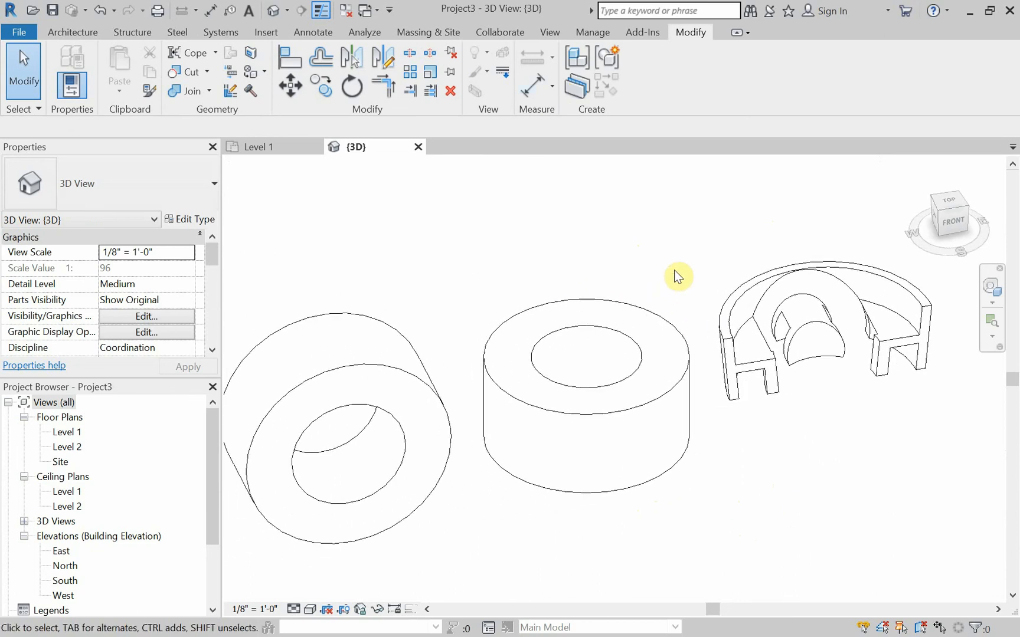
mouse_move(678, 270)
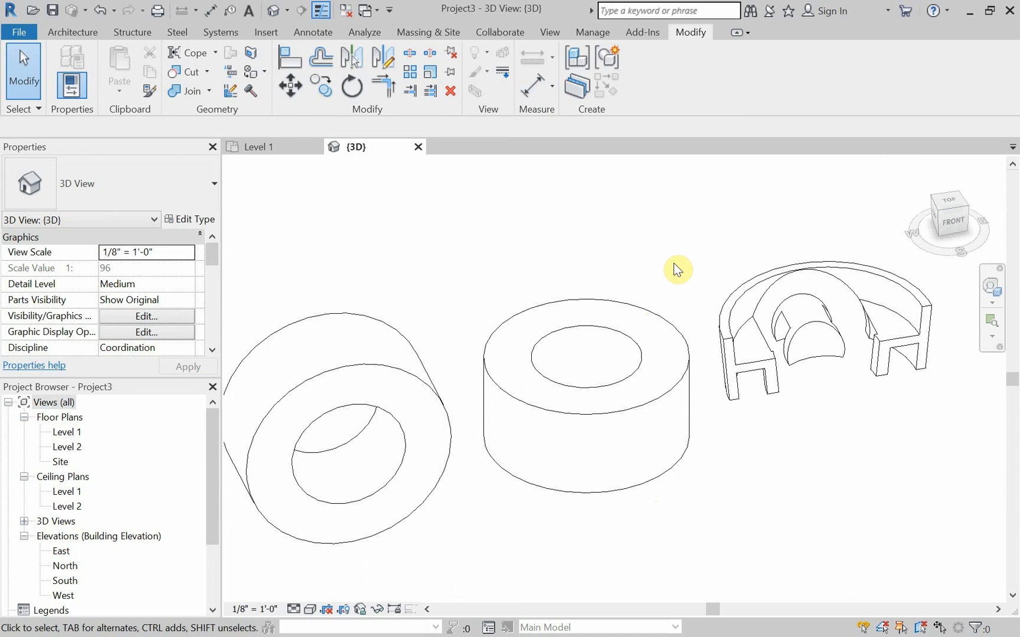
mouse_move(24, 128)
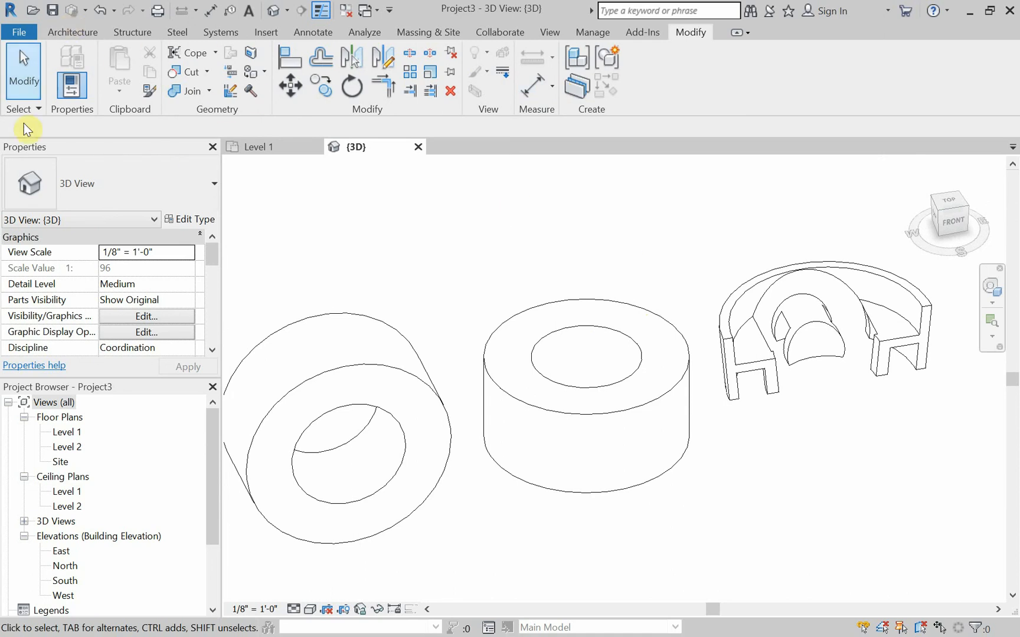
mouse_move(88, 128)
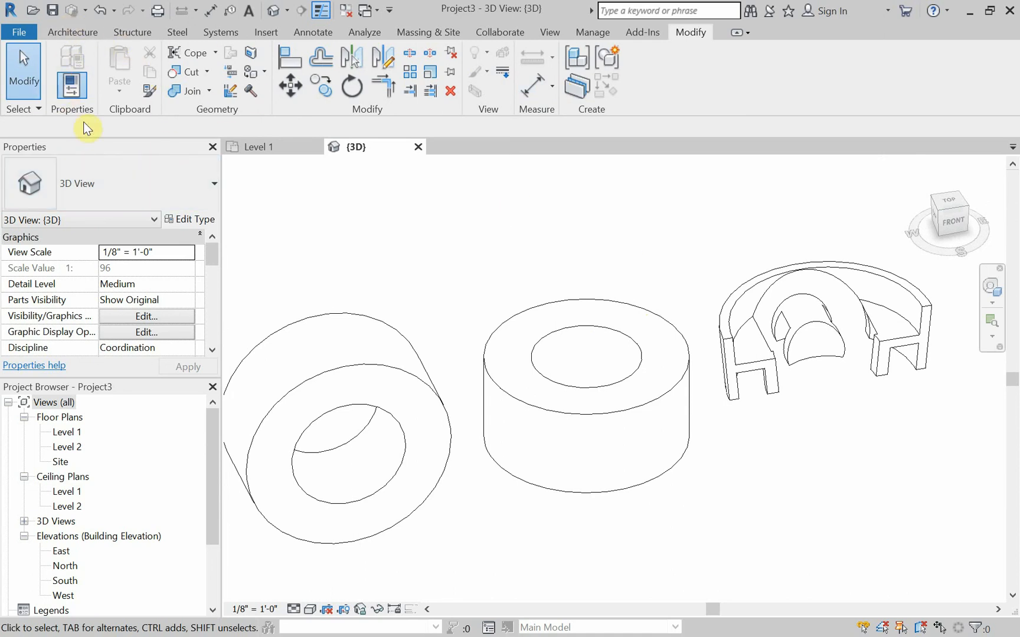
mouse_move(190, 146)
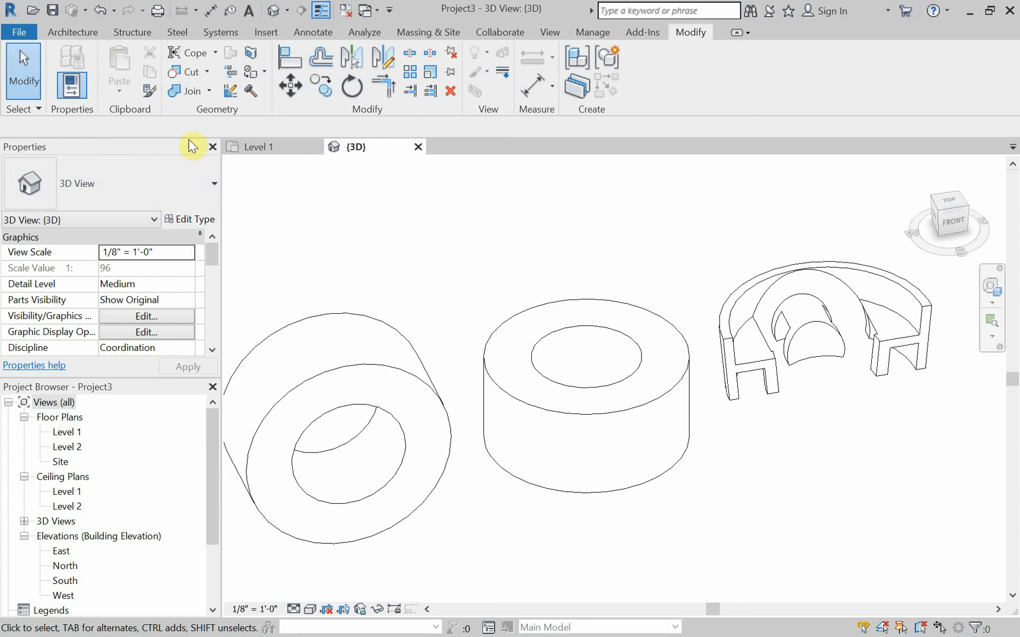
mouse_move(958, 78)
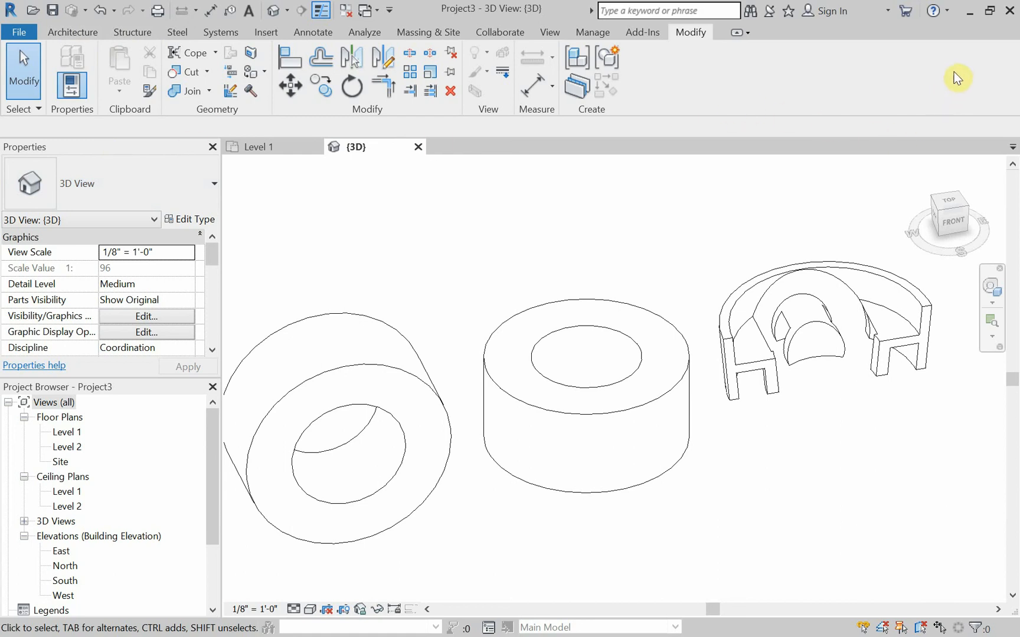
mouse_move(1006, 44)
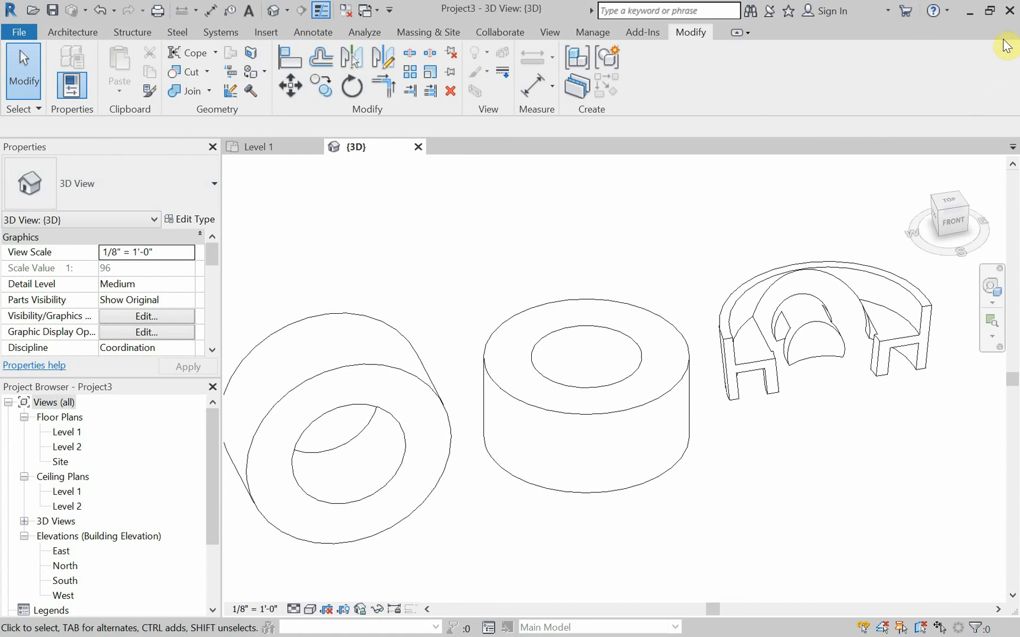
mouse_move(856, 372)
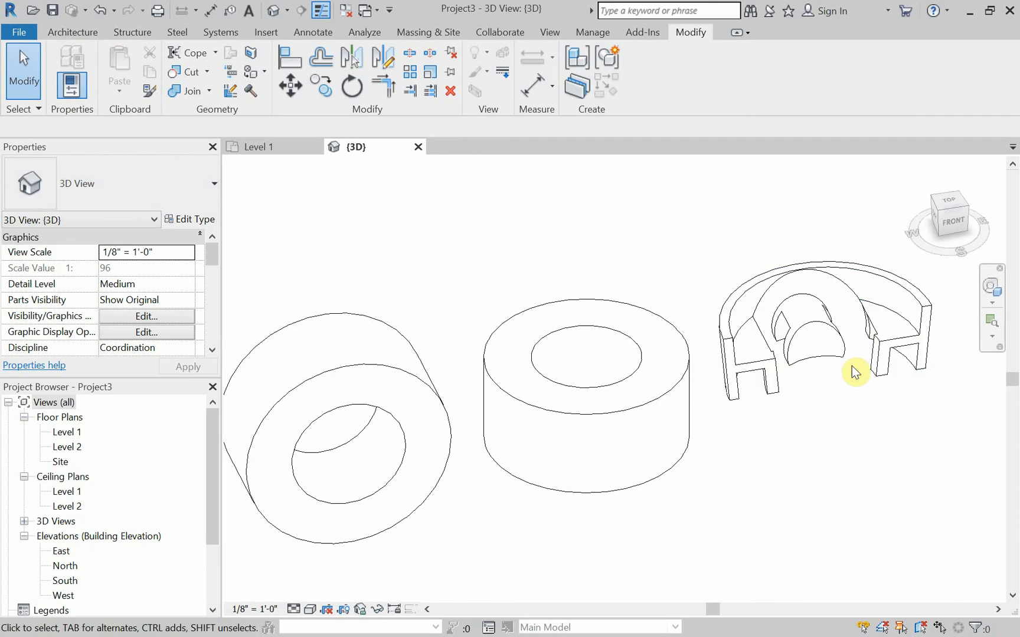
mouse_move(851, 510)
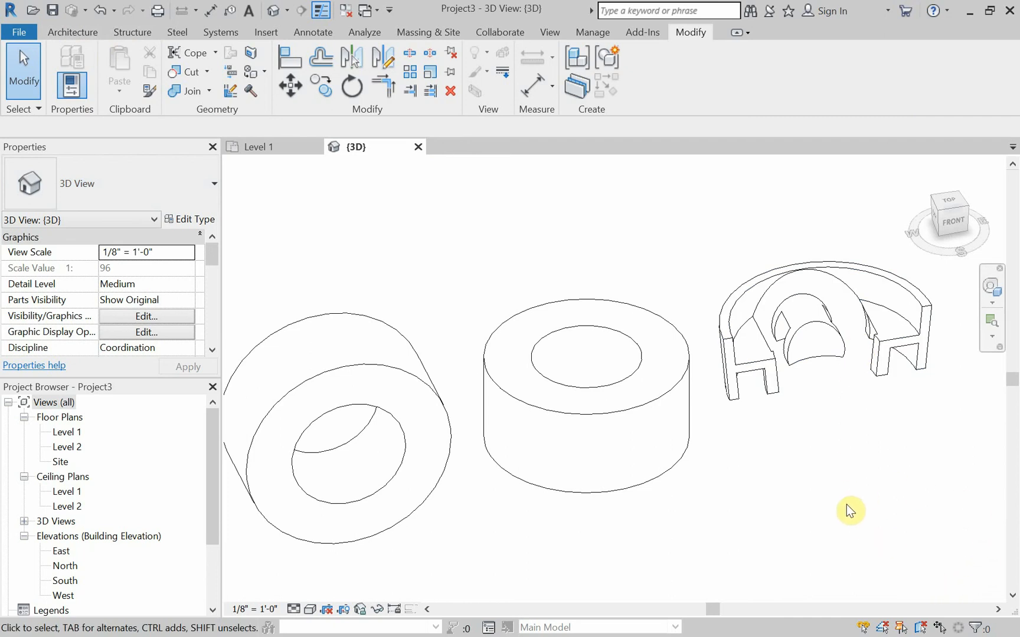
mouse_move(910, 495)
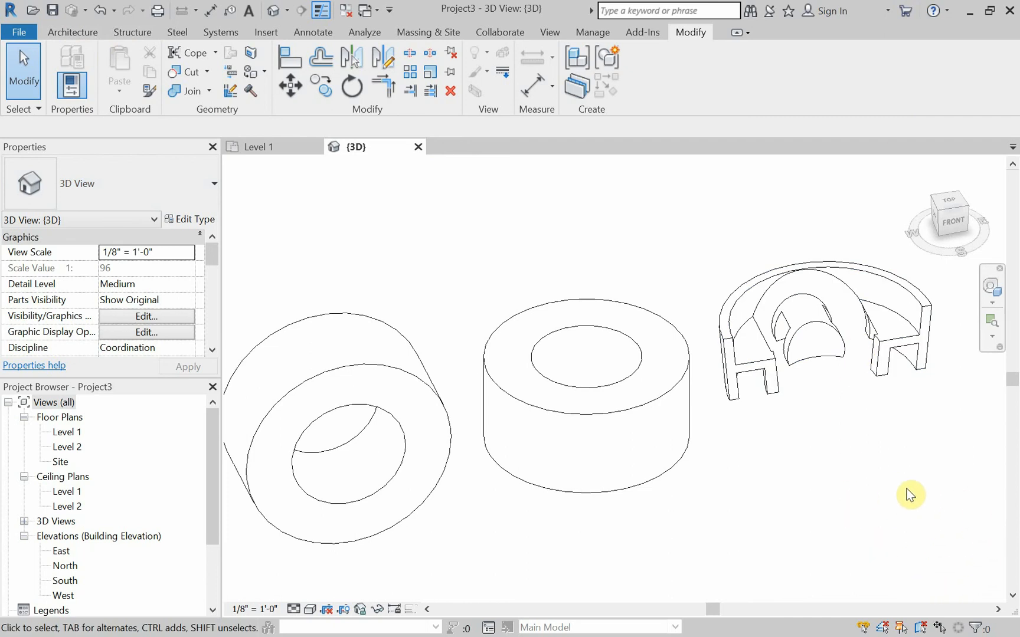